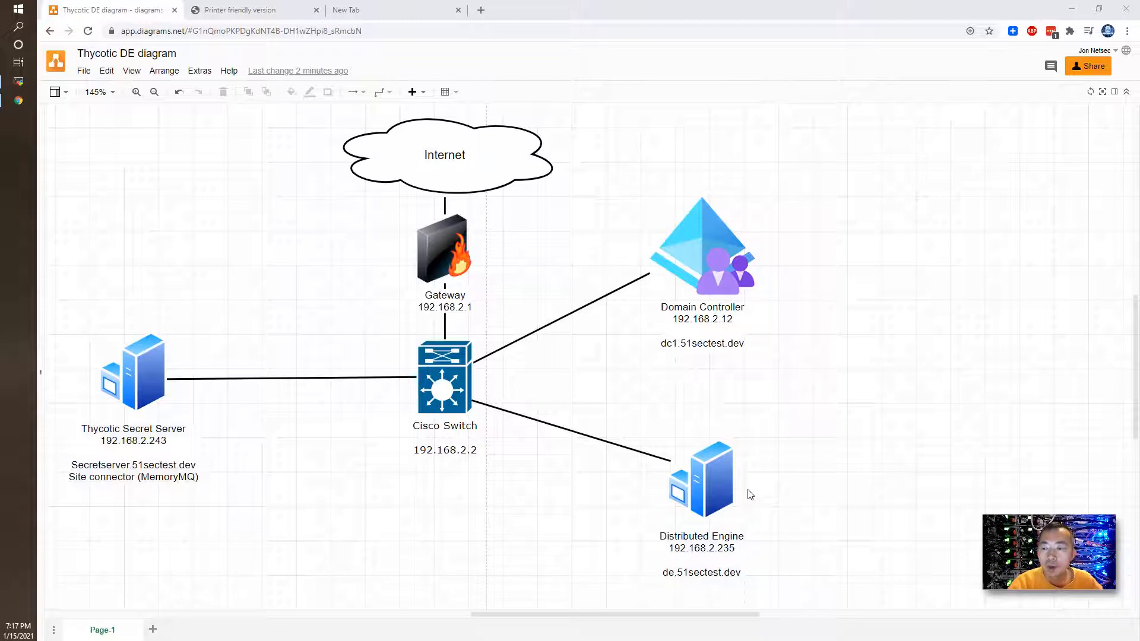
pyautogui.moveTo(367, 505)
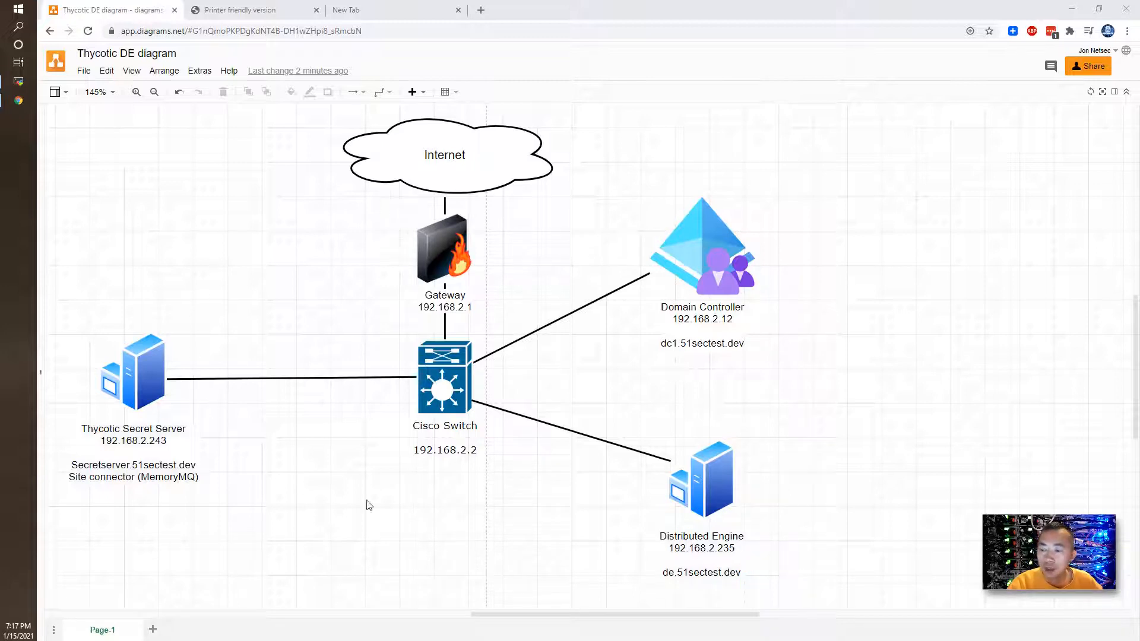
pyautogui.moveTo(173, 389)
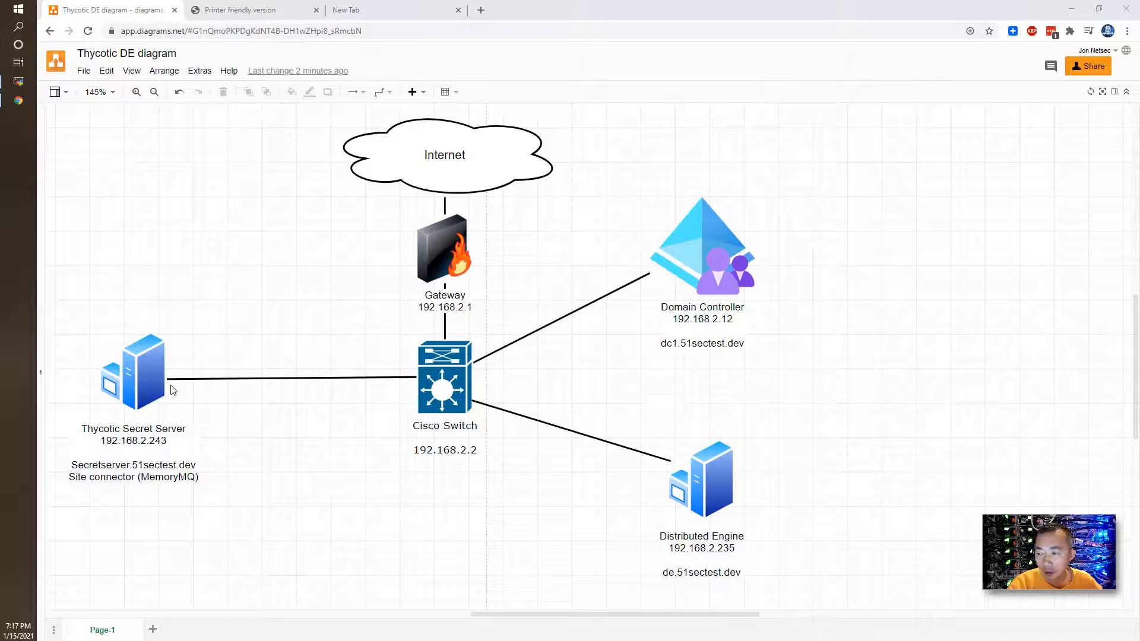
# Step: Switch to the Thycotic Distributed Engines documentation and scroll to the Distributed Engine Components figure
pyautogui.click(132, 372)
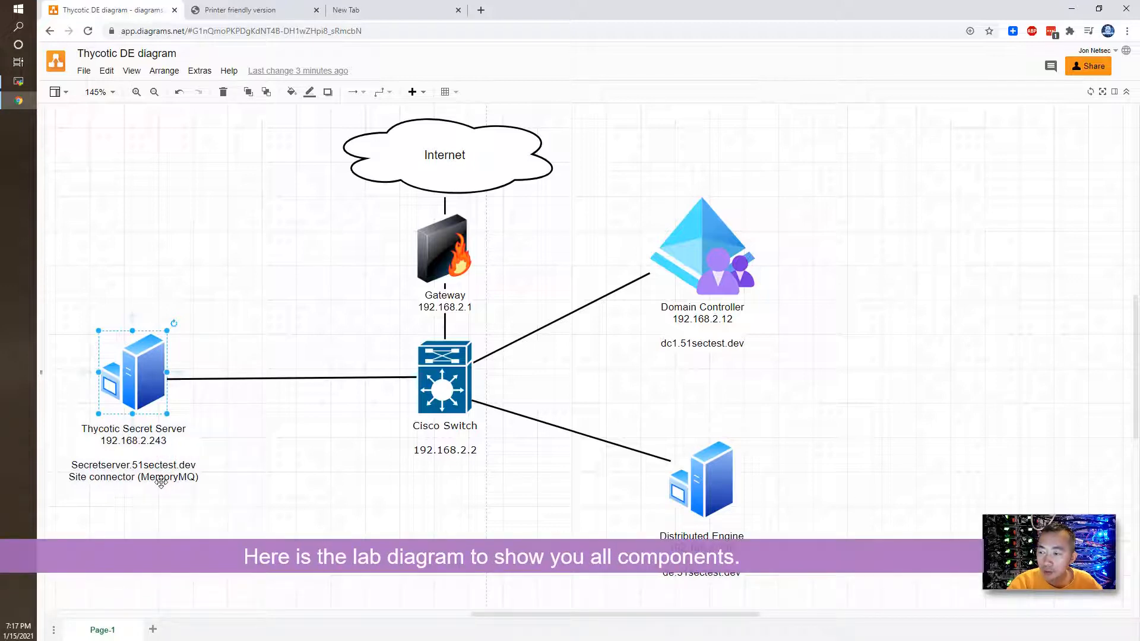
pyautogui.moveTo(143, 356)
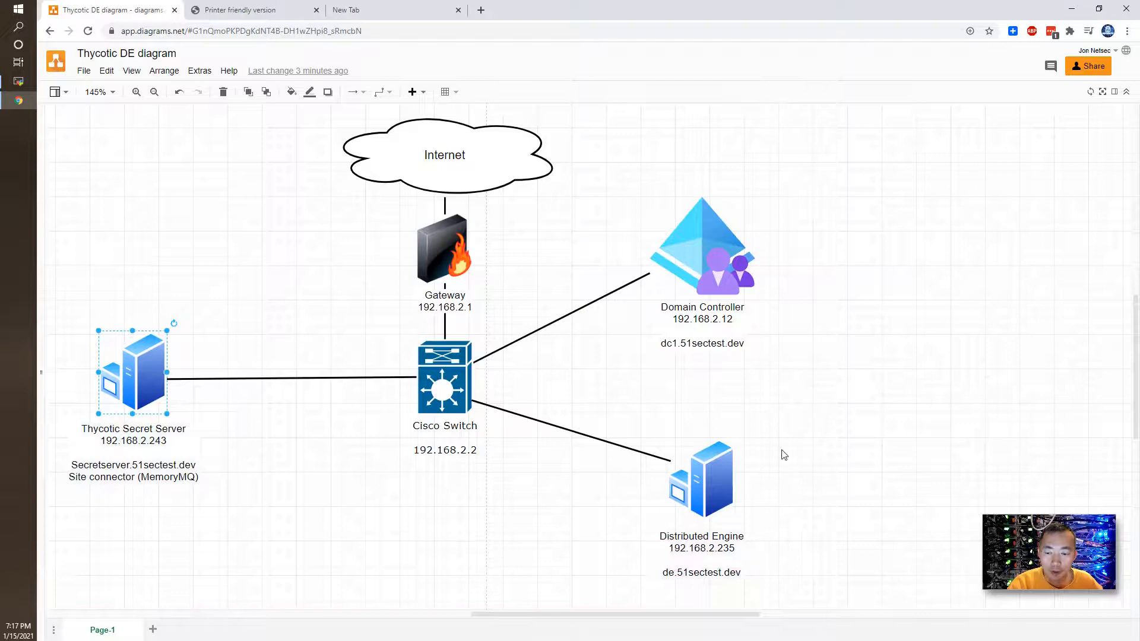
pyautogui.moveTo(755, 525)
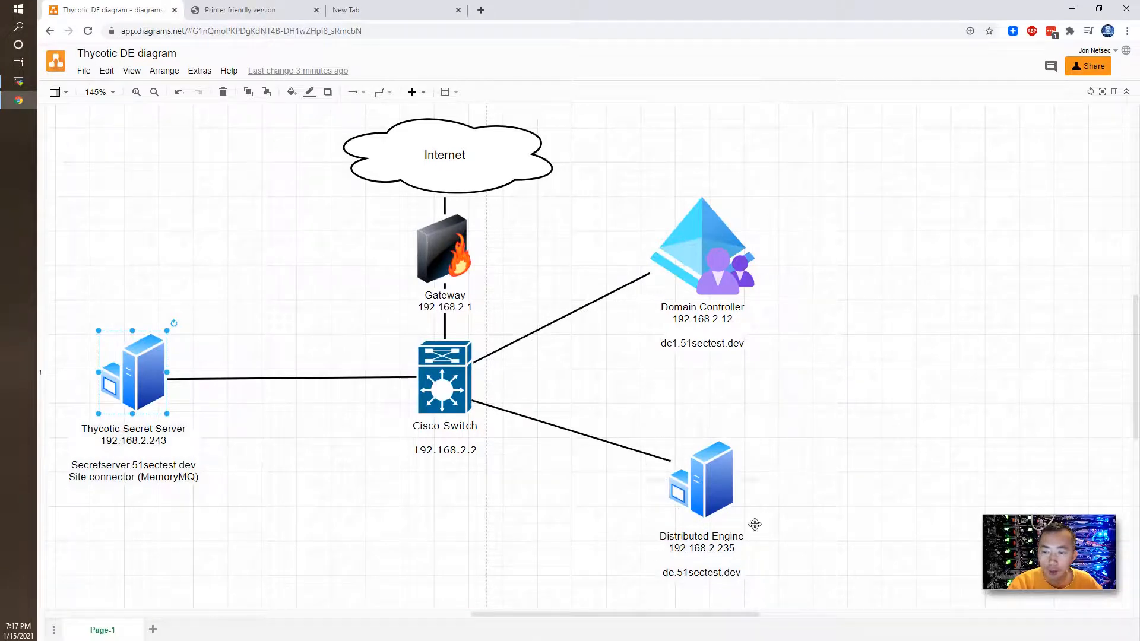
pyautogui.moveTo(778, 349)
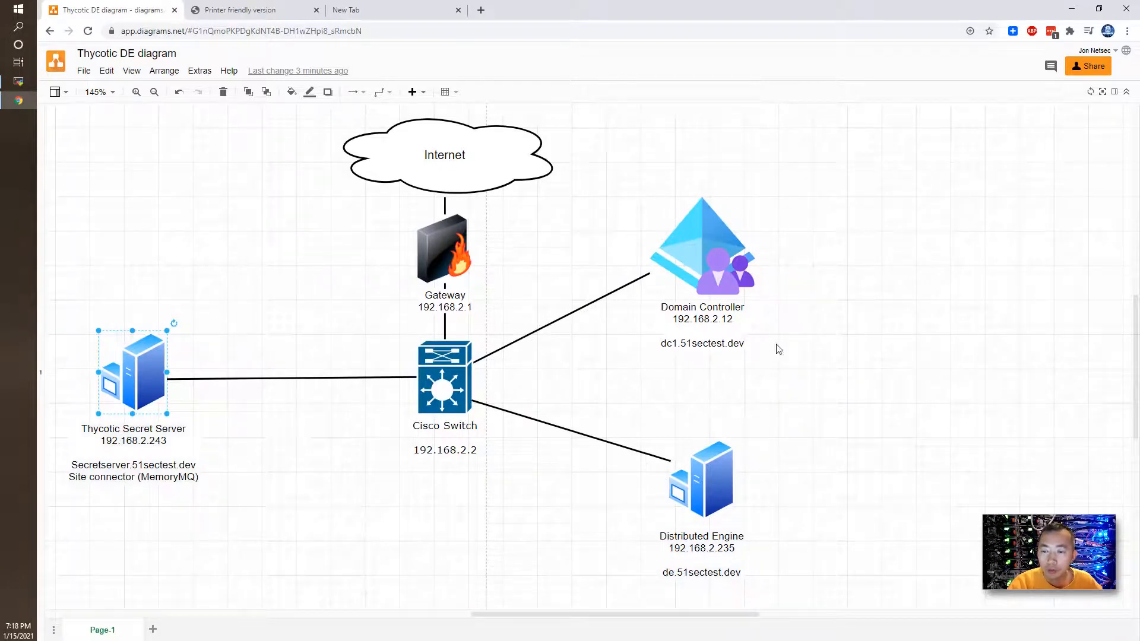
pyautogui.moveTo(684, 246)
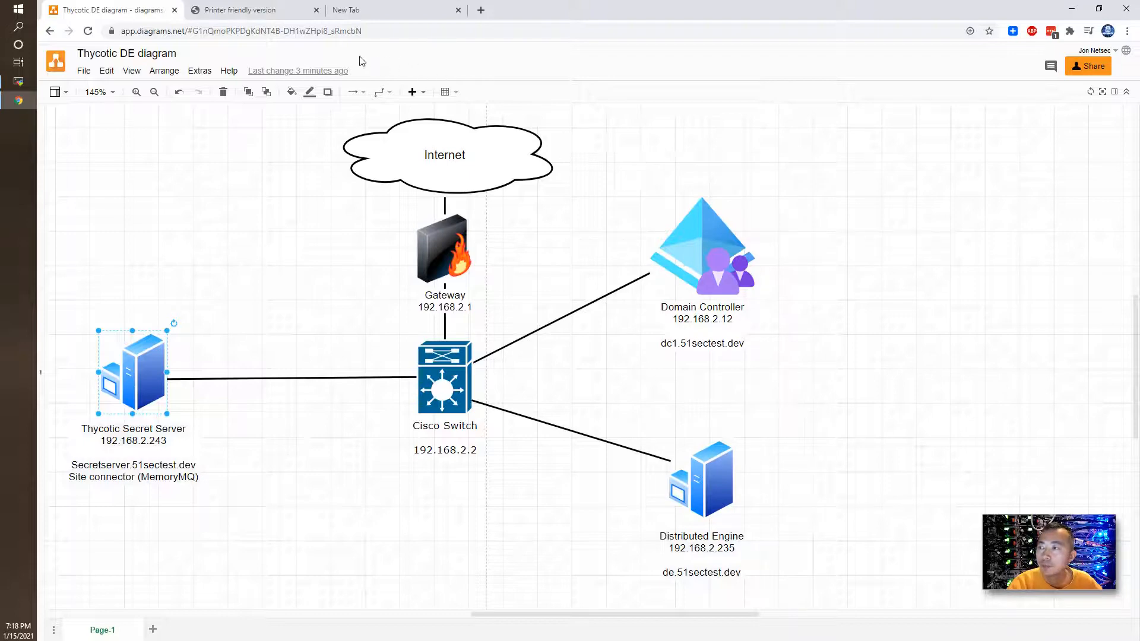
pyautogui.click(245, 9)
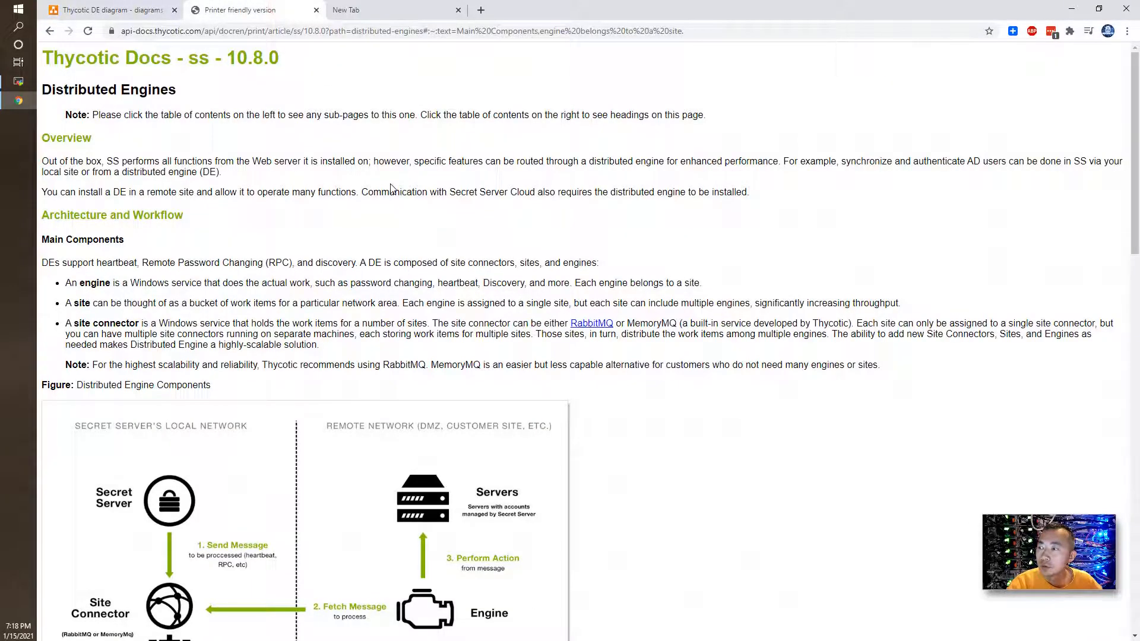
pyautogui.scroll(-3)
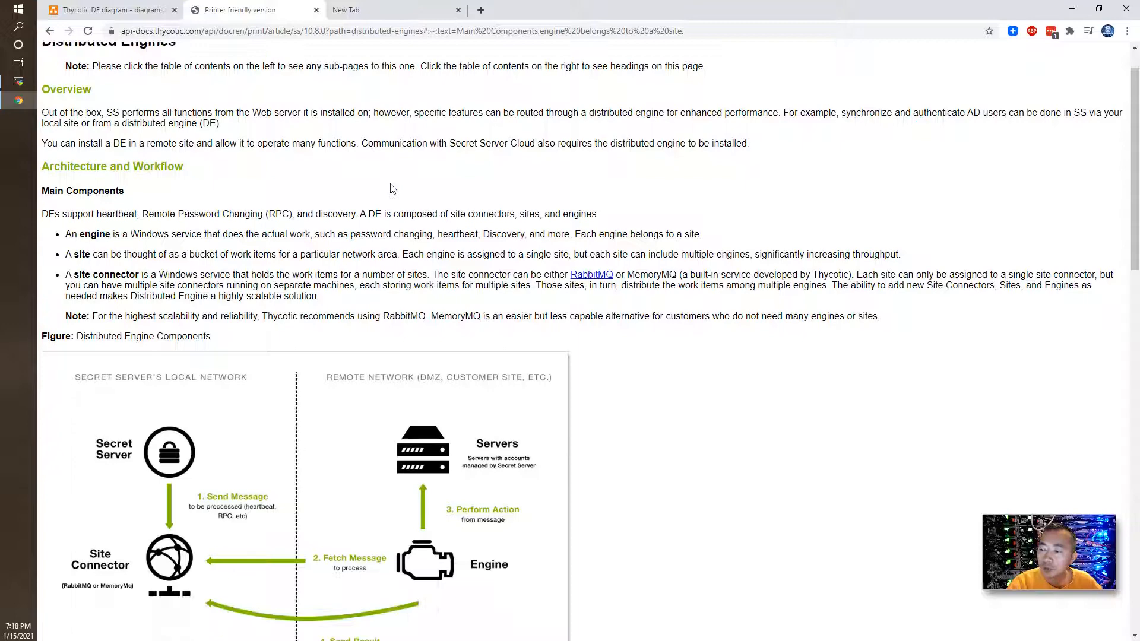
pyautogui.scroll(-3)
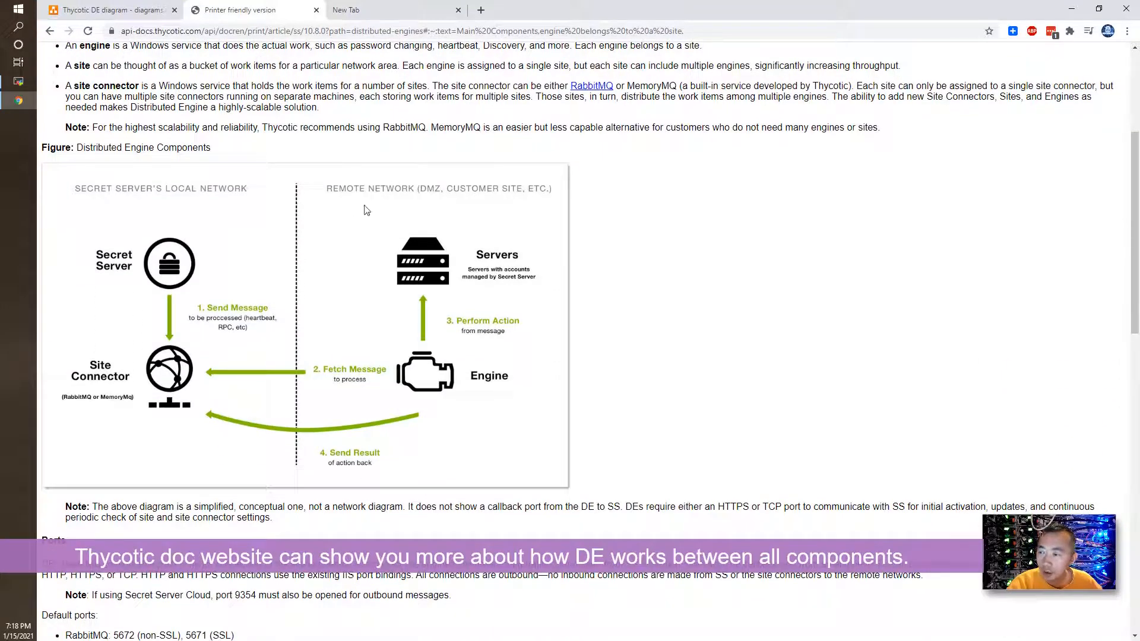
pyautogui.moveTo(106, 227)
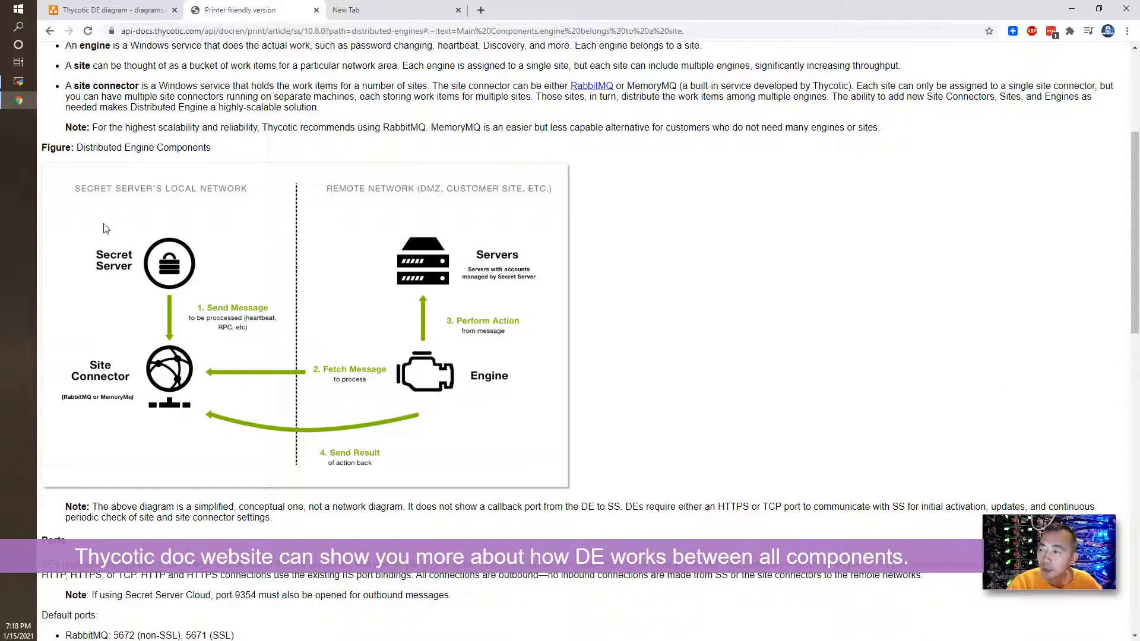
pyautogui.moveTo(204, 457)
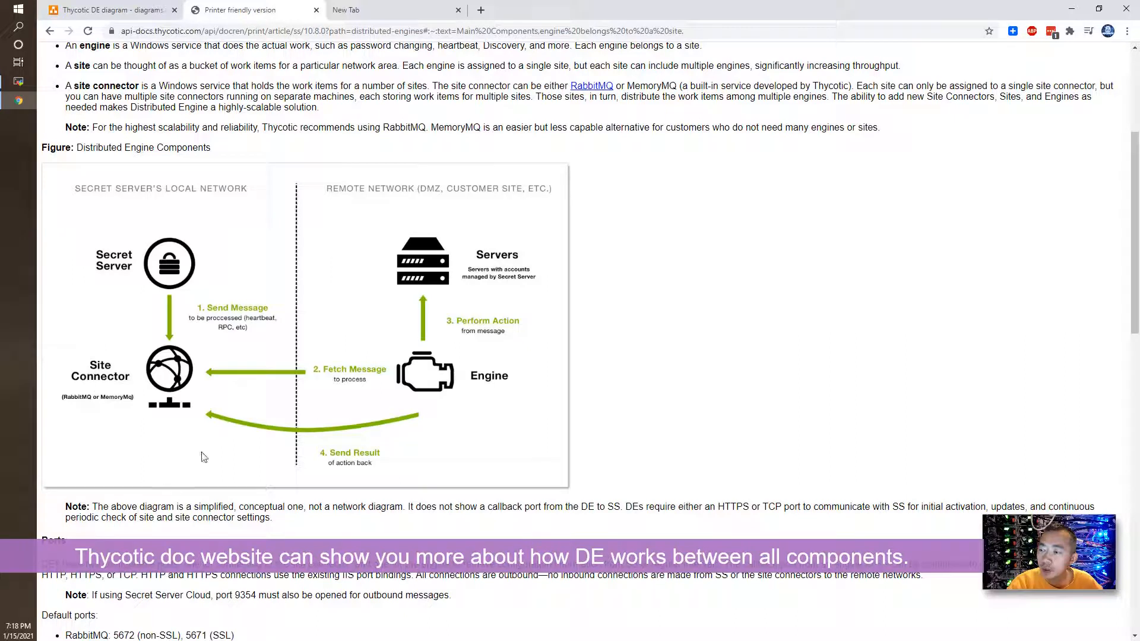
pyautogui.moveTo(168, 425)
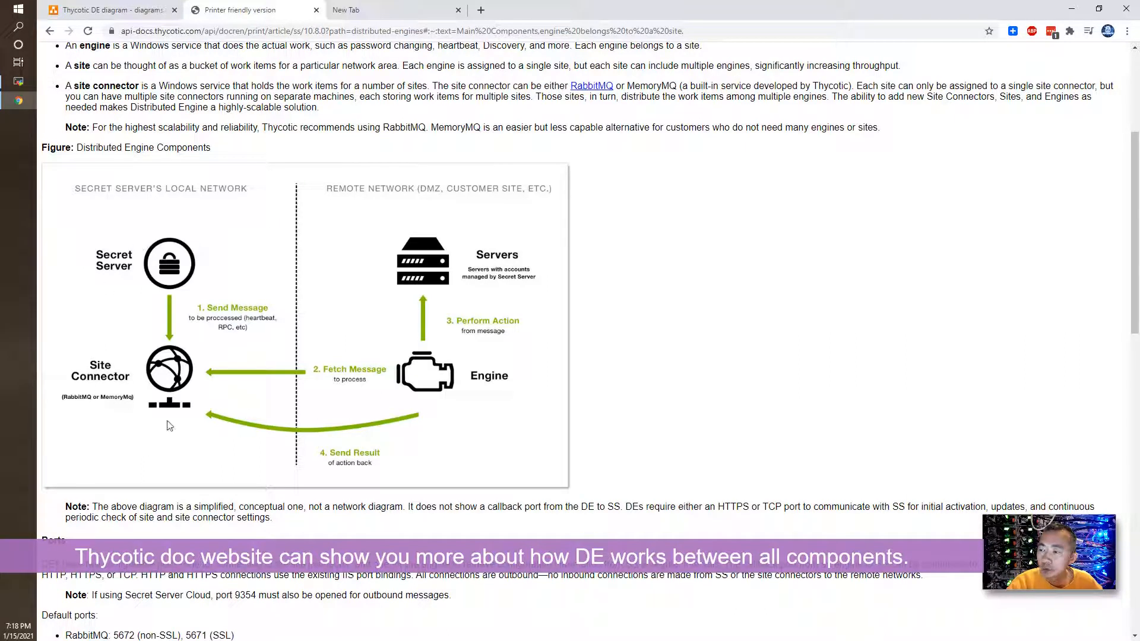
pyautogui.moveTo(152, 211)
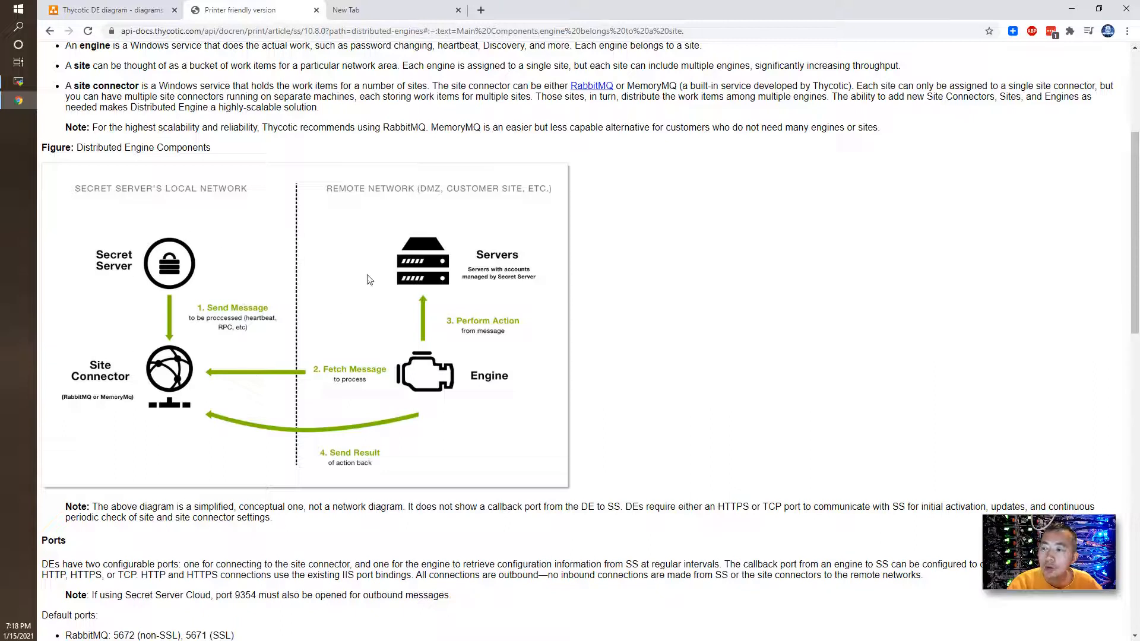
pyautogui.moveTo(378, 249)
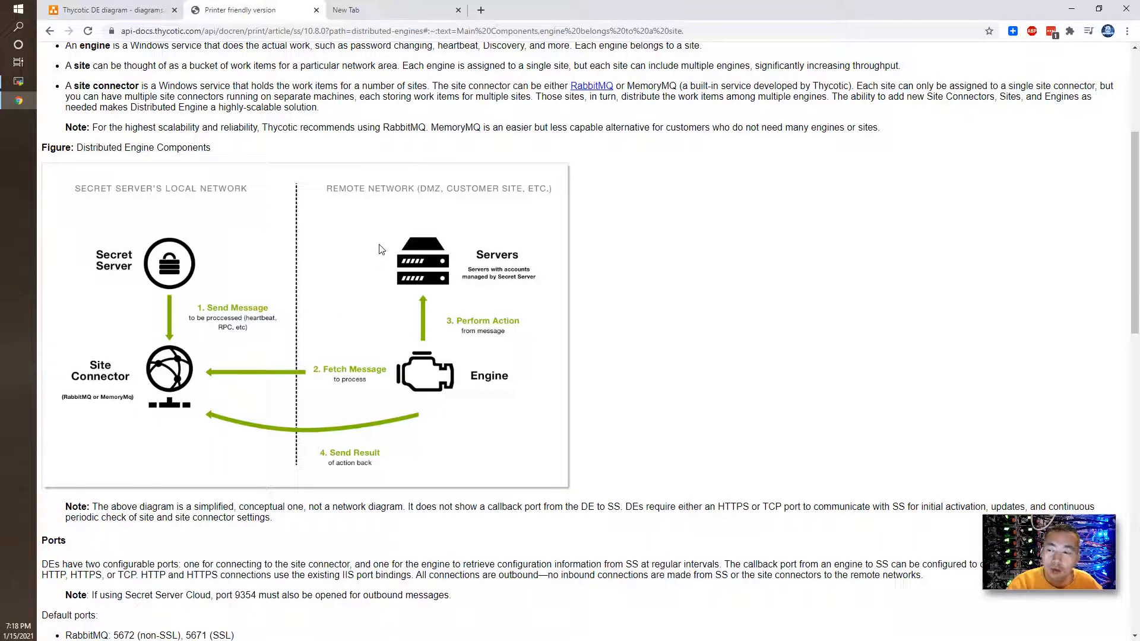
pyautogui.moveTo(472, 364)
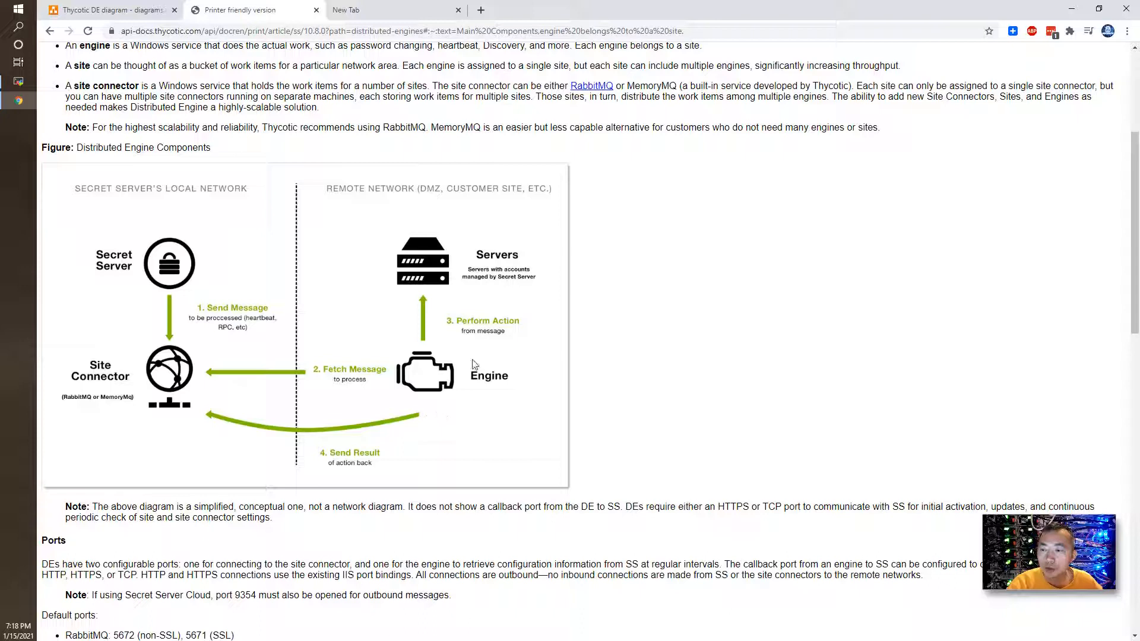
pyautogui.moveTo(178, 370)
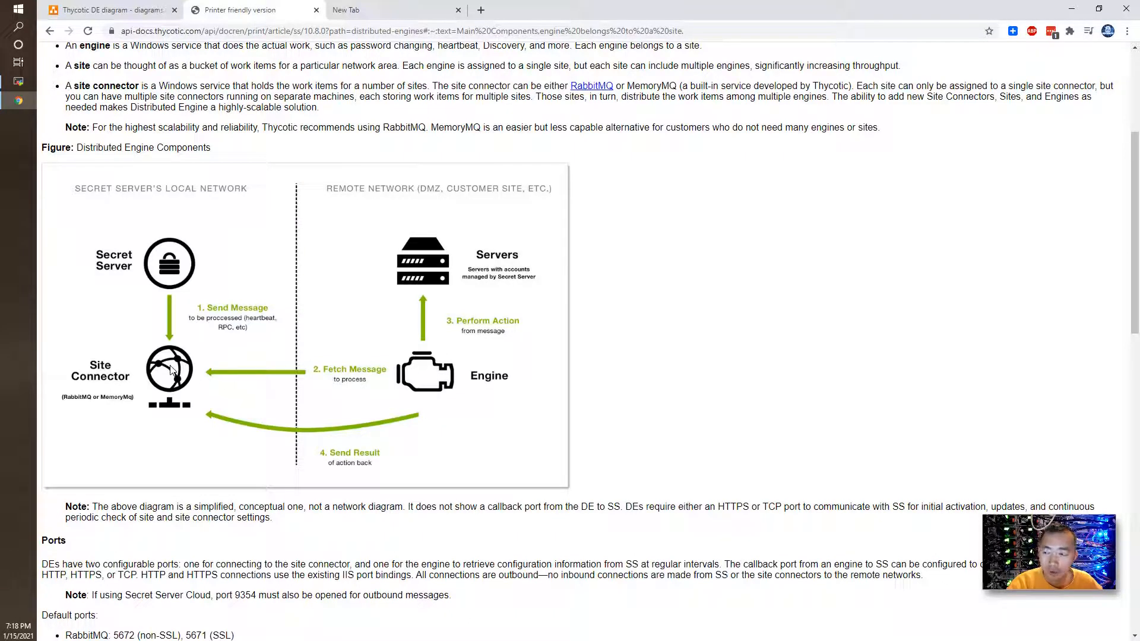
pyautogui.moveTo(230, 375)
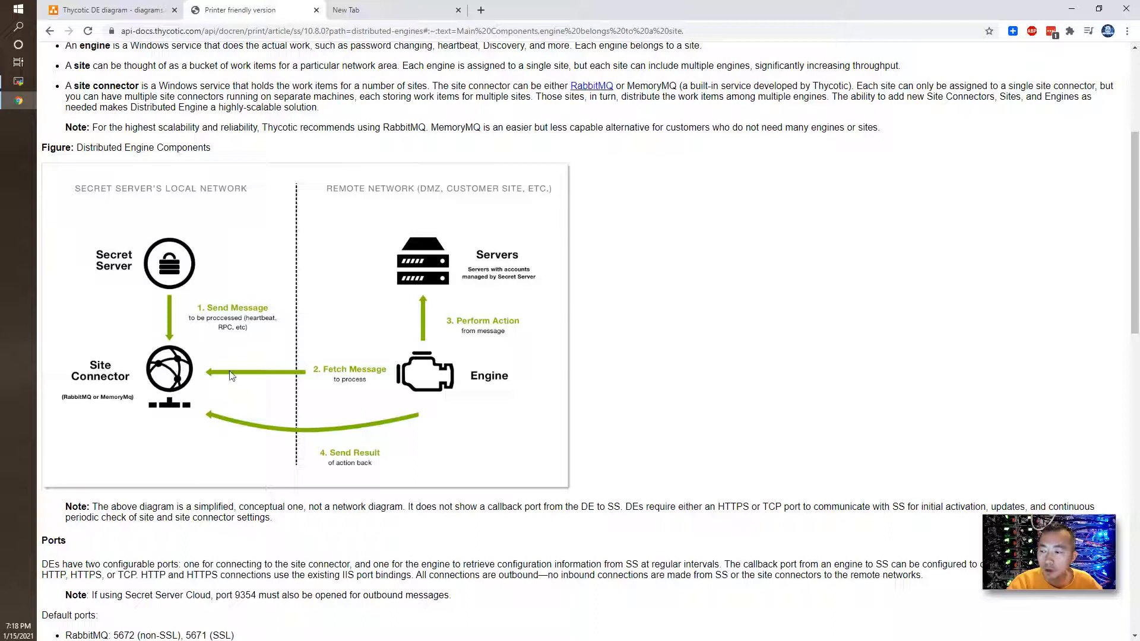
pyautogui.moveTo(208, 400)
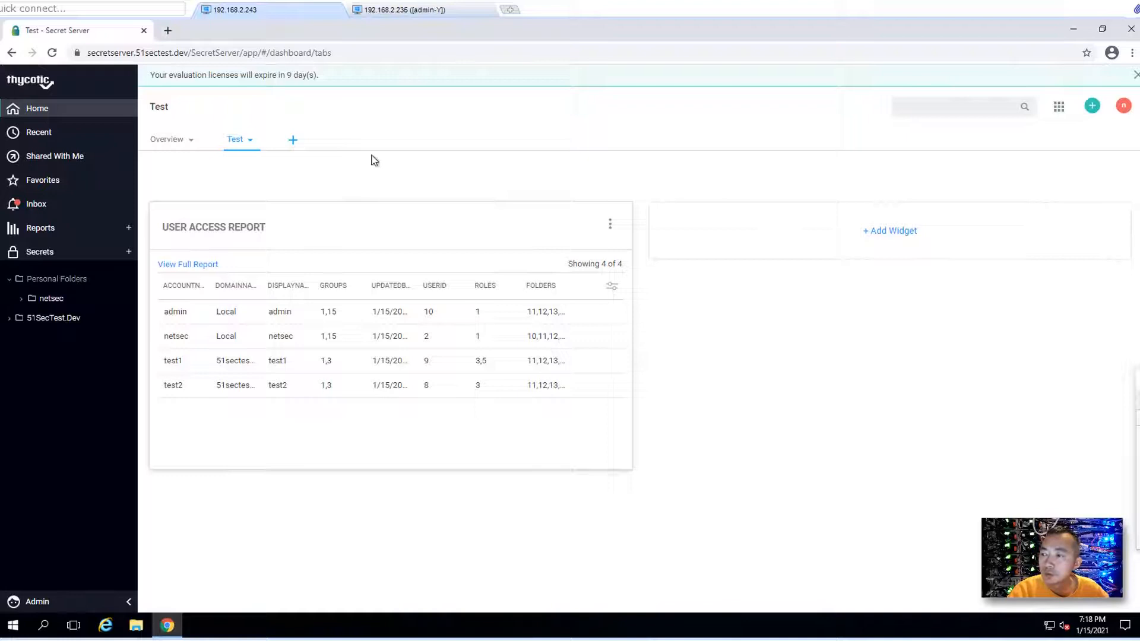
# Step: Open Admin > Distributed Engine, cancel an edit without saving, and go to Manage Site Connectors
pyautogui.click(36, 602)
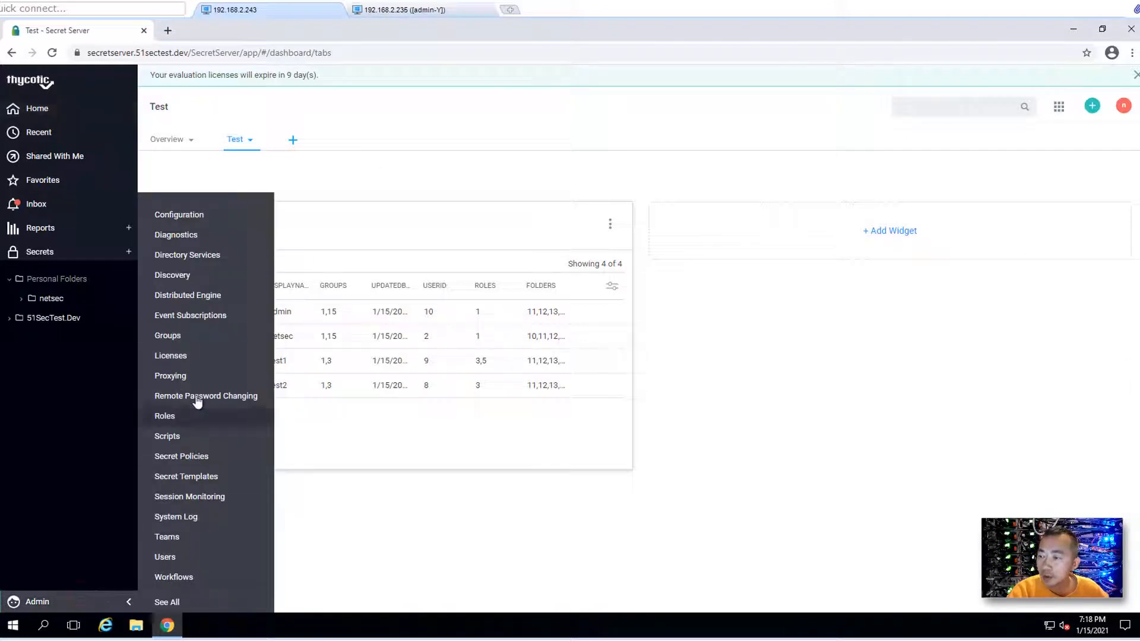
pyautogui.click(187, 295)
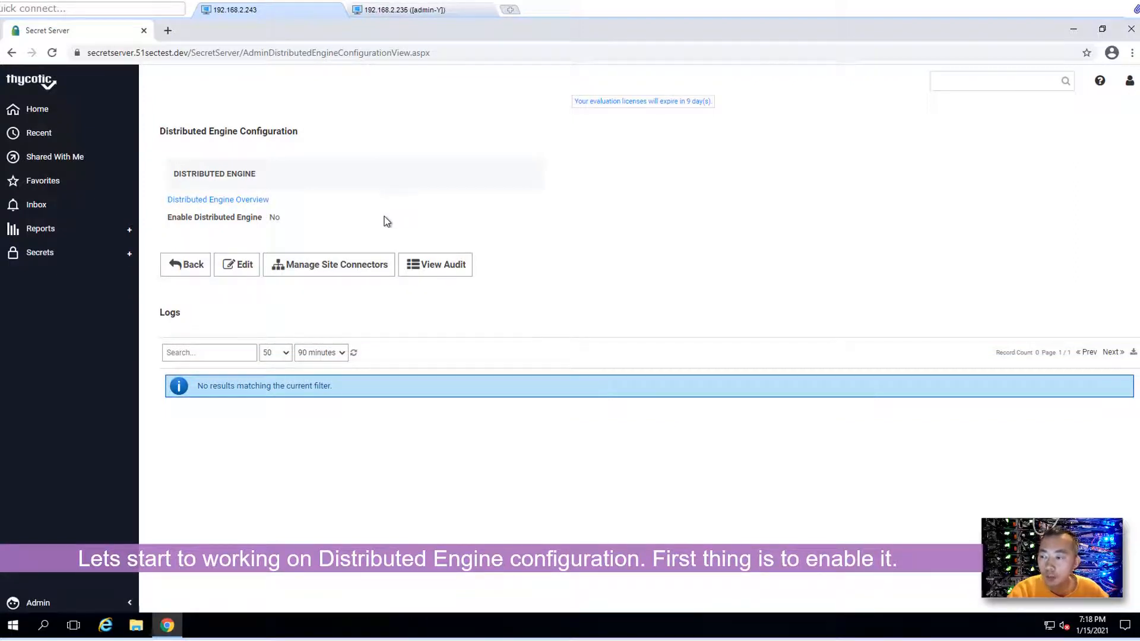
pyautogui.moveTo(282, 229)
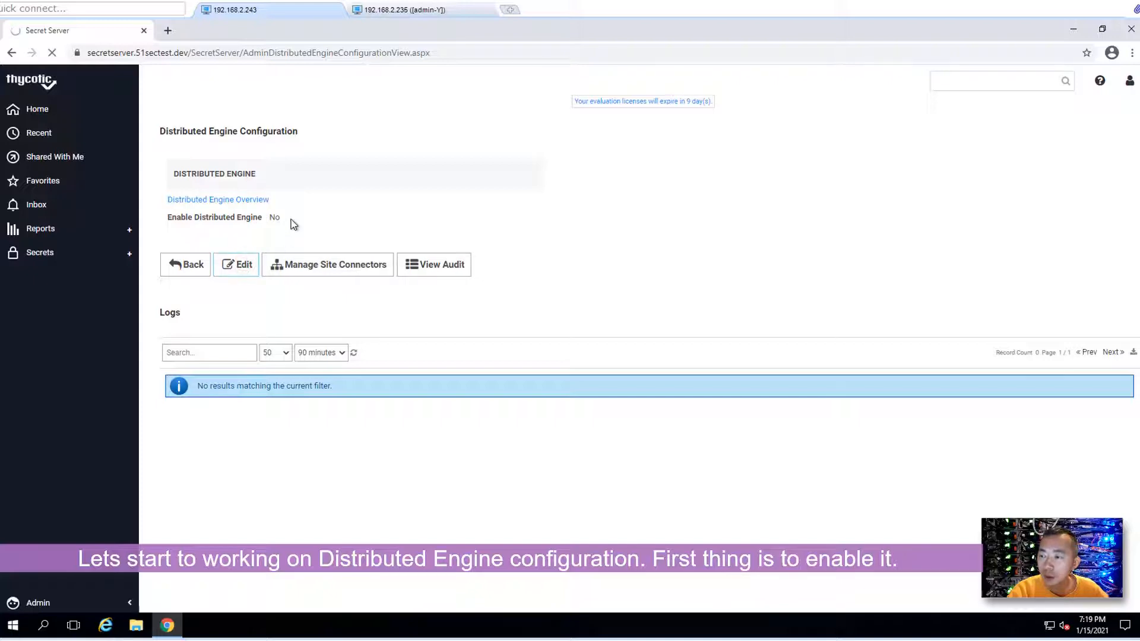
pyautogui.click(236, 264)
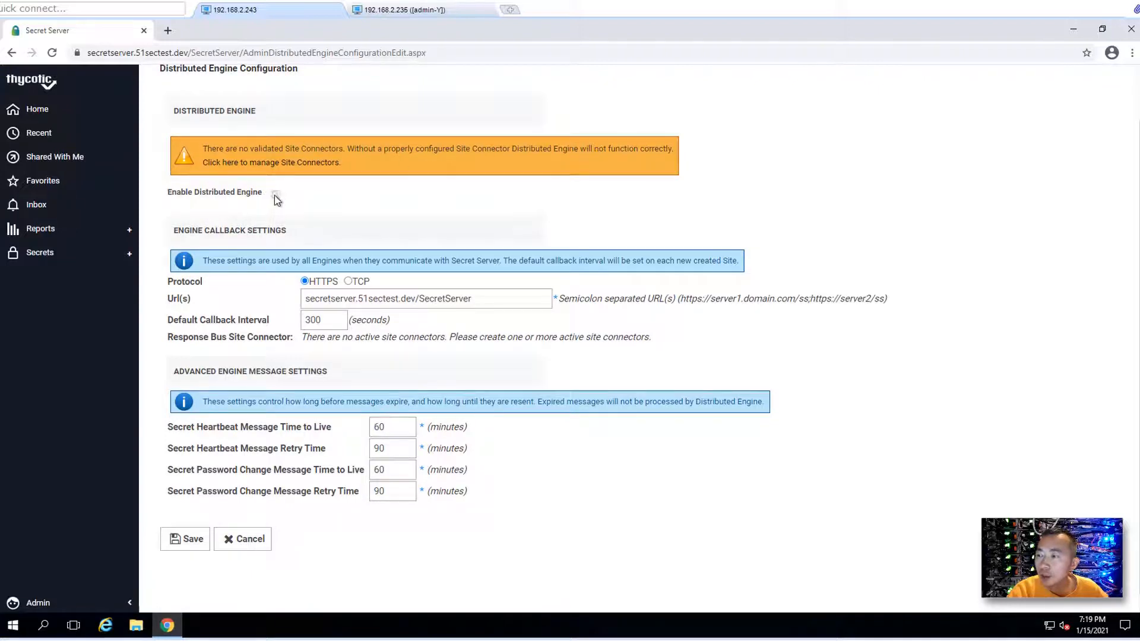
pyautogui.moveTo(286, 220)
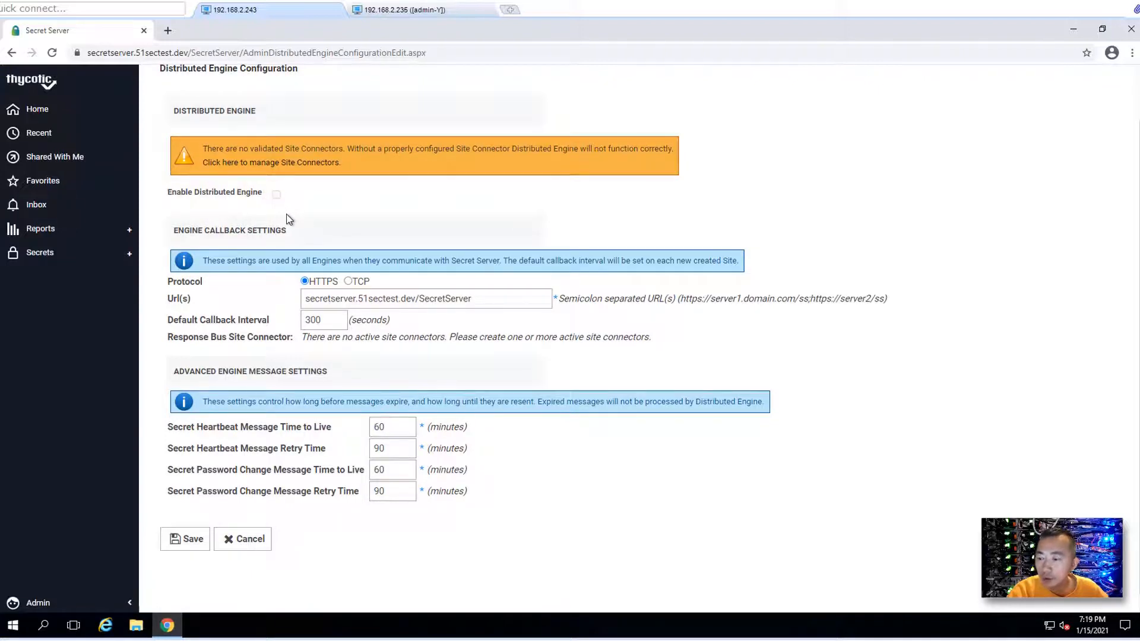
pyautogui.scroll(3)
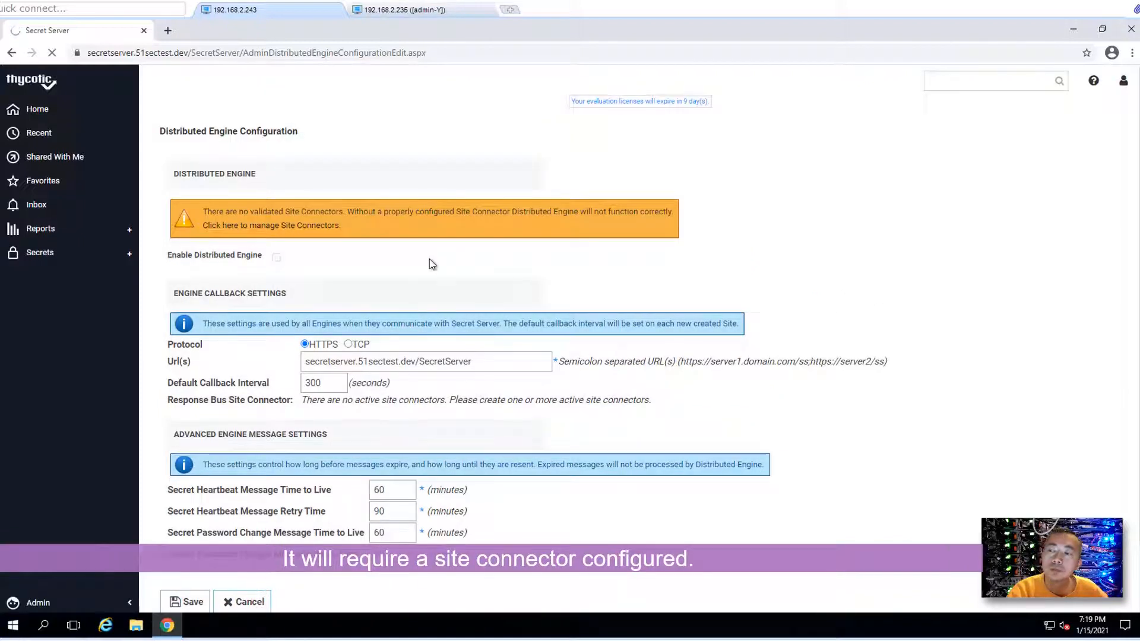
pyautogui.click(248, 601)
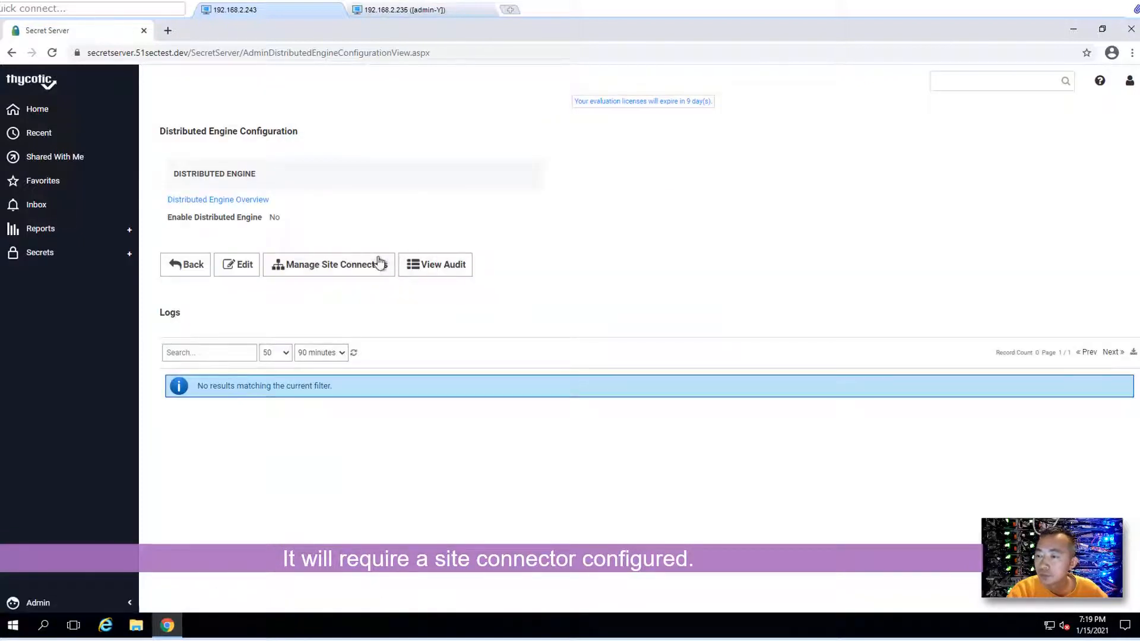
pyautogui.click(328, 264)
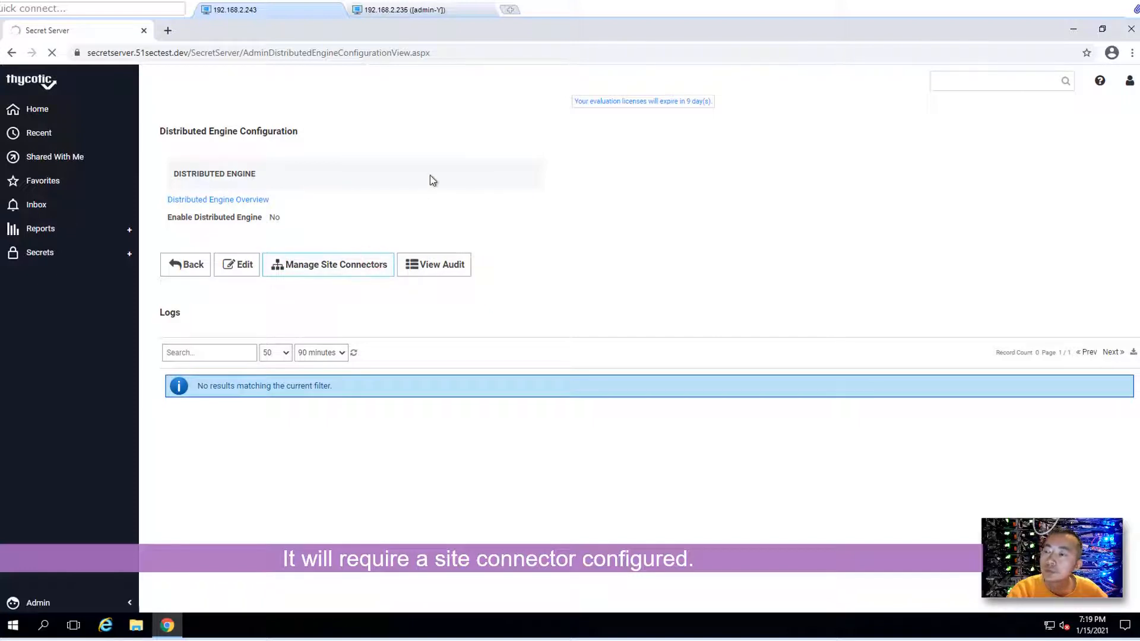
# Step: Save a Memory MQ site connector named SiteConnector1-MQ for host secretserver.51sectest.dev
pyautogui.click(328, 264)
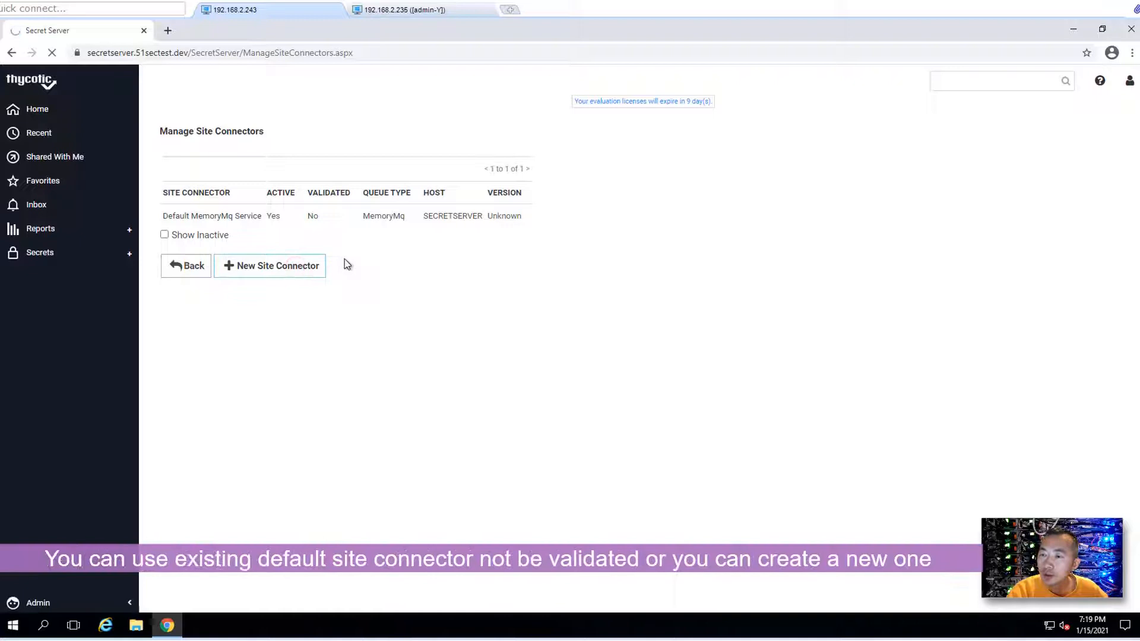
pyautogui.click(269, 266)
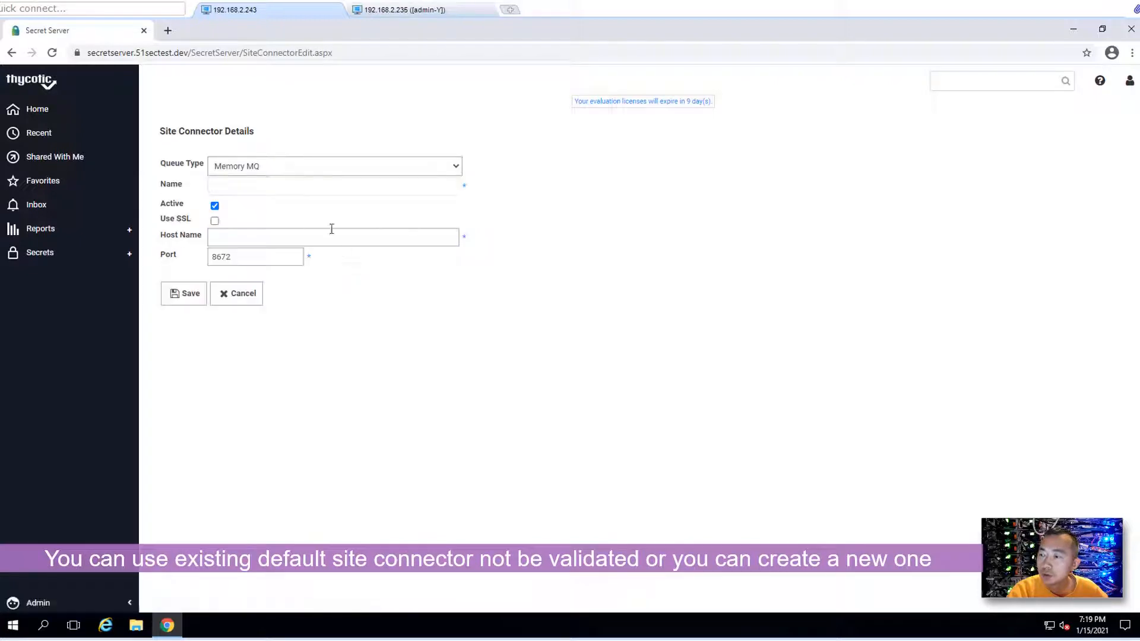
pyautogui.moveTo(294, 173)
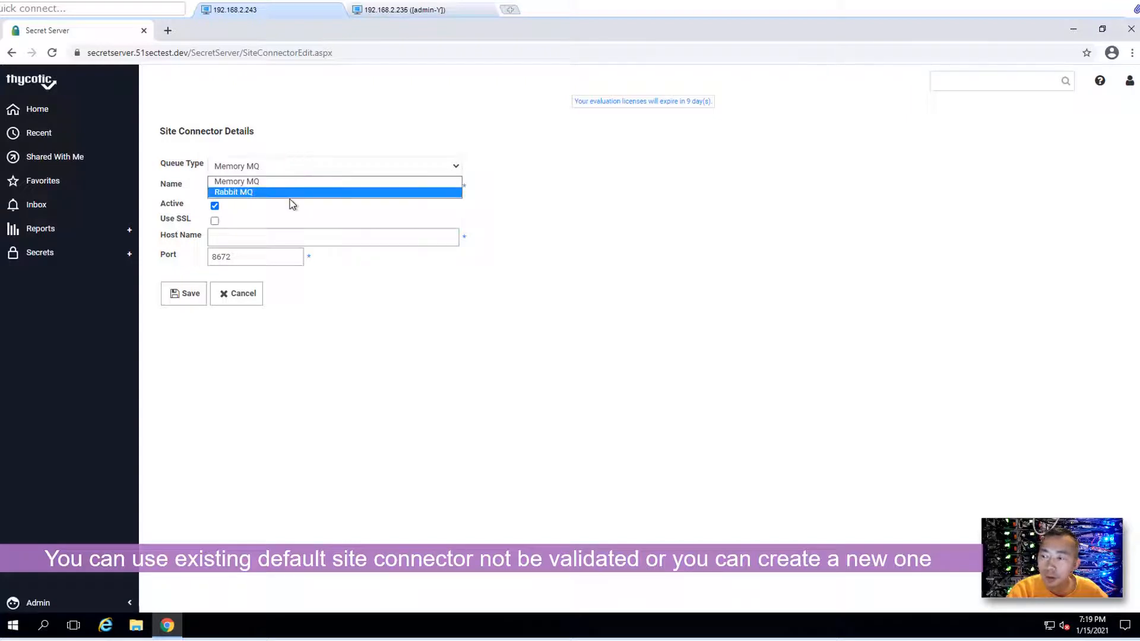
pyautogui.click(237, 181)
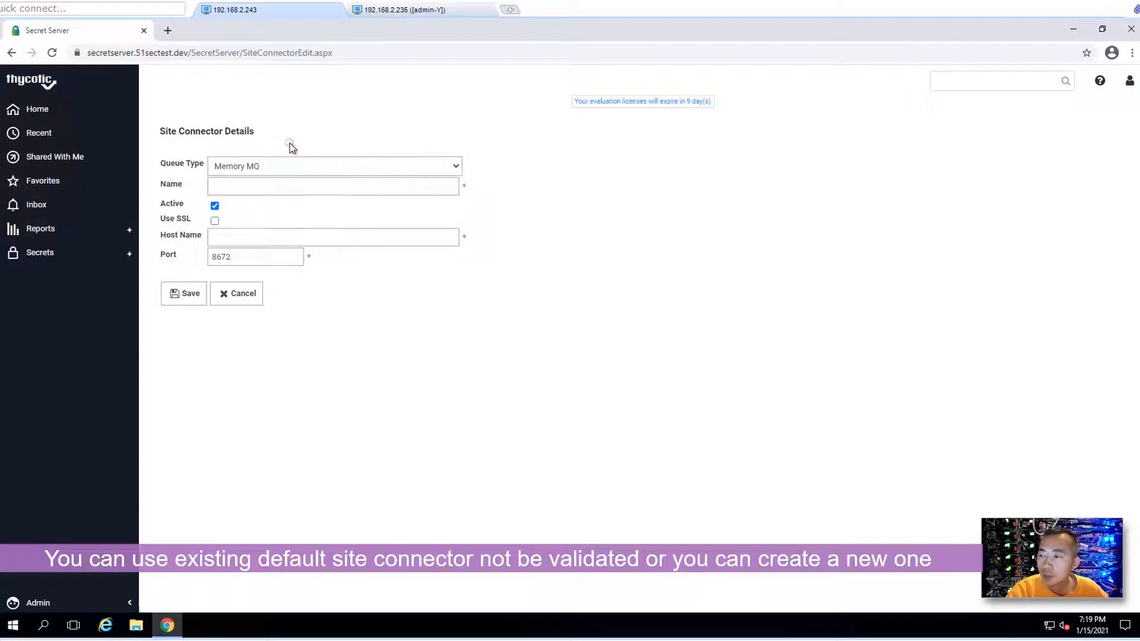
pyautogui.moveTo(290, 169)
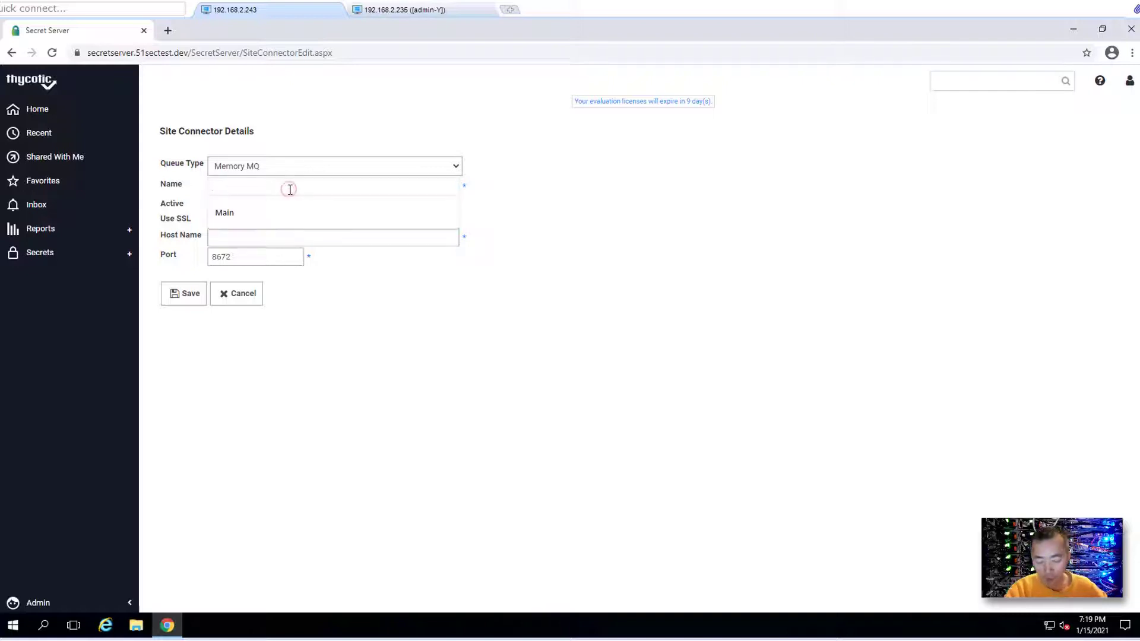
pyautogui.write('SiteConnector')
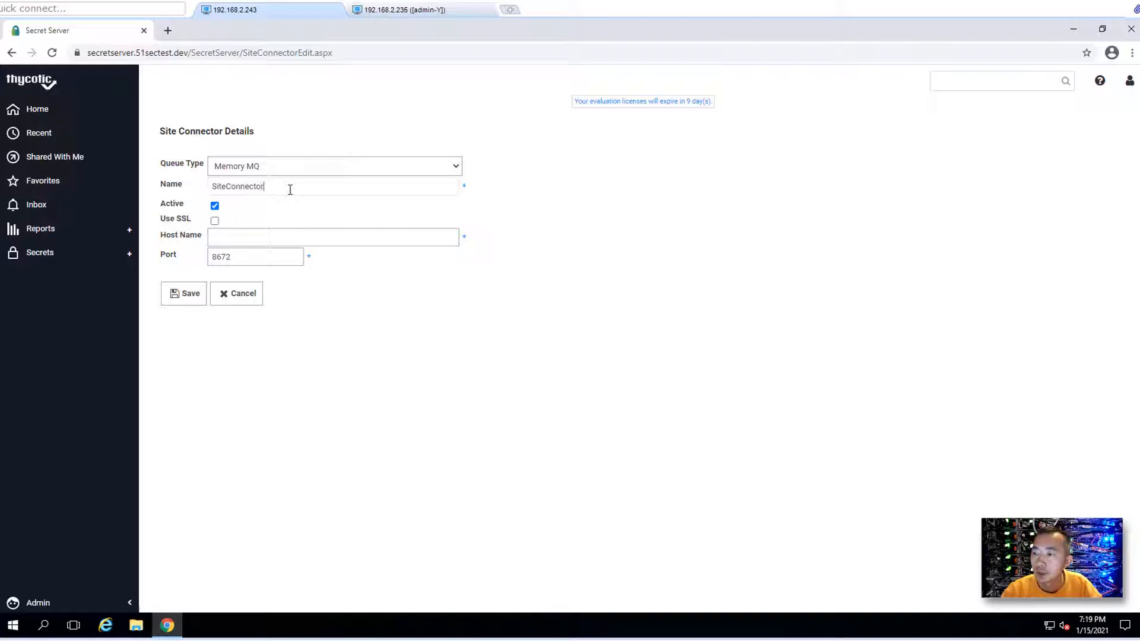
pyautogui.write('1')
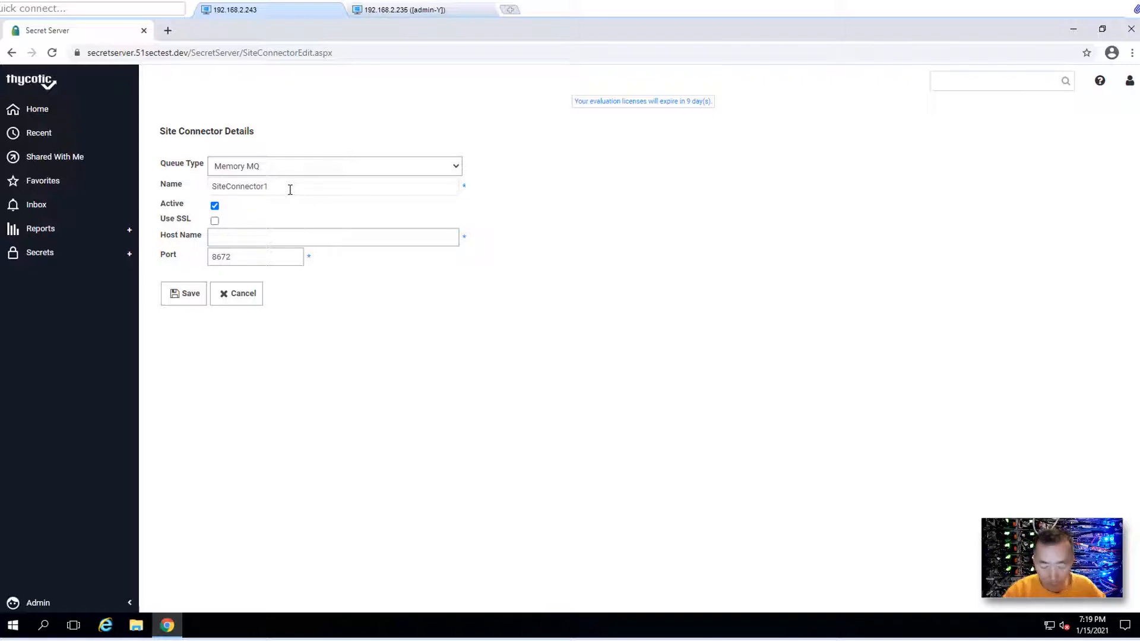
pyautogui.write('-MQ')
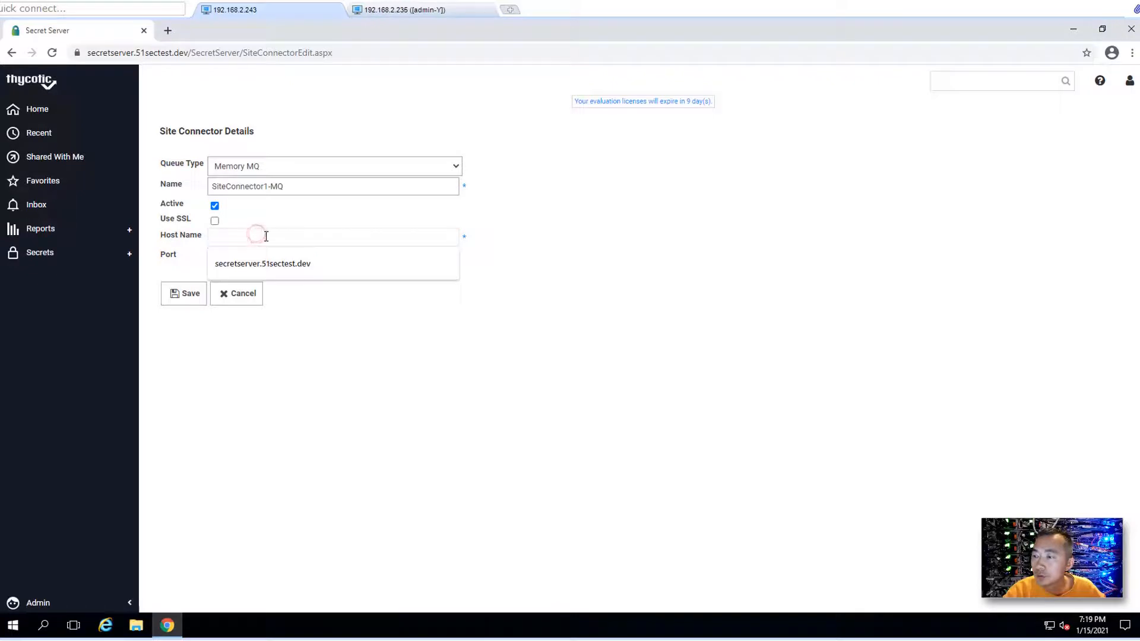
pyautogui.click(262, 264)
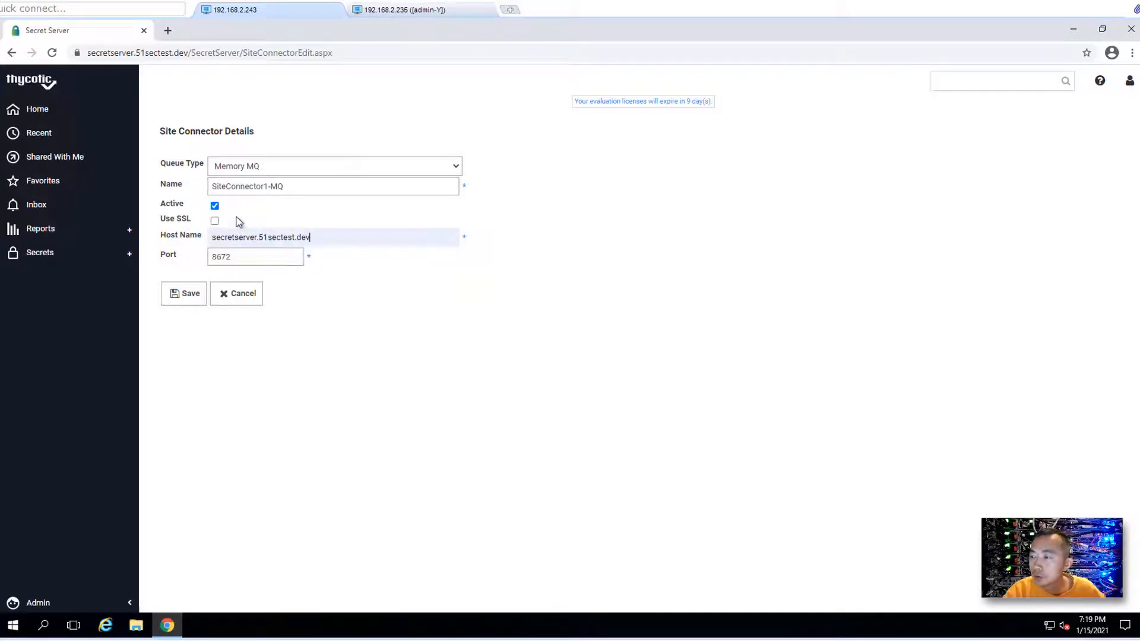
pyautogui.moveTo(205, 227)
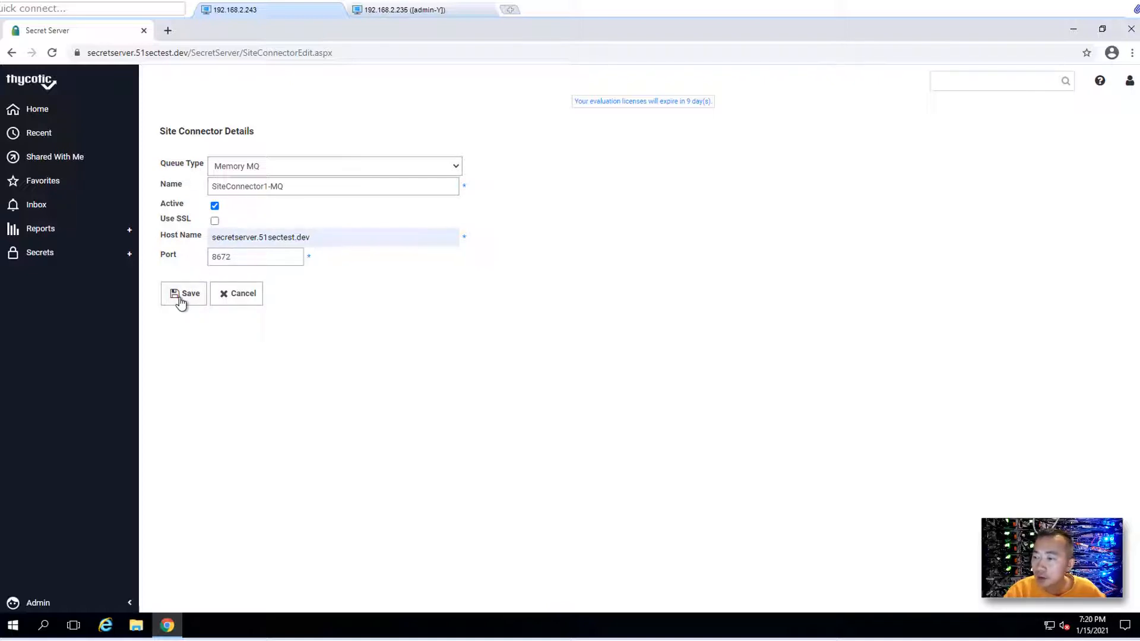
pyautogui.click(184, 293)
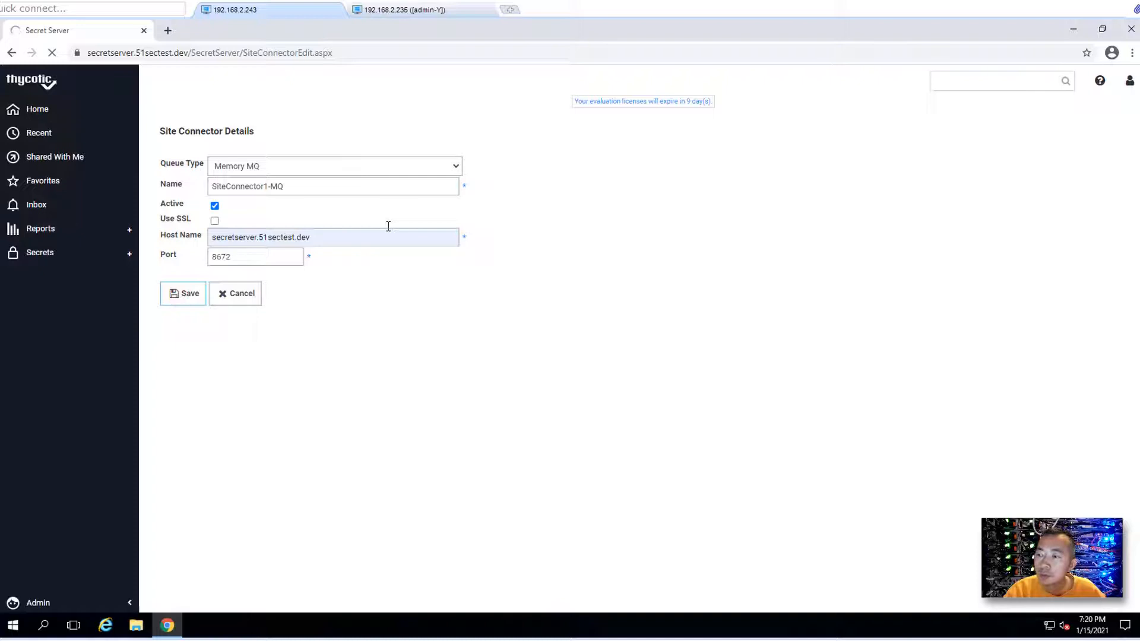
pyautogui.click(185, 292)
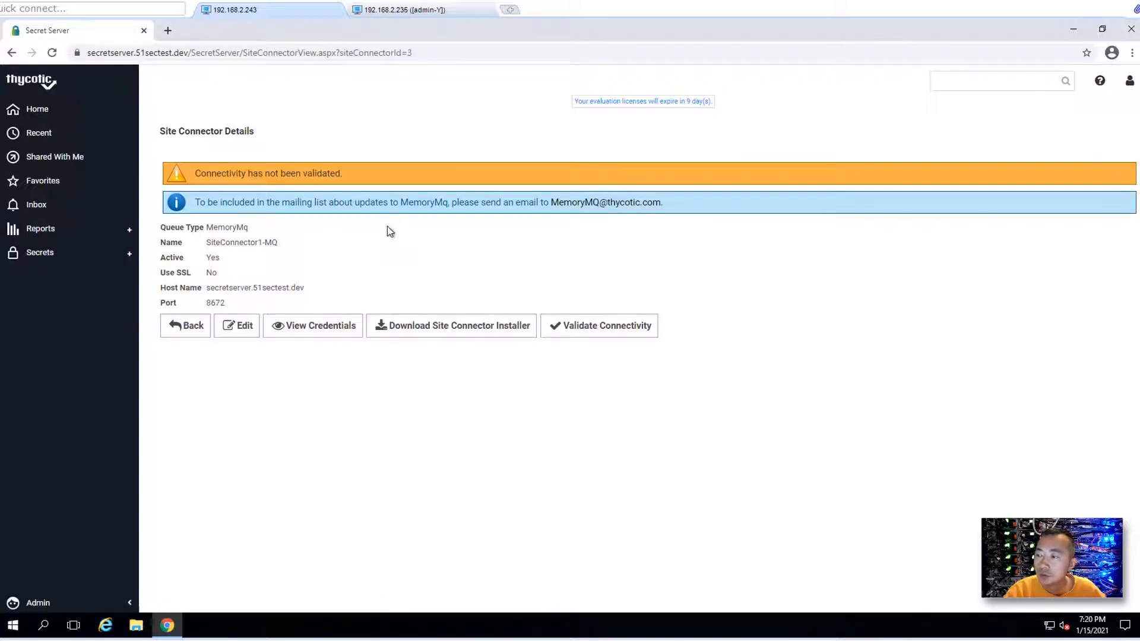
pyautogui.moveTo(378, 256)
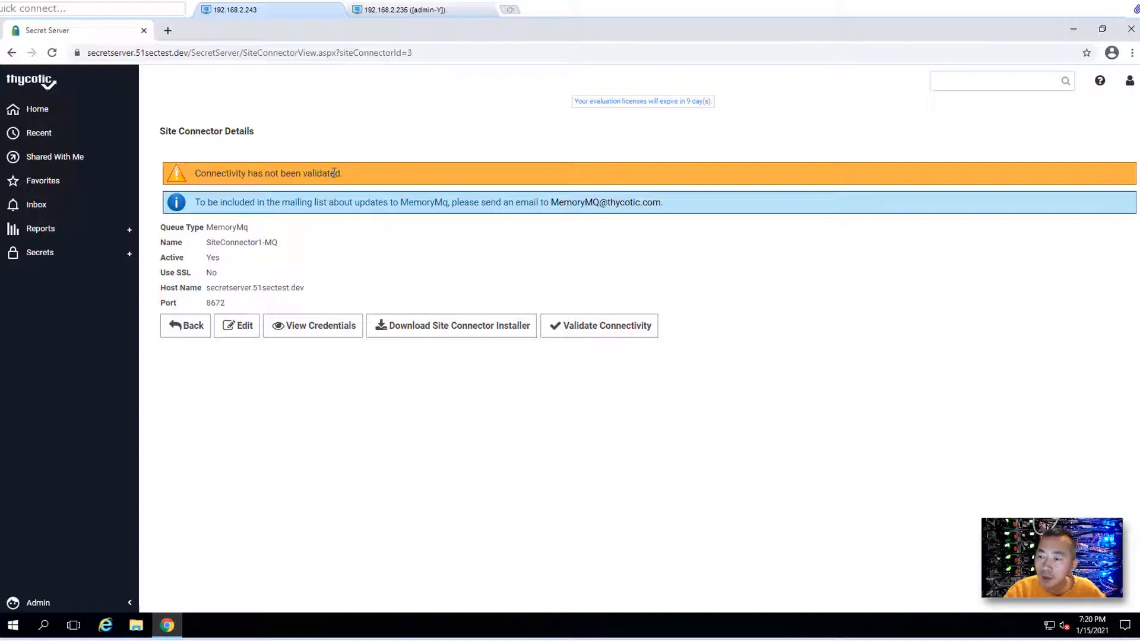
pyautogui.moveTo(349, 181)
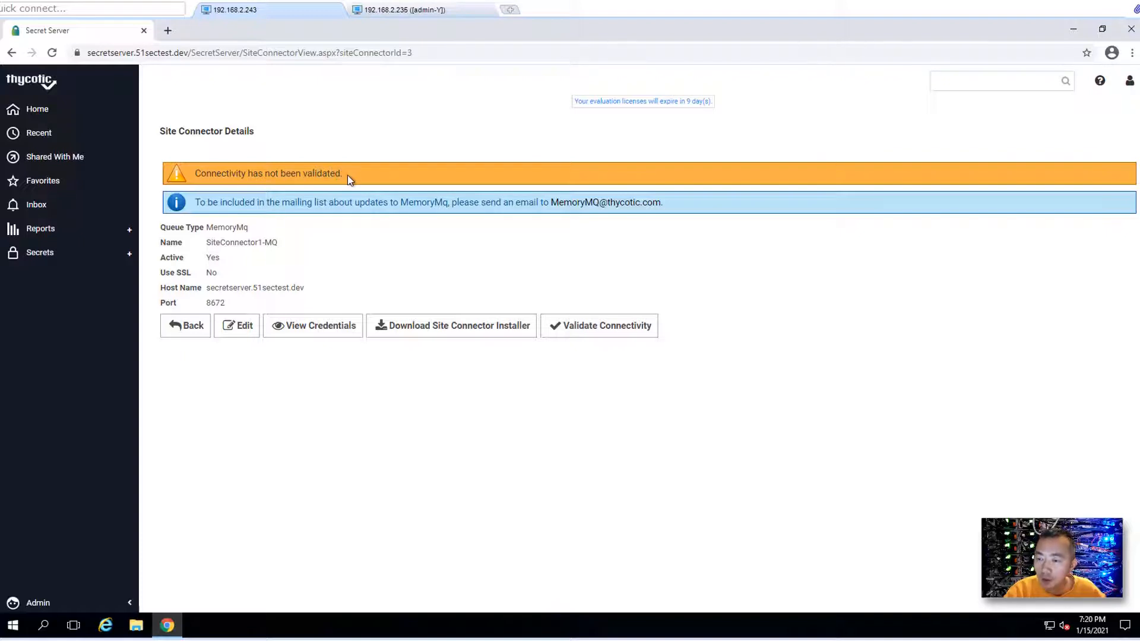
pyautogui.moveTo(398, 277)
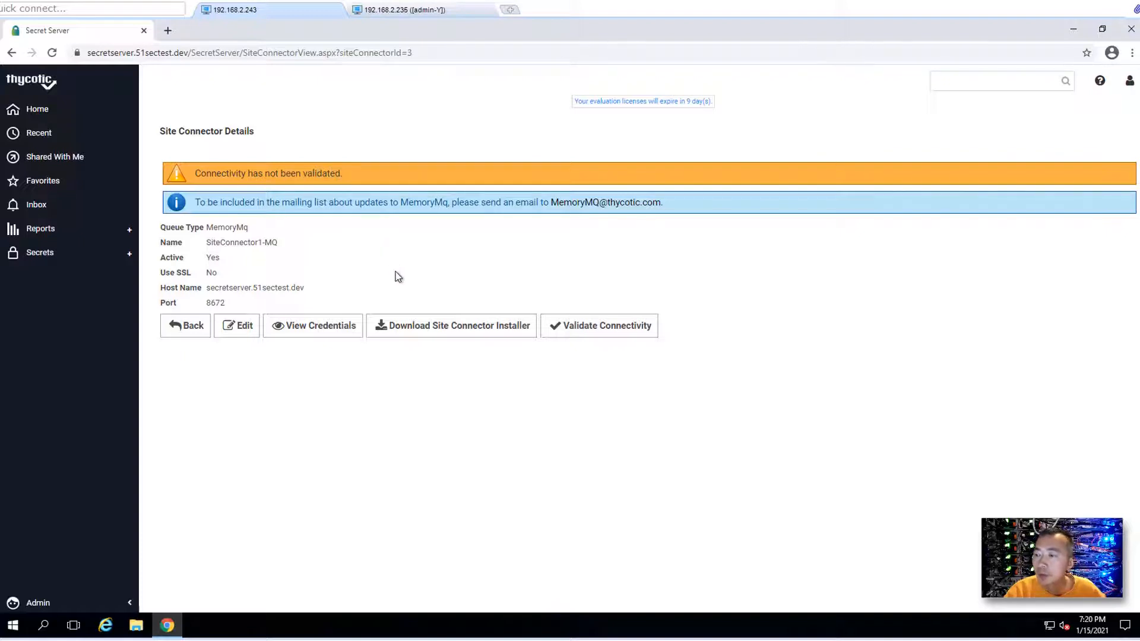
pyautogui.moveTo(450, 327)
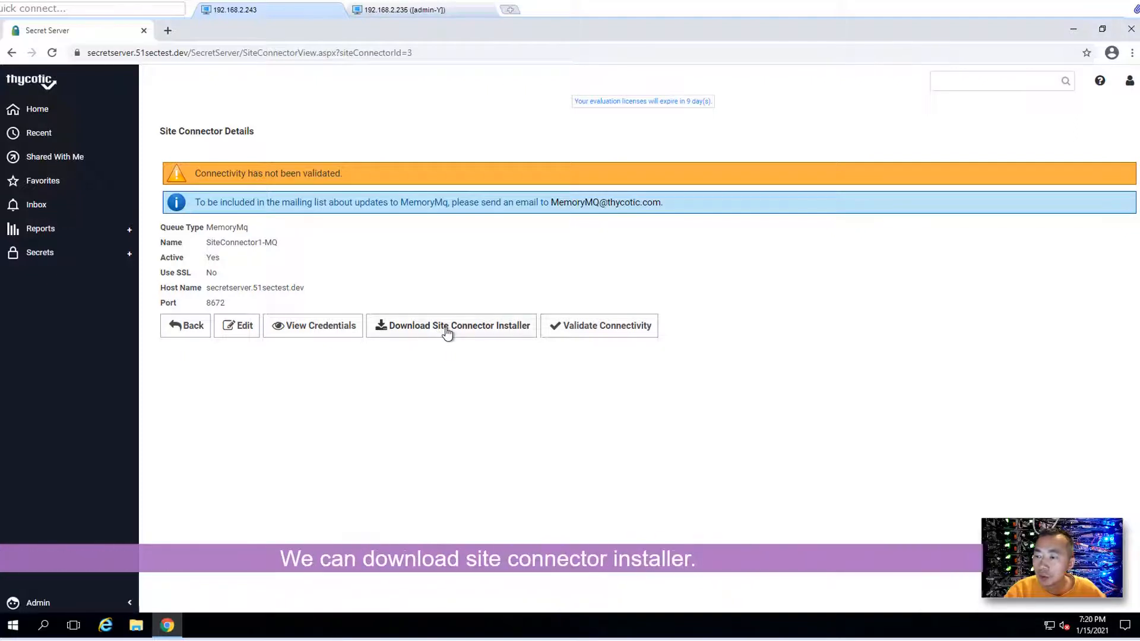
pyautogui.click(450, 324)
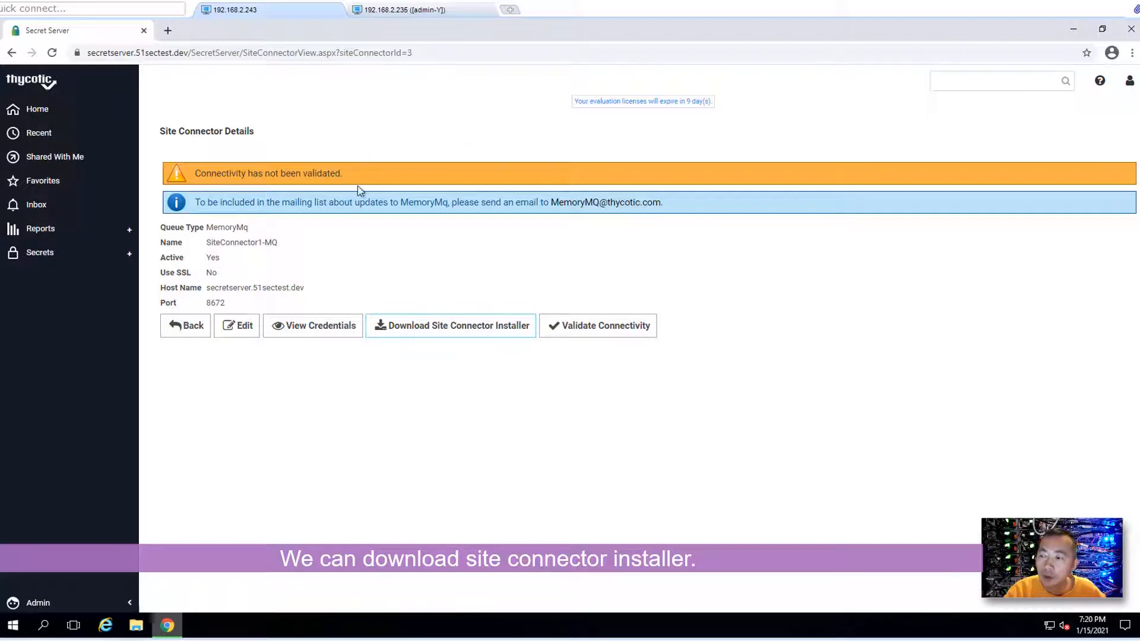
pyautogui.moveTo(462, 292)
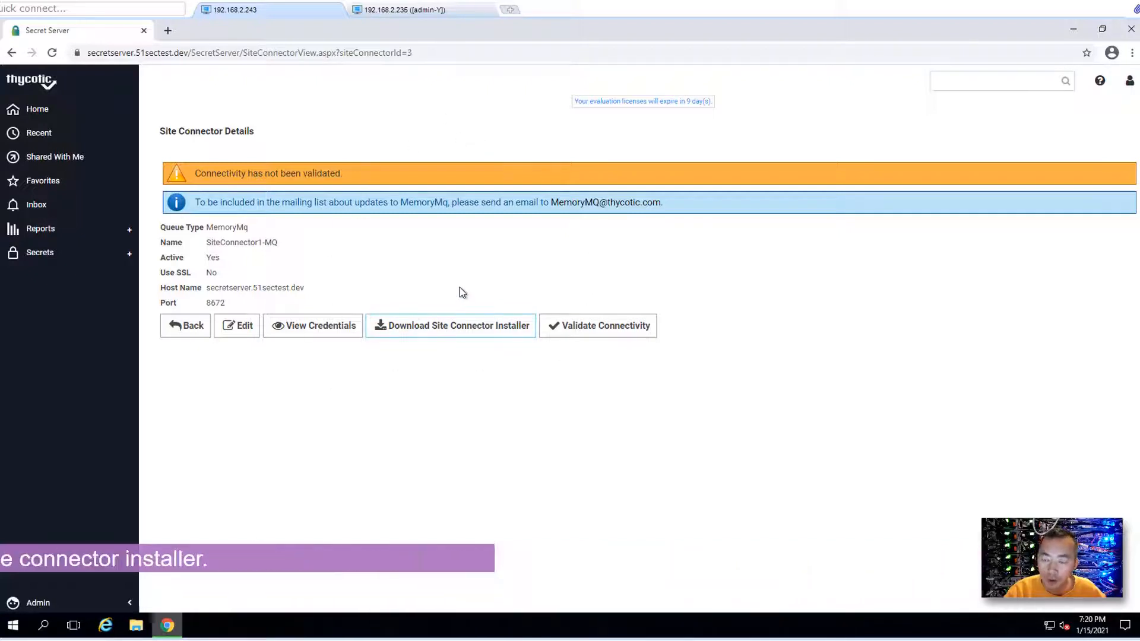
pyautogui.click(451, 325)
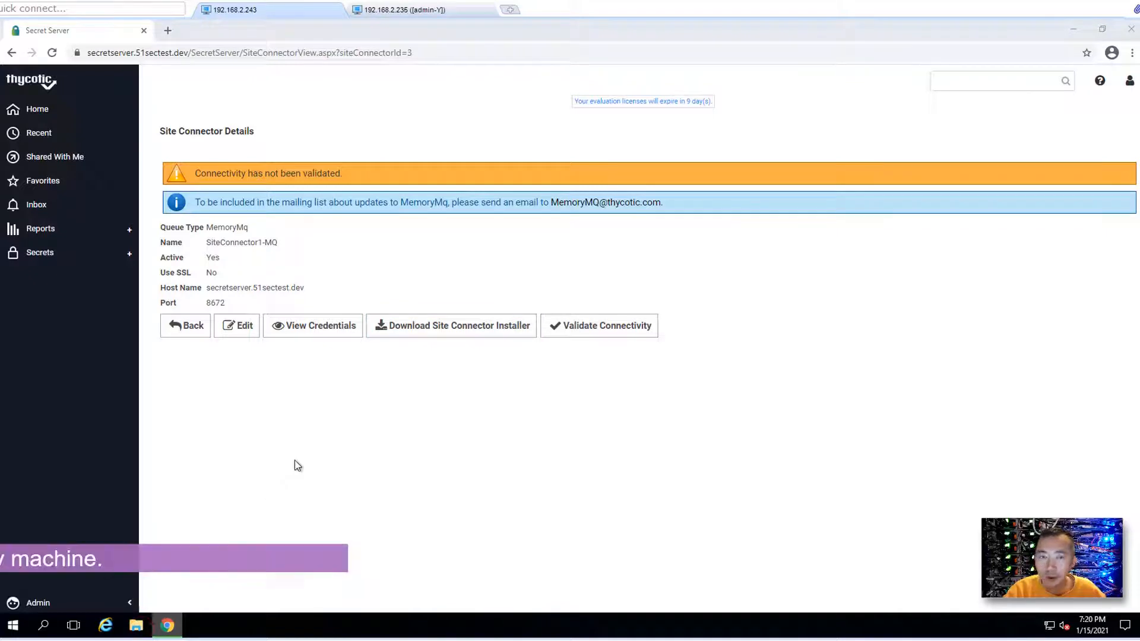
# Step: Find the Thycotic.MemoryMq.SiteConnector.Service.x64 zip in Downloads and preview its contents
pyautogui.click(136, 626)
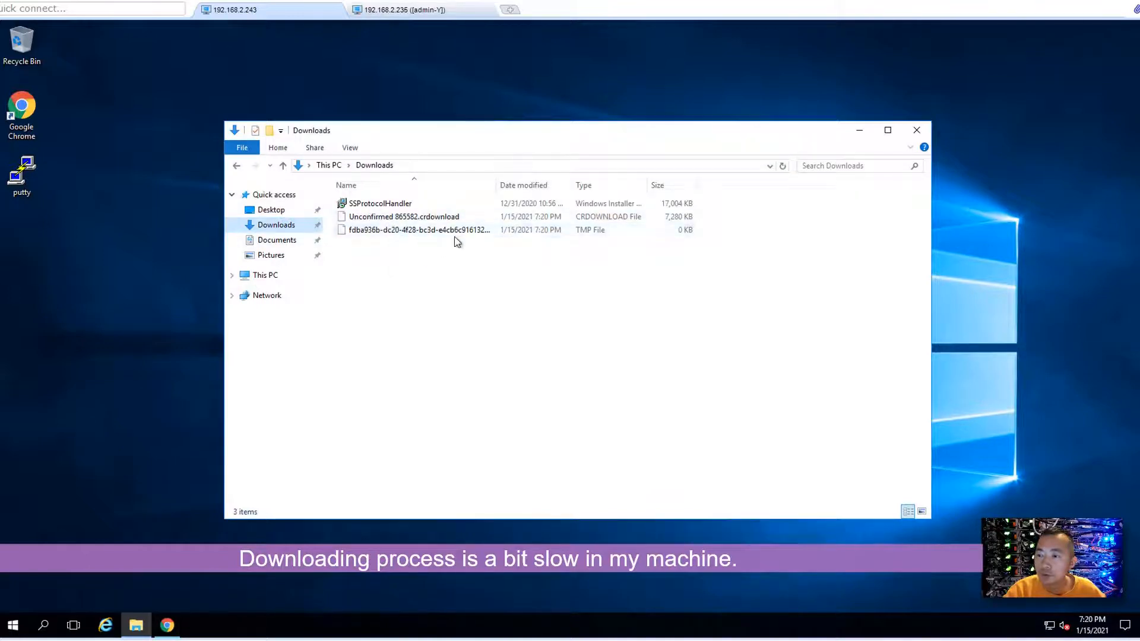
pyautogui.click(167, 630)
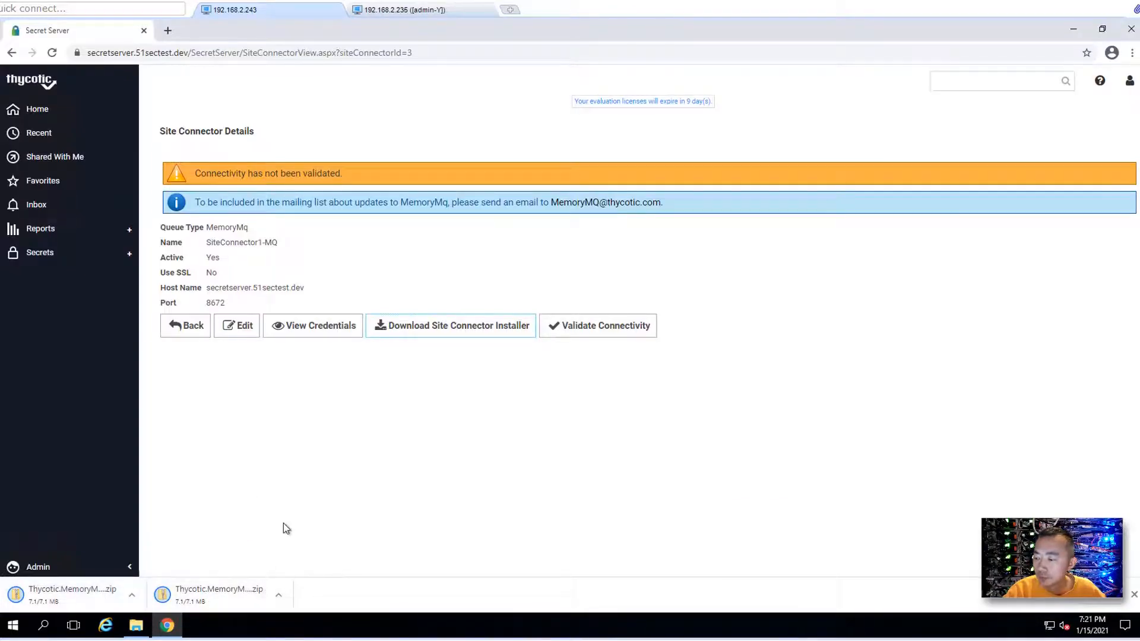
pyautogui.click(136, 625)
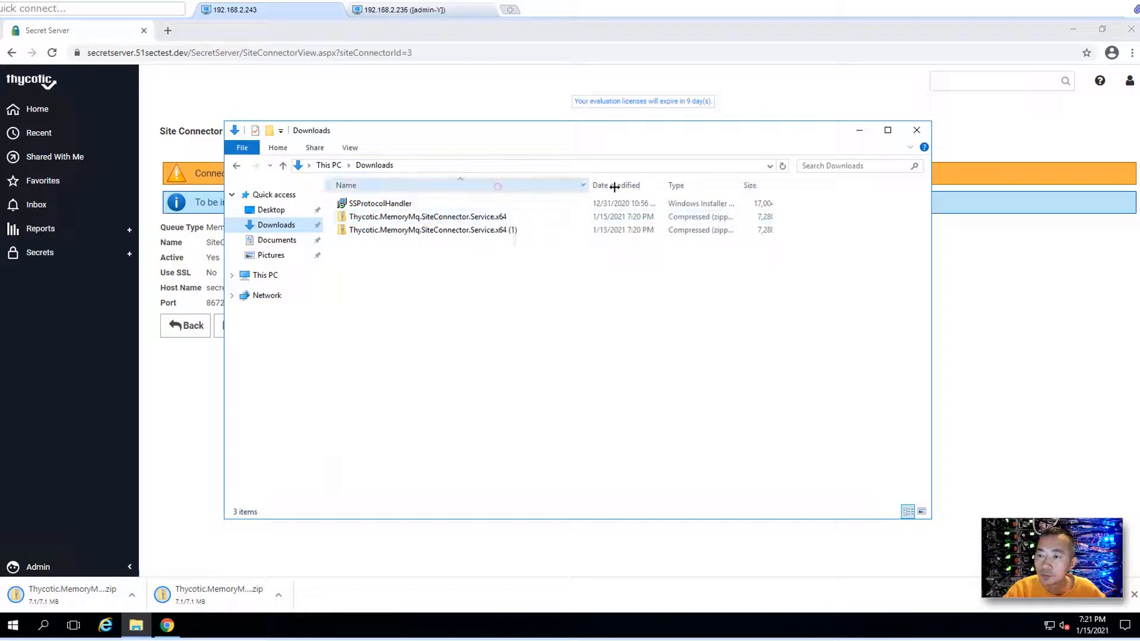
pyautogui.click(429, 230)
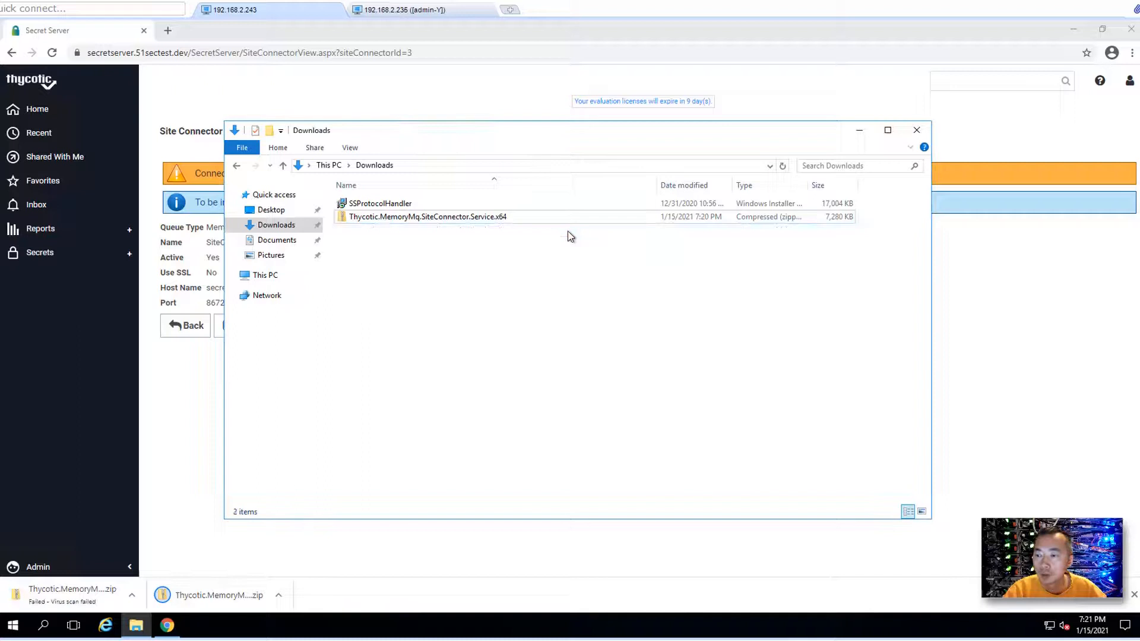
pyautogui.doubleClick(425, 217)
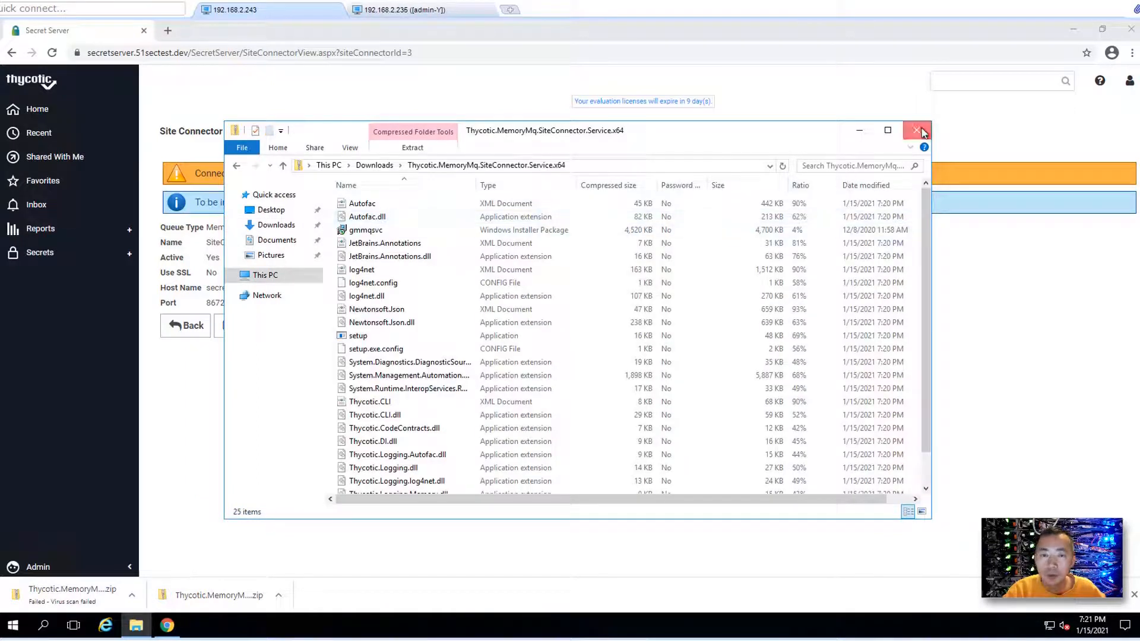
pyautogui.click(918, 130)
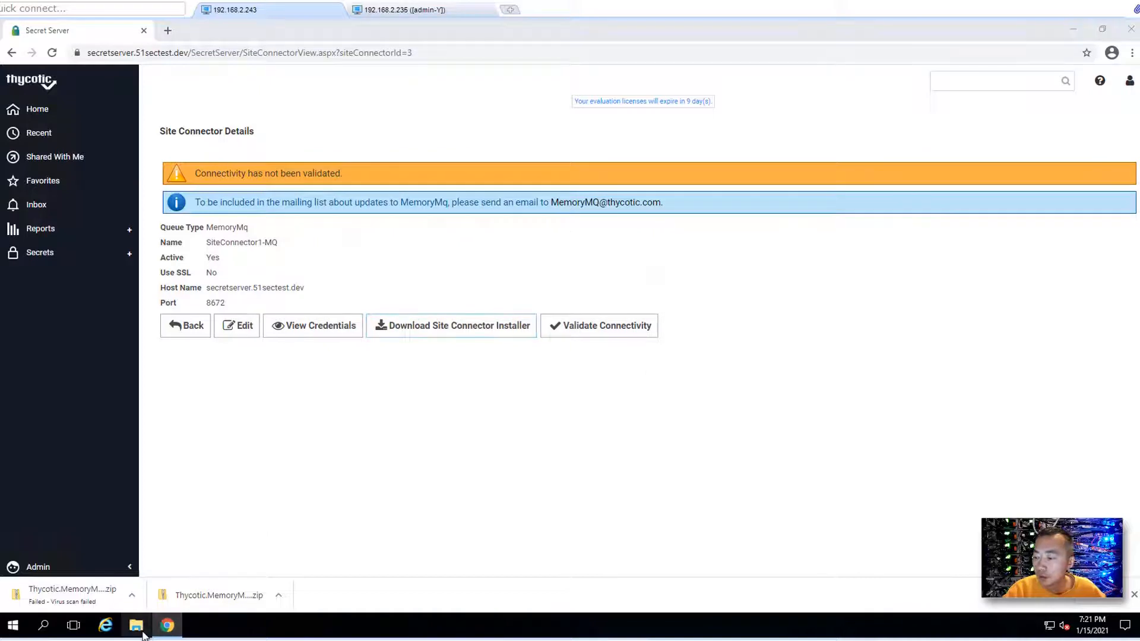
pyautogui.click(136, 625)
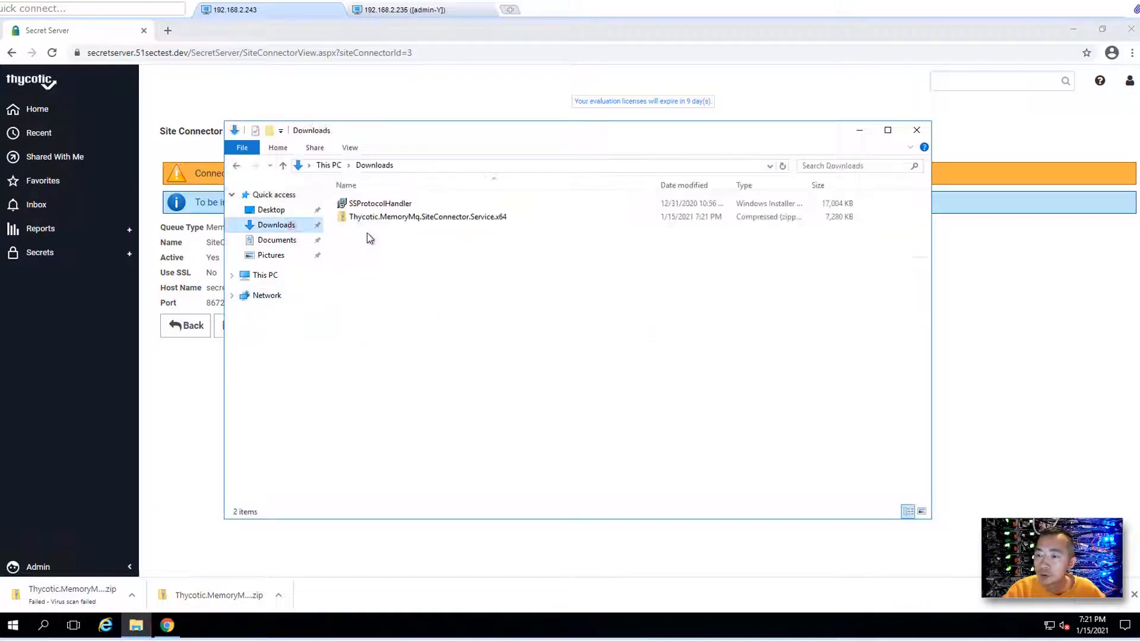
# Step: Extract the site connector zip into its suggested folder
pyautogui.rightClick(428, 217)
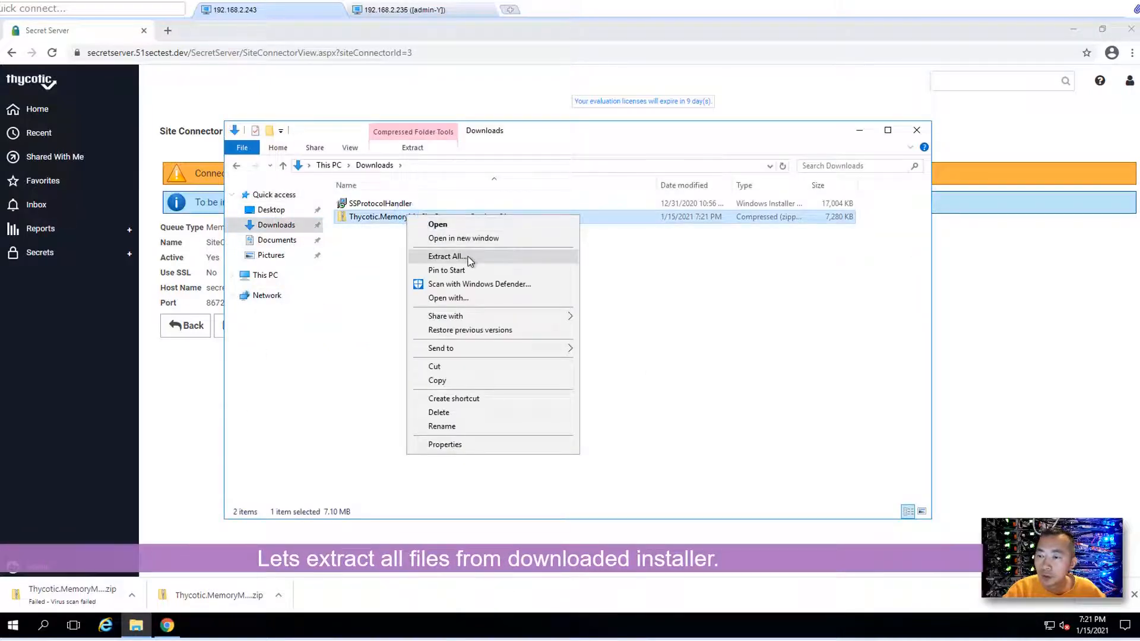
pyautogui.click(446, 256)
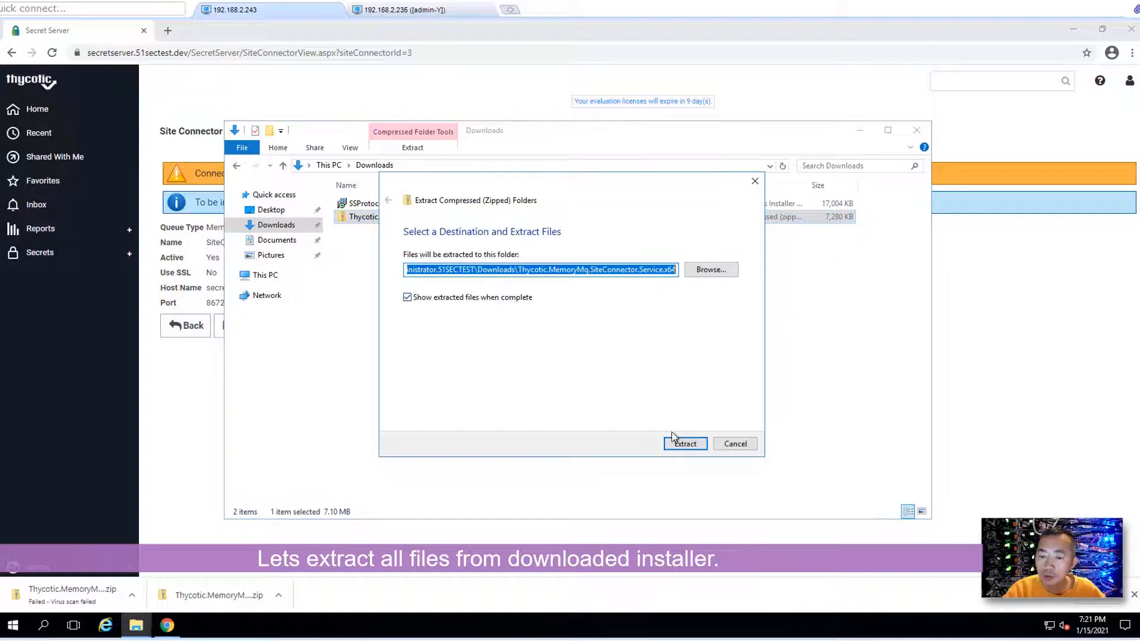
pyautogui.click(683, 444)
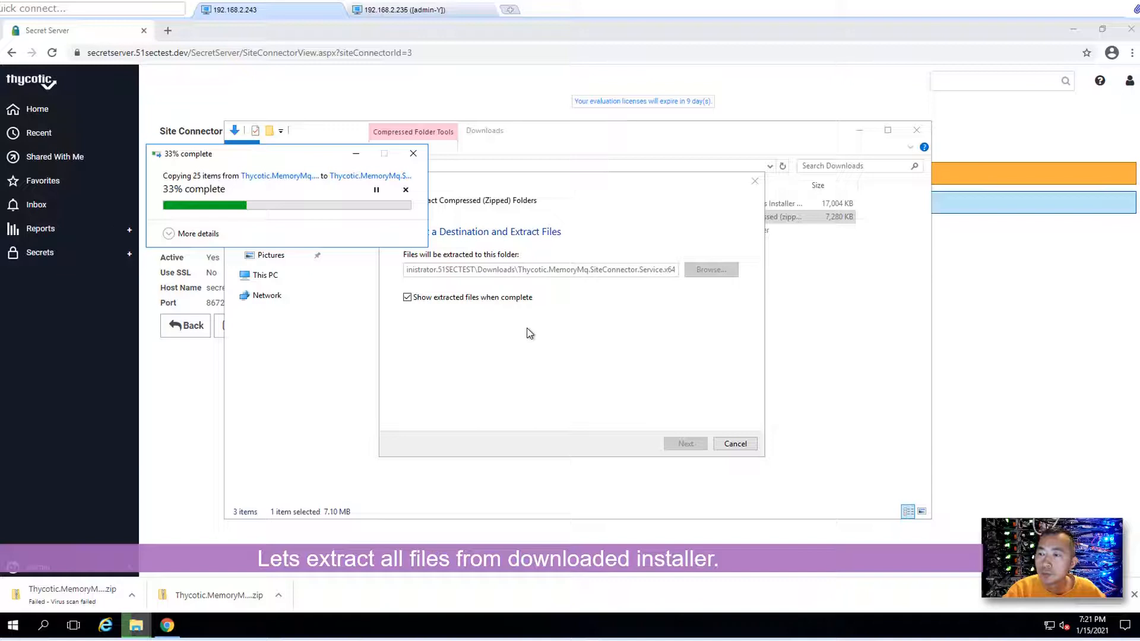
pyautogui.moveTo(465, 249)
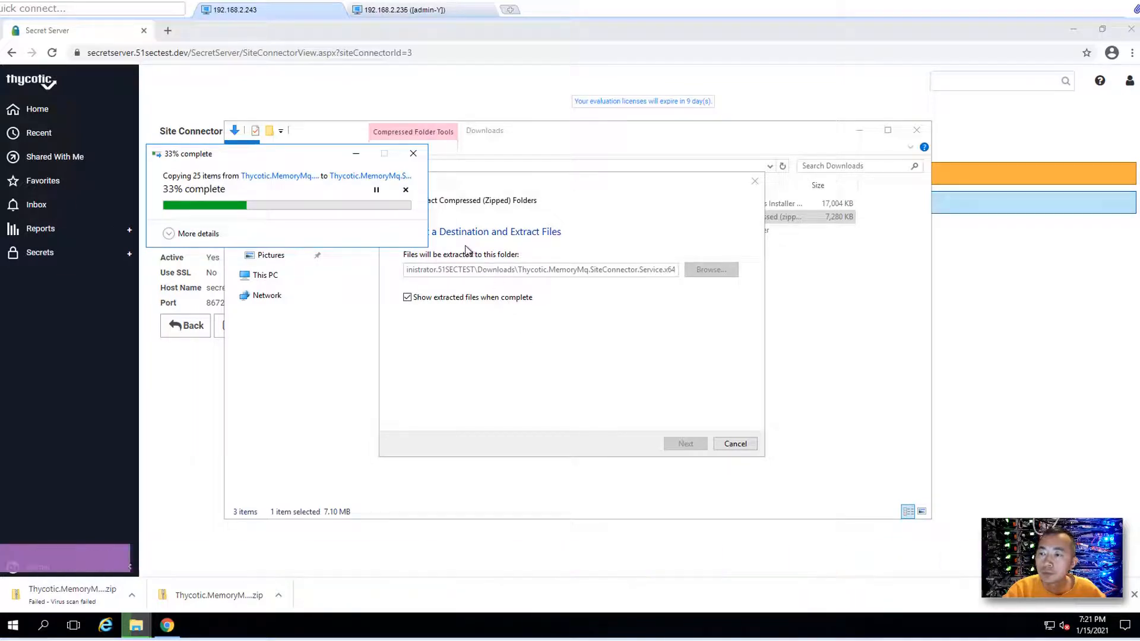
pyautogui.click(684, 443)
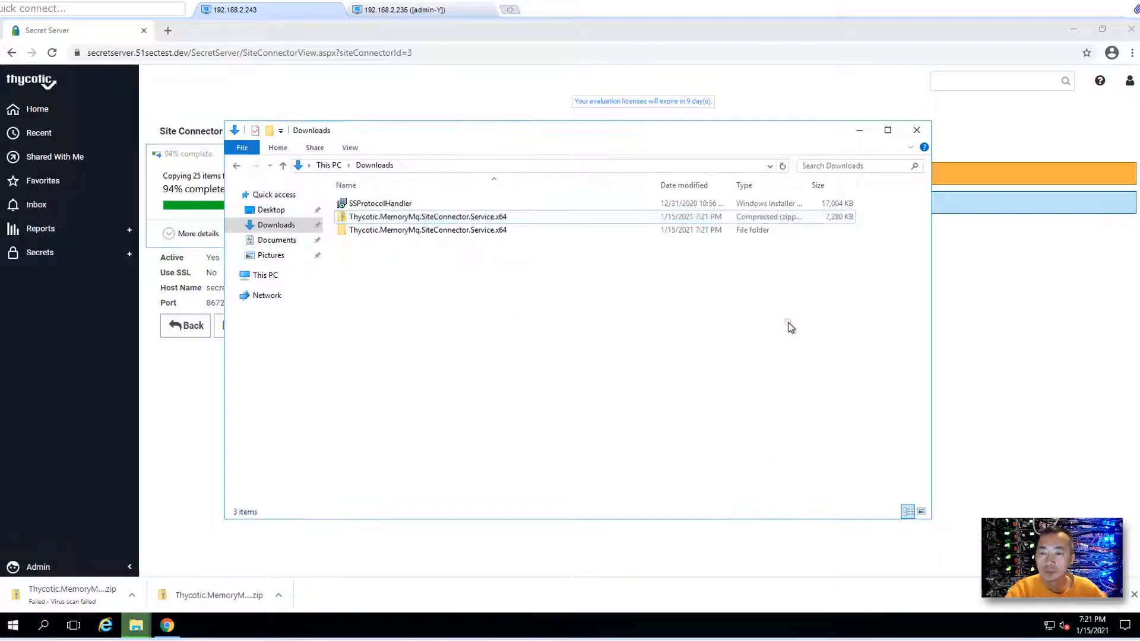
# Step: Open the extracted Thycotic.MemoryMq.SiteConnector.Service.x64 folder and bring up setup's actions
pyautogui.click(428, 229)
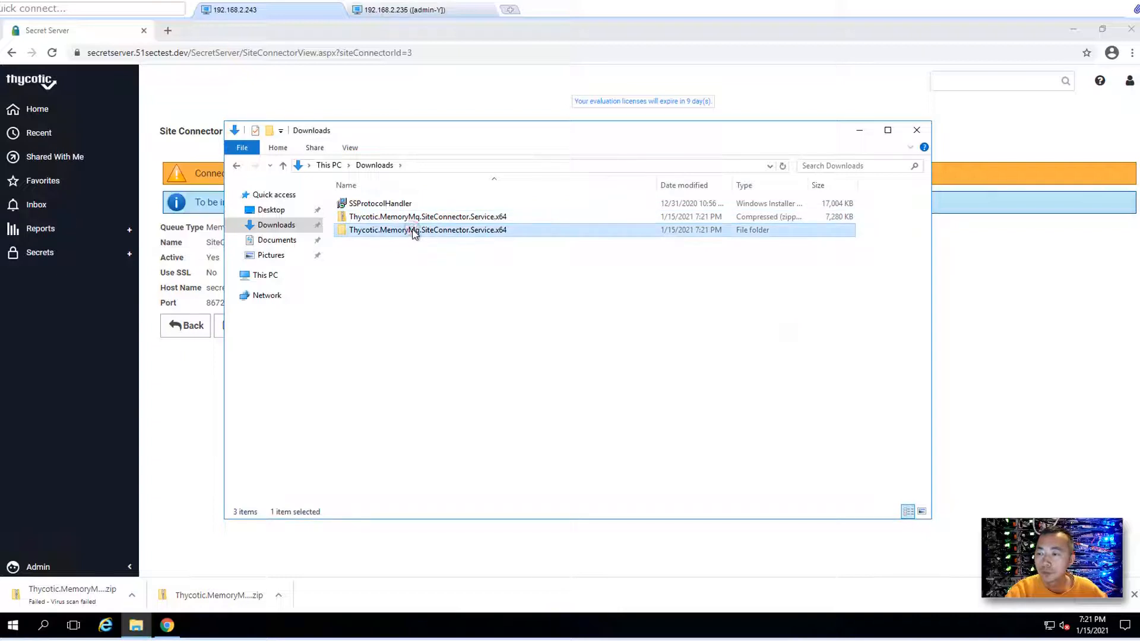
pyautogui.doubleClick(428, 230)
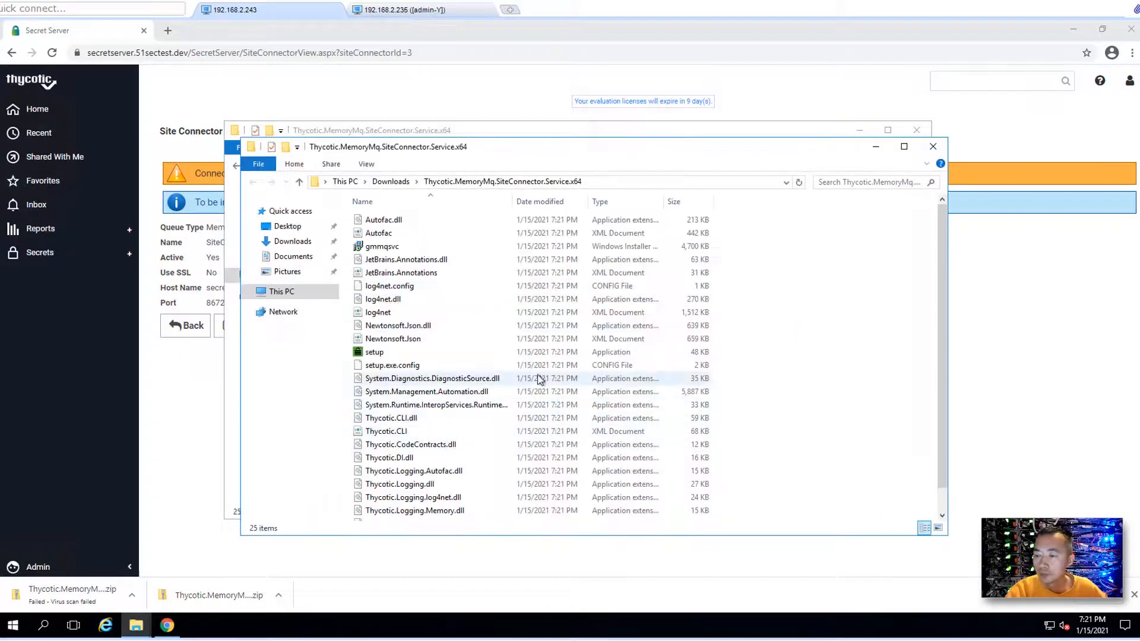
pyautogui.click(375, 353)
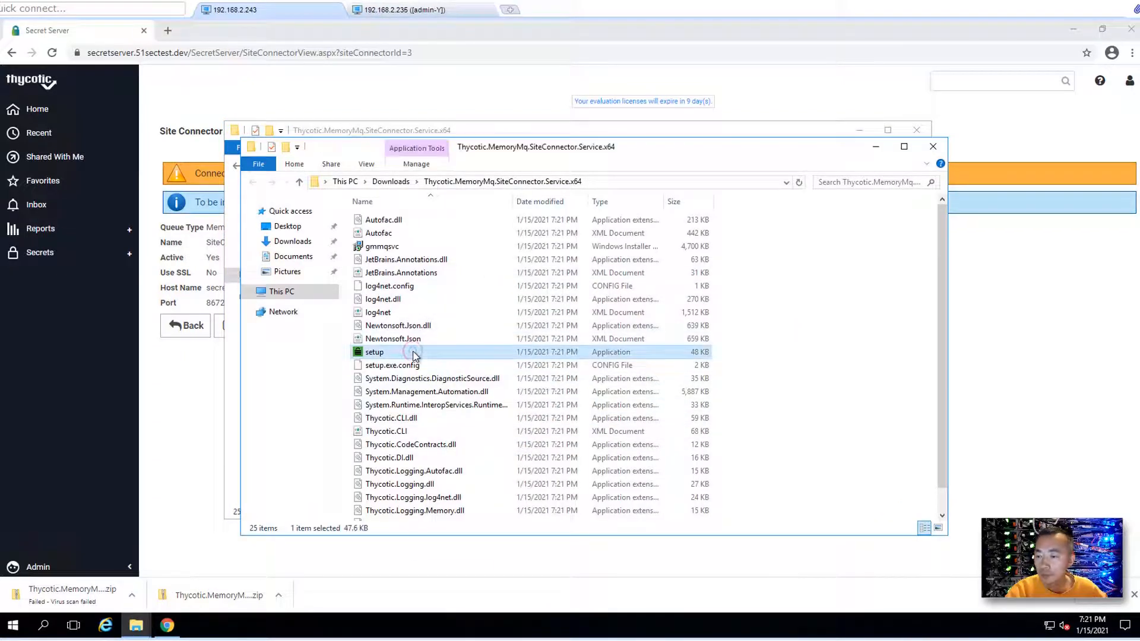
pyautogui.rightClick(375, 352)
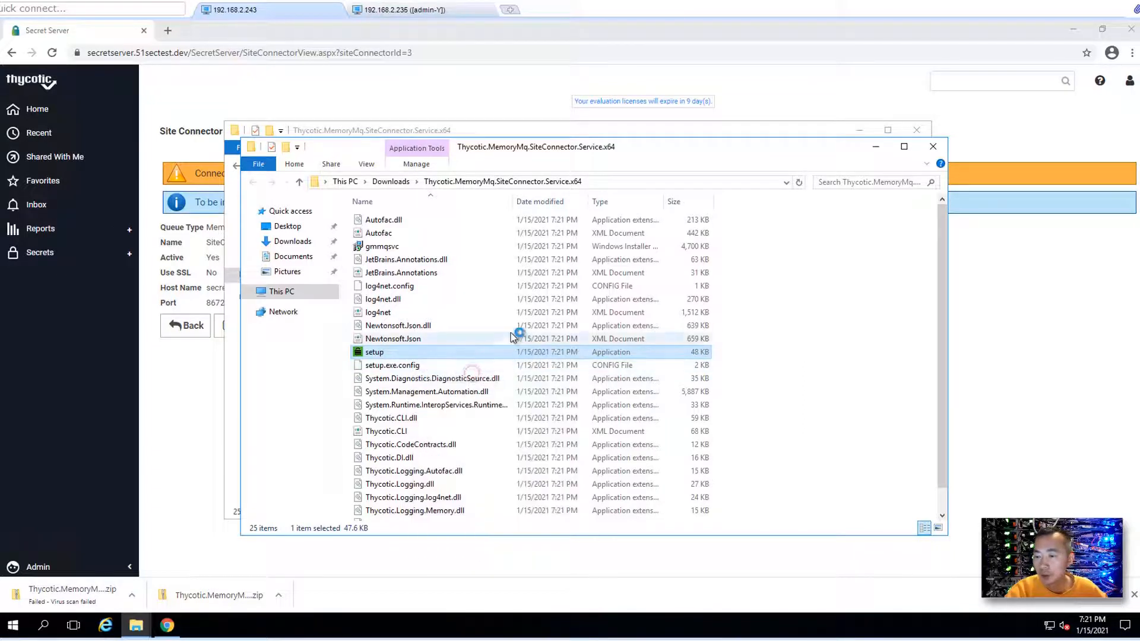
pyautogui.moveTo(486, 300)
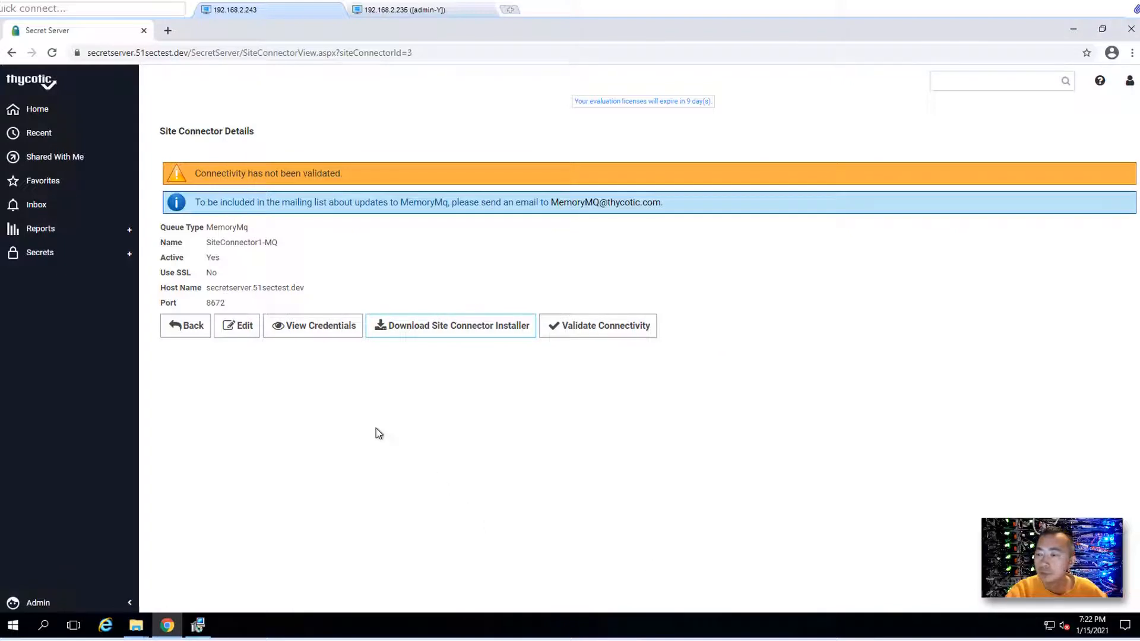
# Step: Run the site connector setup, then launch services.msc from the Run dialog
pyautogui.click(451, 324)
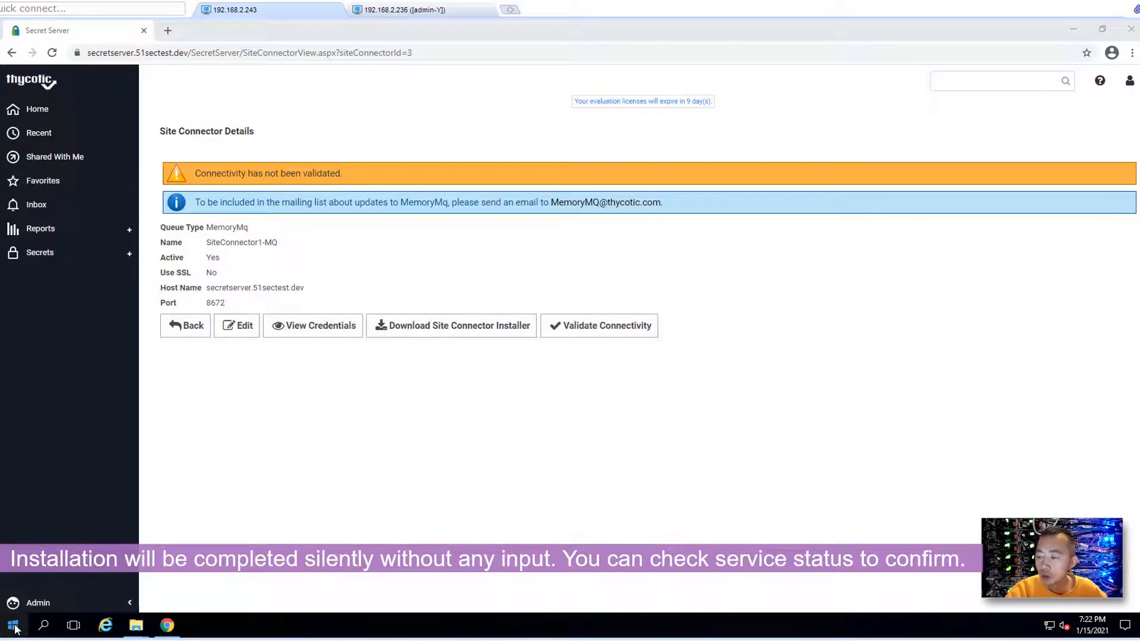
pyautogui.rightClick(12, 625)
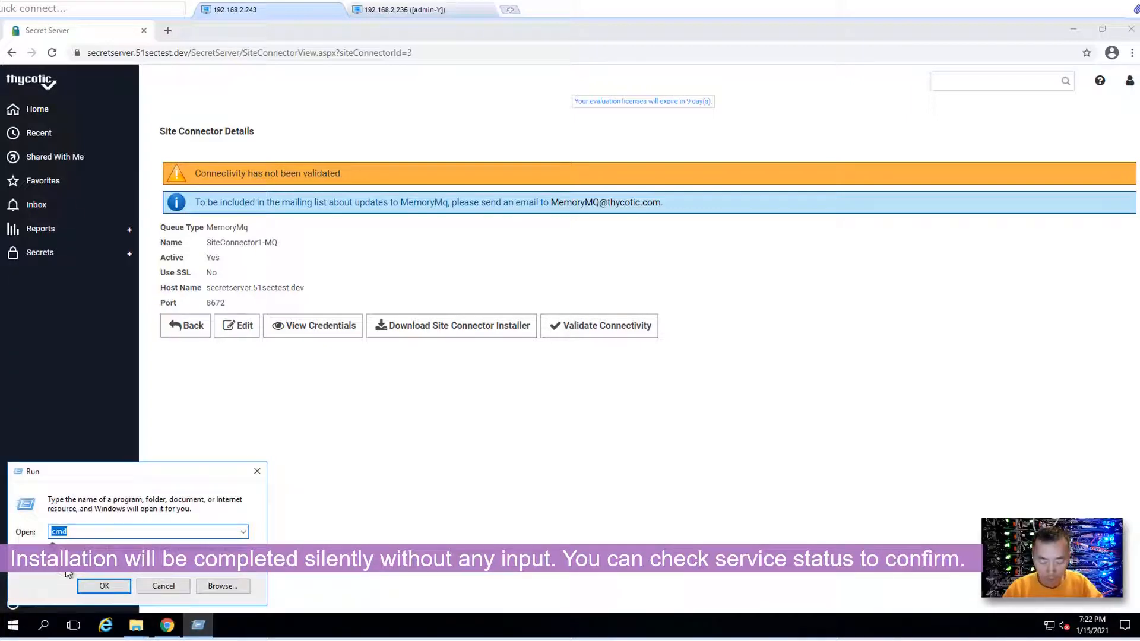
pyautogui.write('services.m')
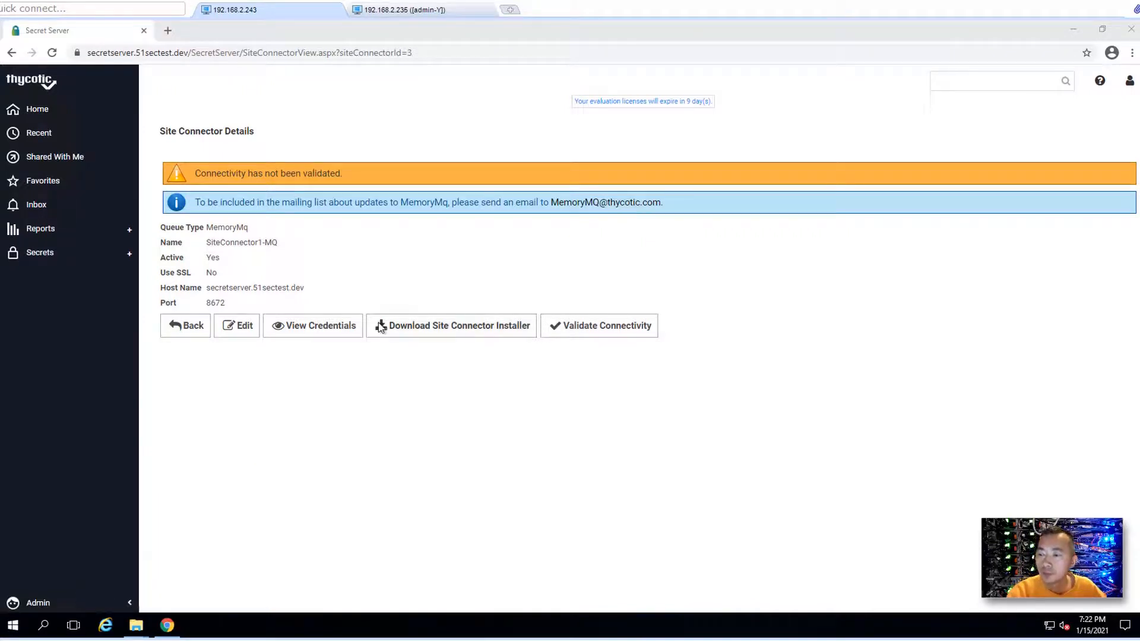
pyautogui.moveTo(383, 304)
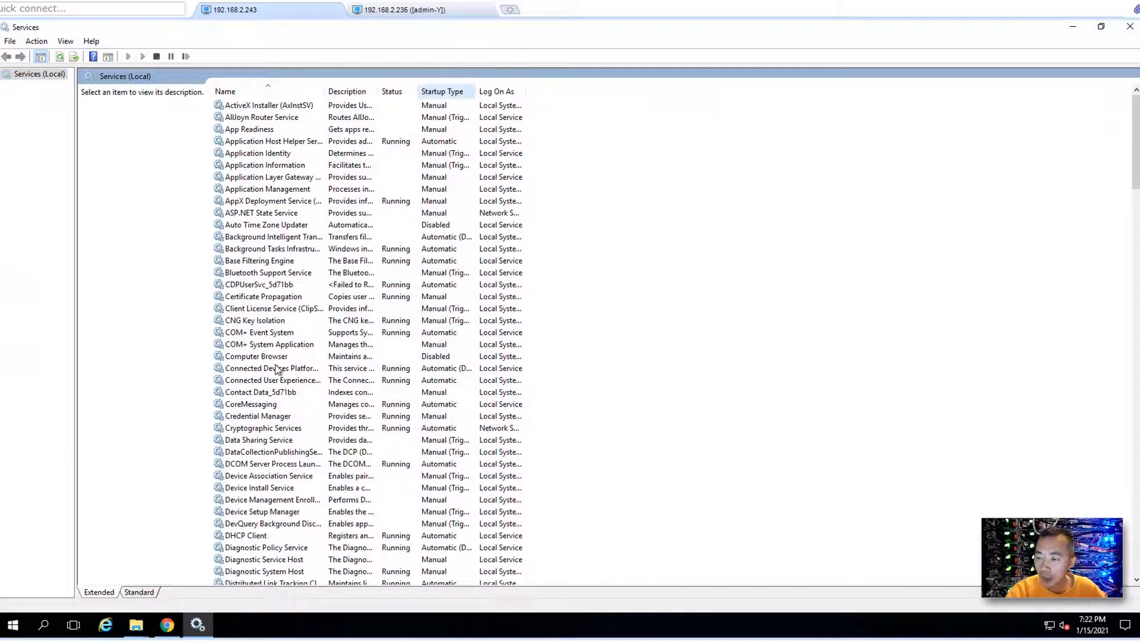
# Step: Confirm Thycotic MemoryMq Site Connector Service (x64) is Running with Automatic startup, then close Services
pyautogui.scroll(-3)
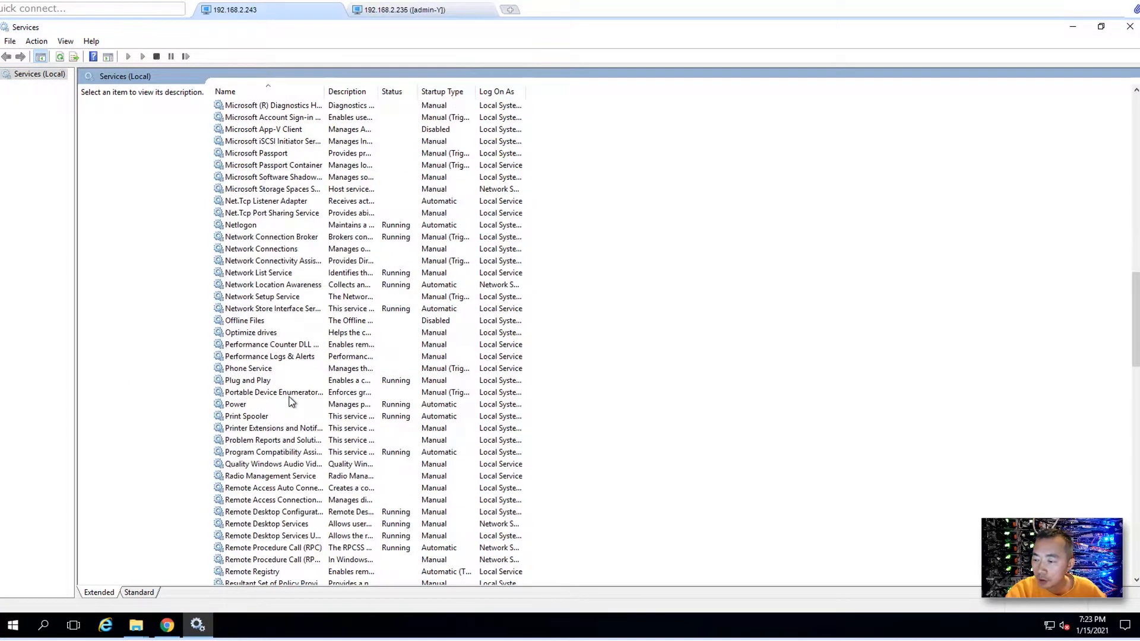
pyautogui.scroll(-3)
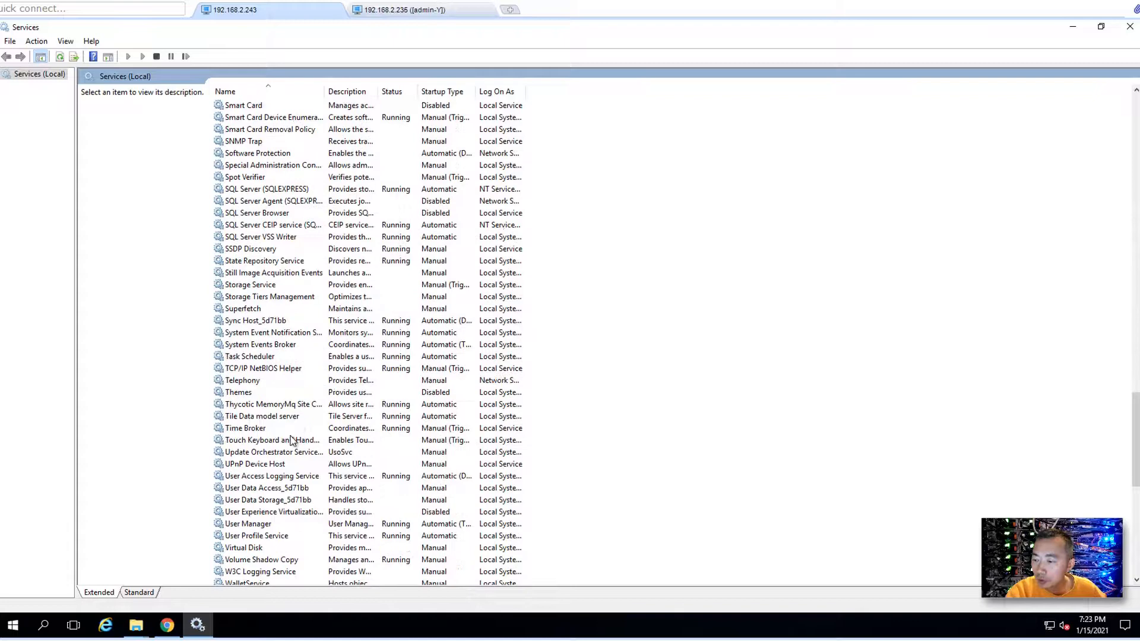
pyautogui.click(272, 404)
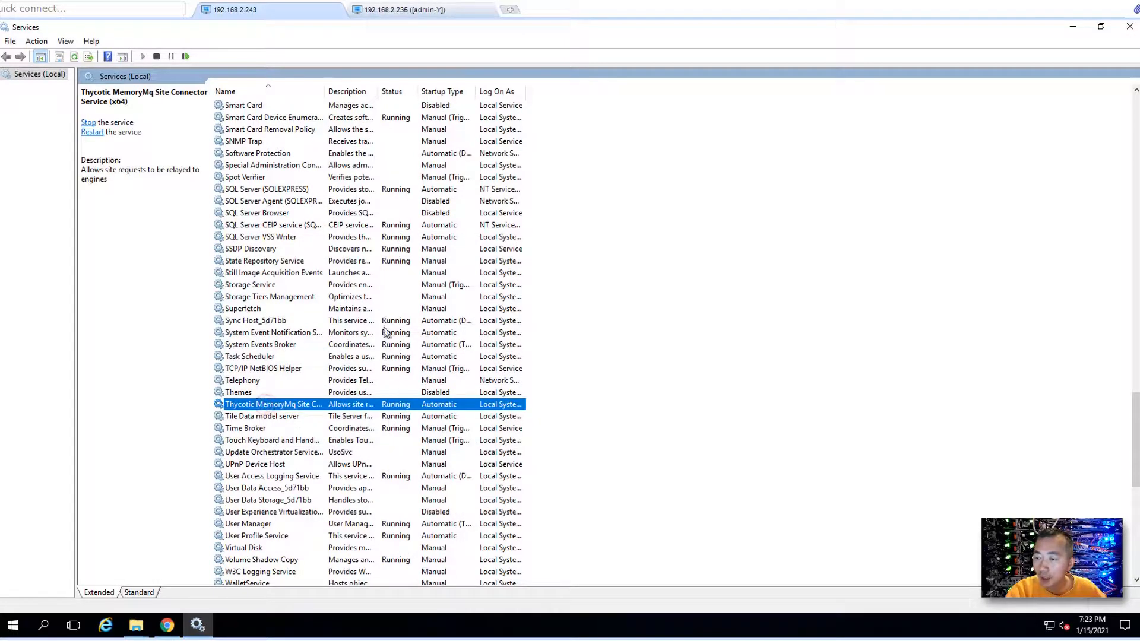
pyautogui.moveTo(327, 91); pyautogui.dragTo(480, 91)
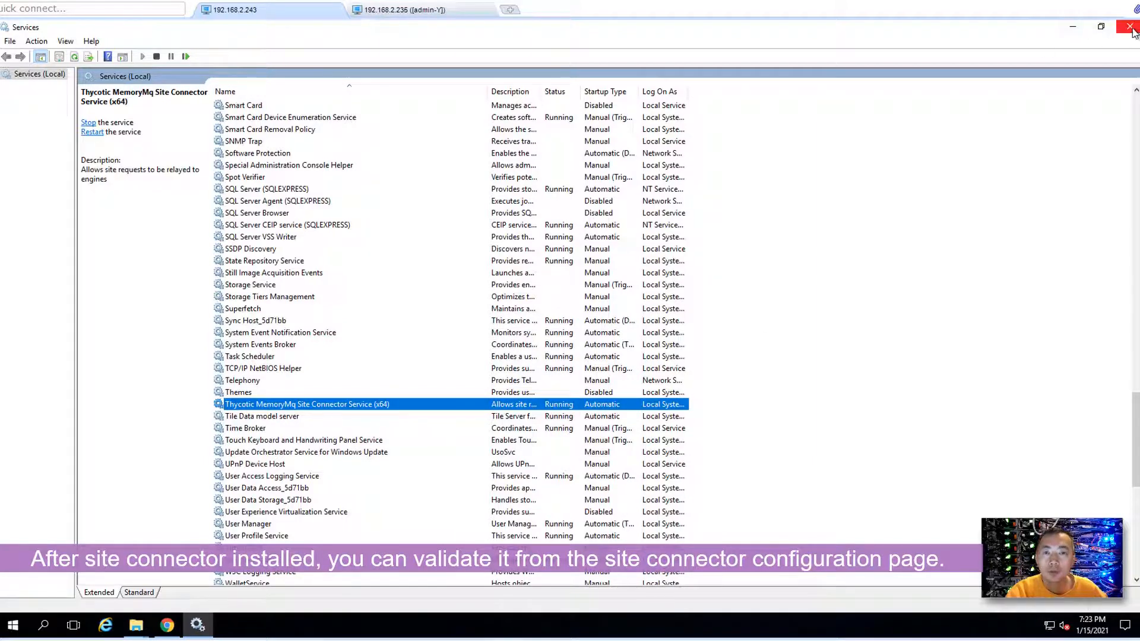
pyautogui.moveTo(1132, 29)
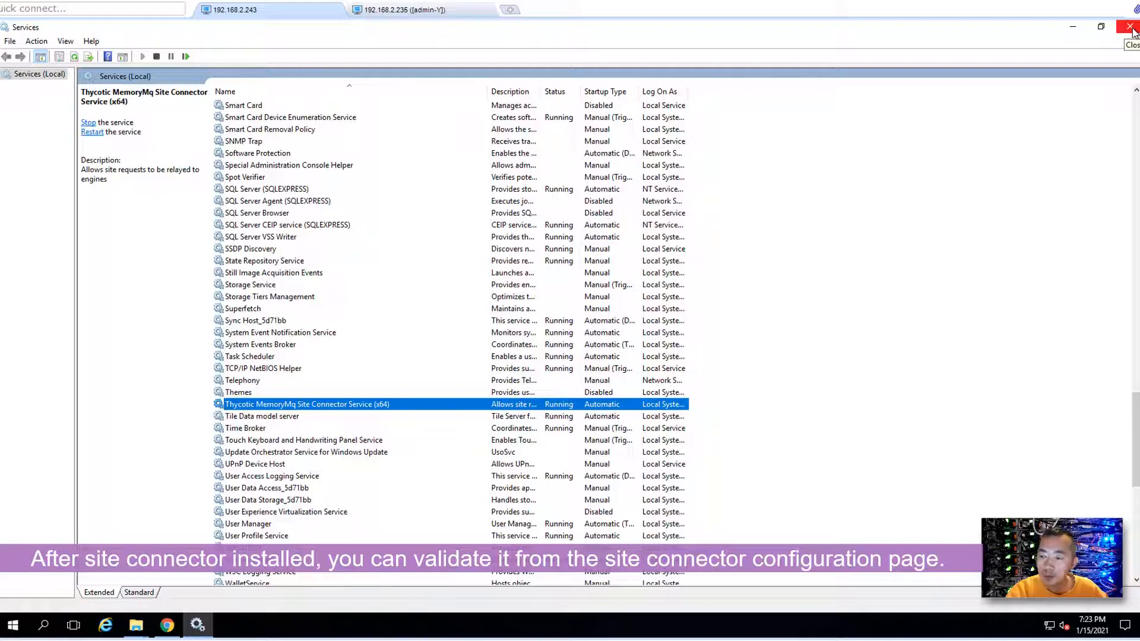
pyautogui.click(1132, 27)
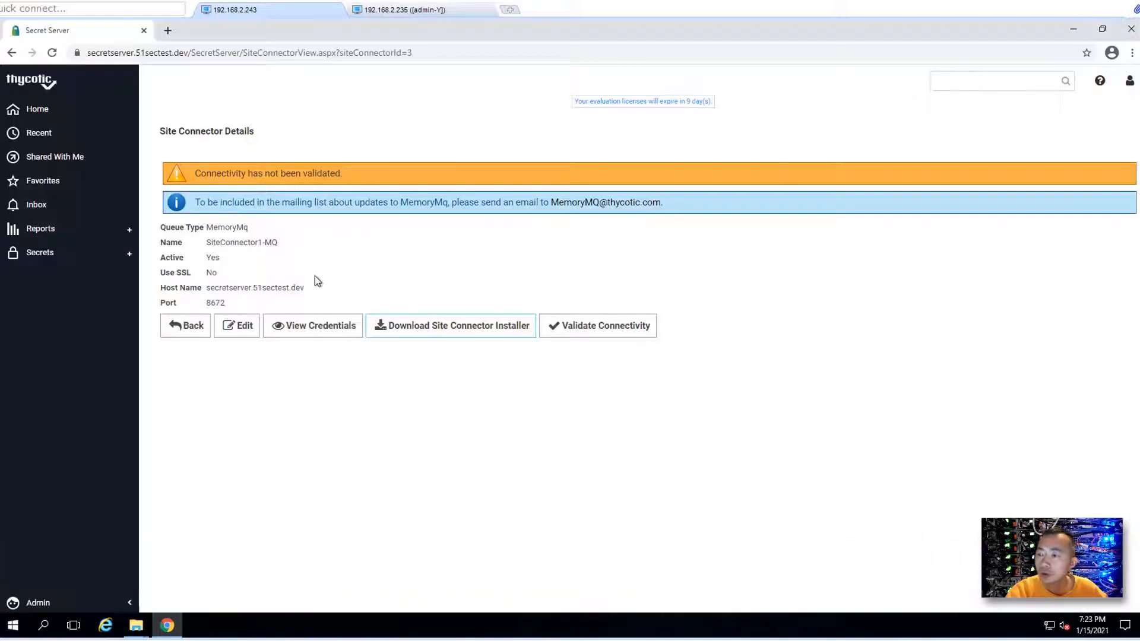
# Step: Validate SiteConnector1-MQ connectivity successfully and return to the site connector list
pyautogui.click(599, 325)
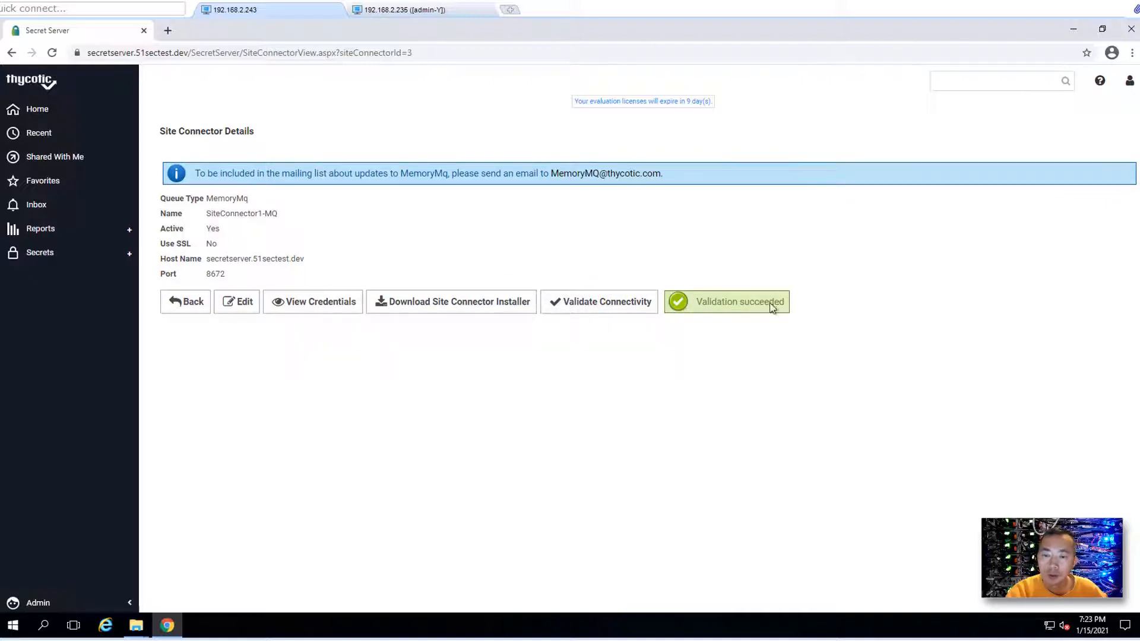
pyautogui.moveTo(336, 437)
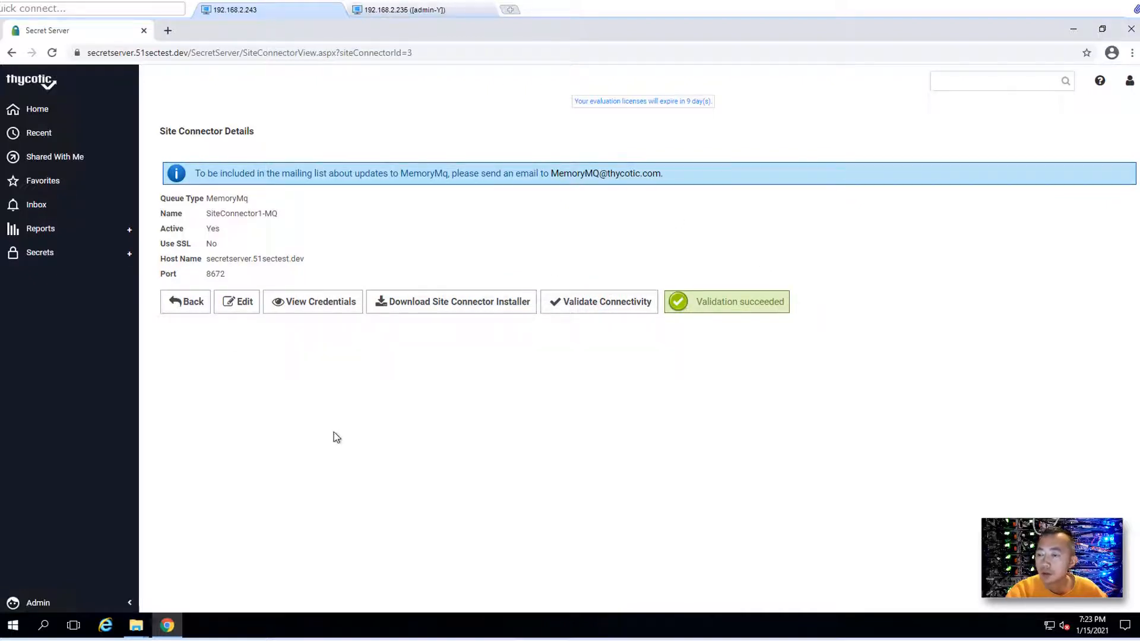
pyautogui.click(186, 301)
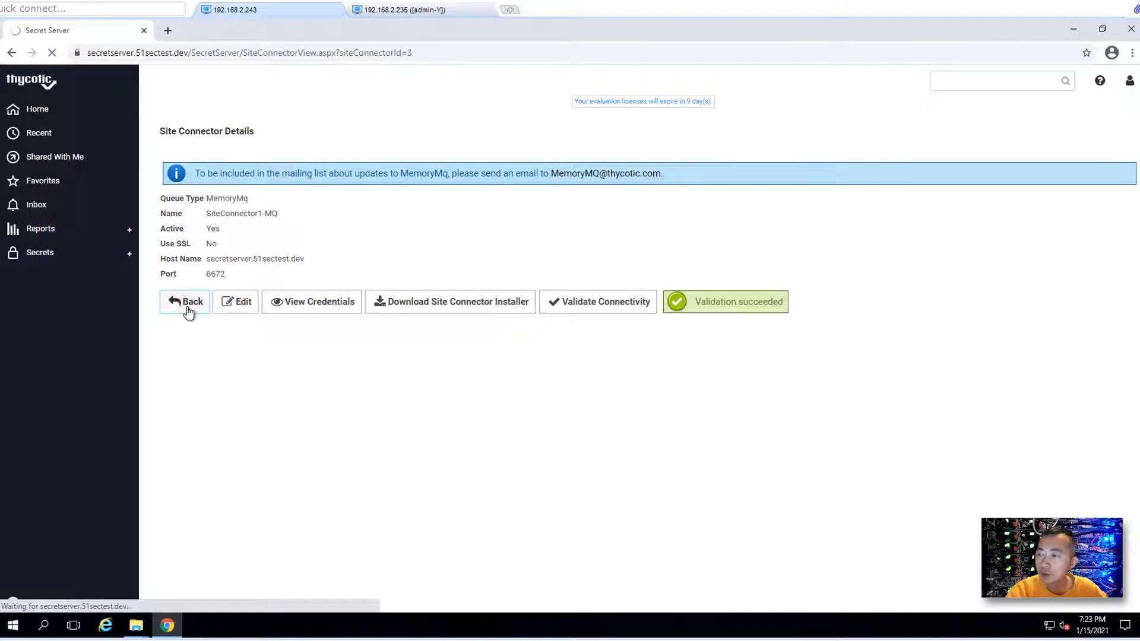
# Step: Return to the Distributed Engine Configuration page and open its edit form
pyautogui.click(185, 301)
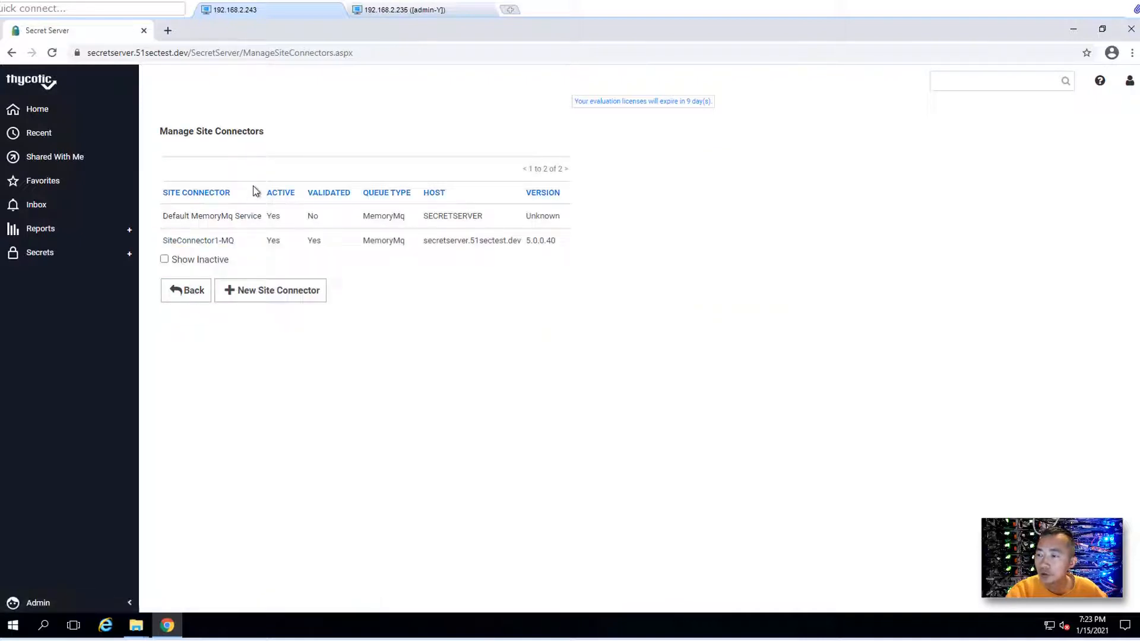
pyautogui.moveTo(198, 240)
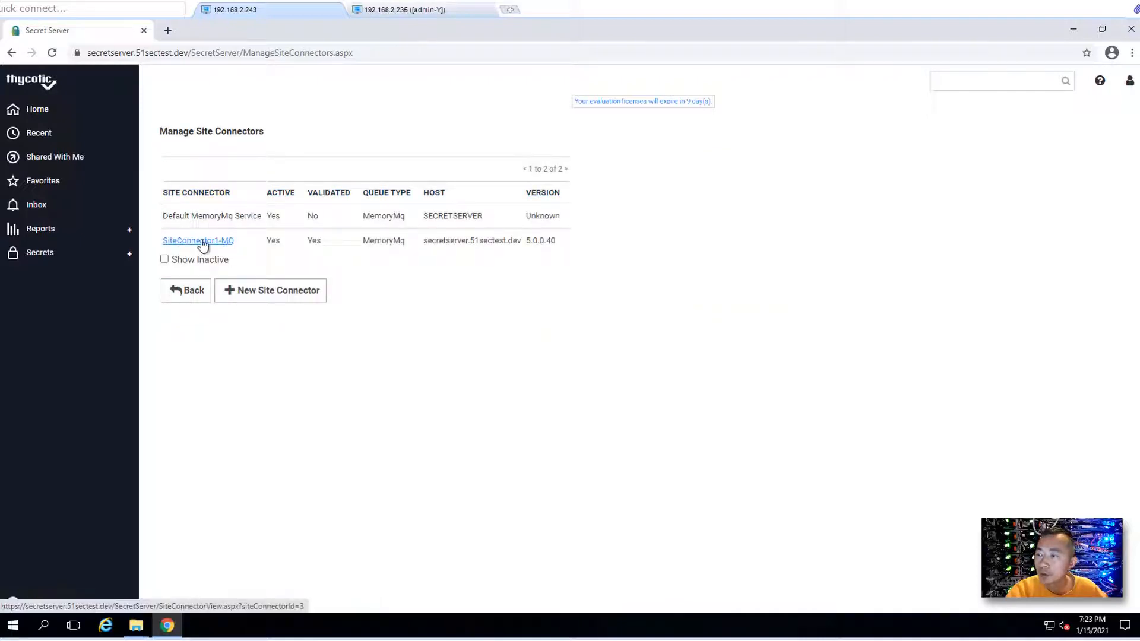
pyautogui.moveTo(235, 243)
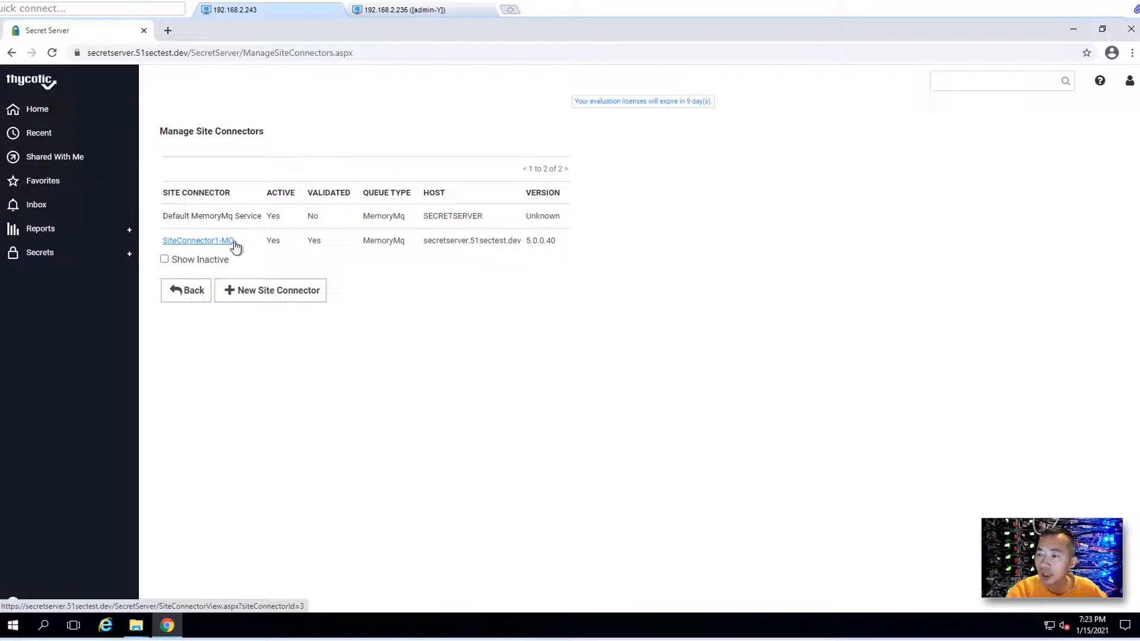
pyautogui.moveTo(323, 251)
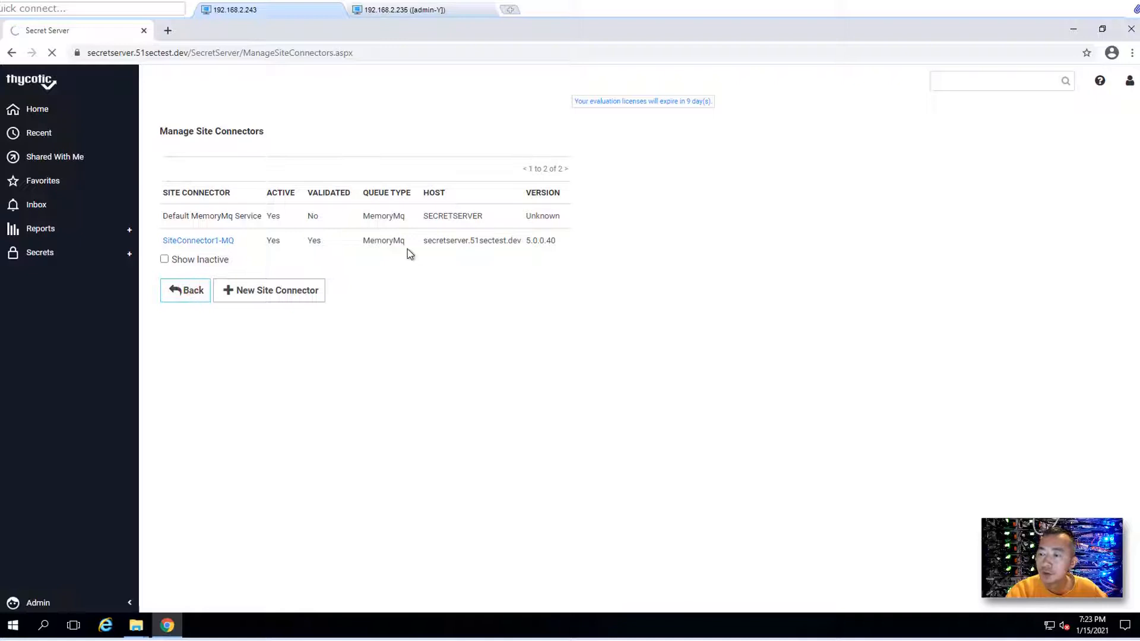
pyautogui.click(185, 290)
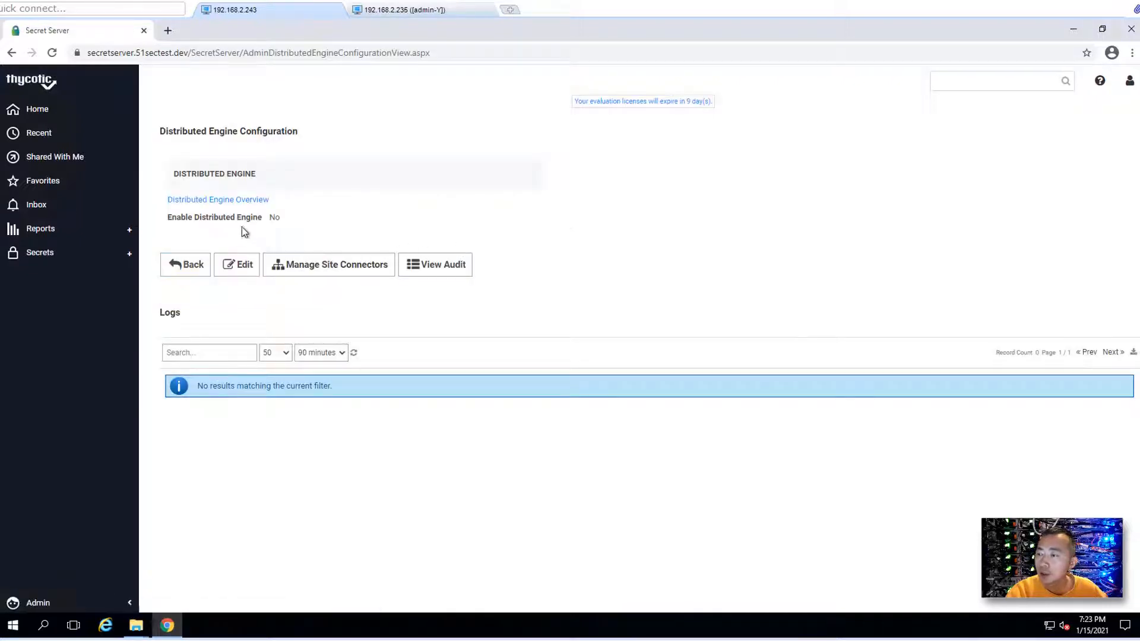
pyautogui.moveTo(236, 220)
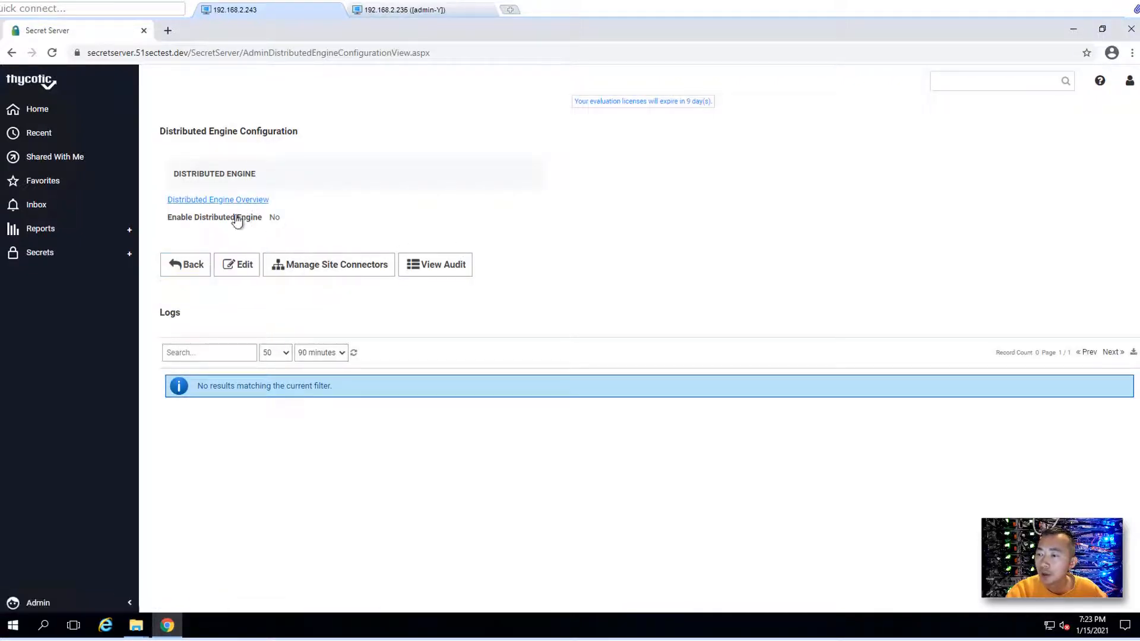
pyautogui.moveTo(240, 435)
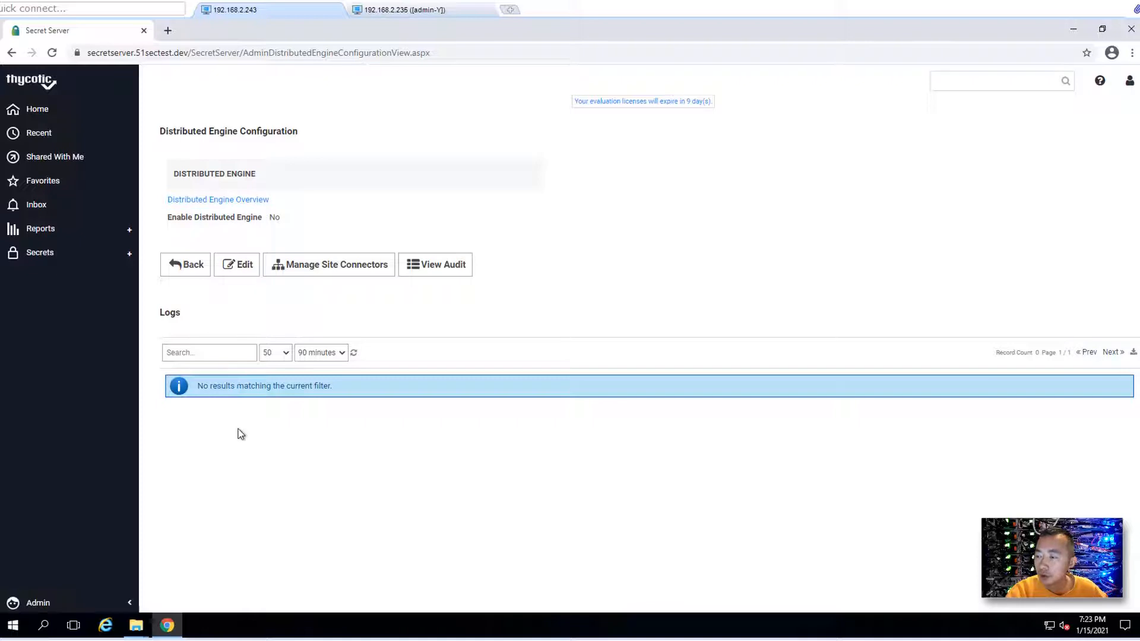
pyautogui.moveTo(245, 264)
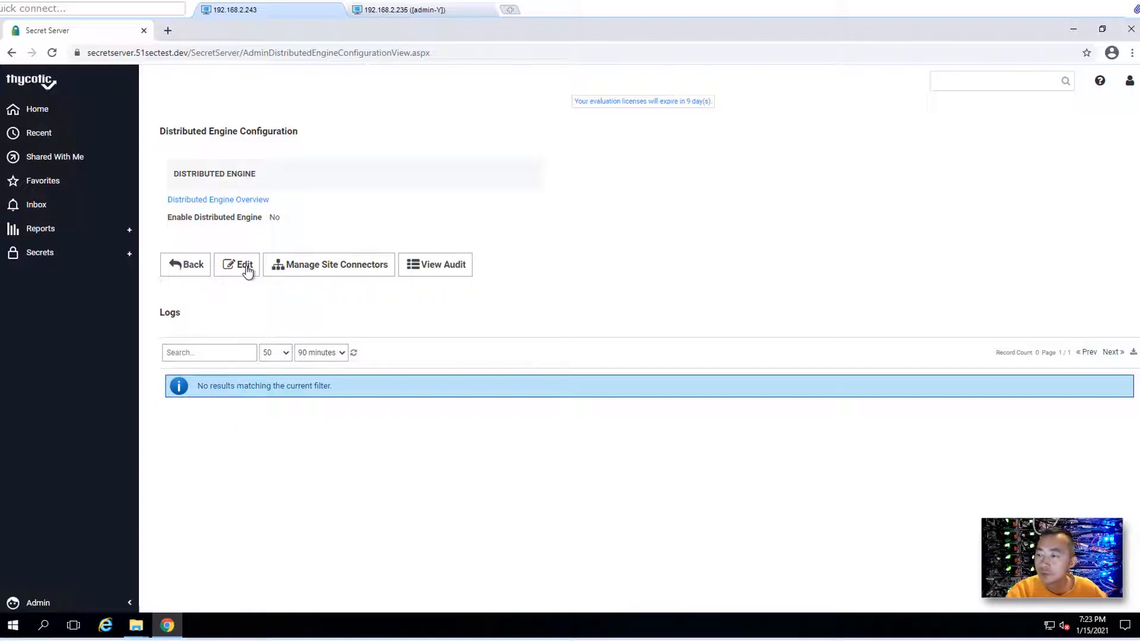
pyautogui.click(240, 264)
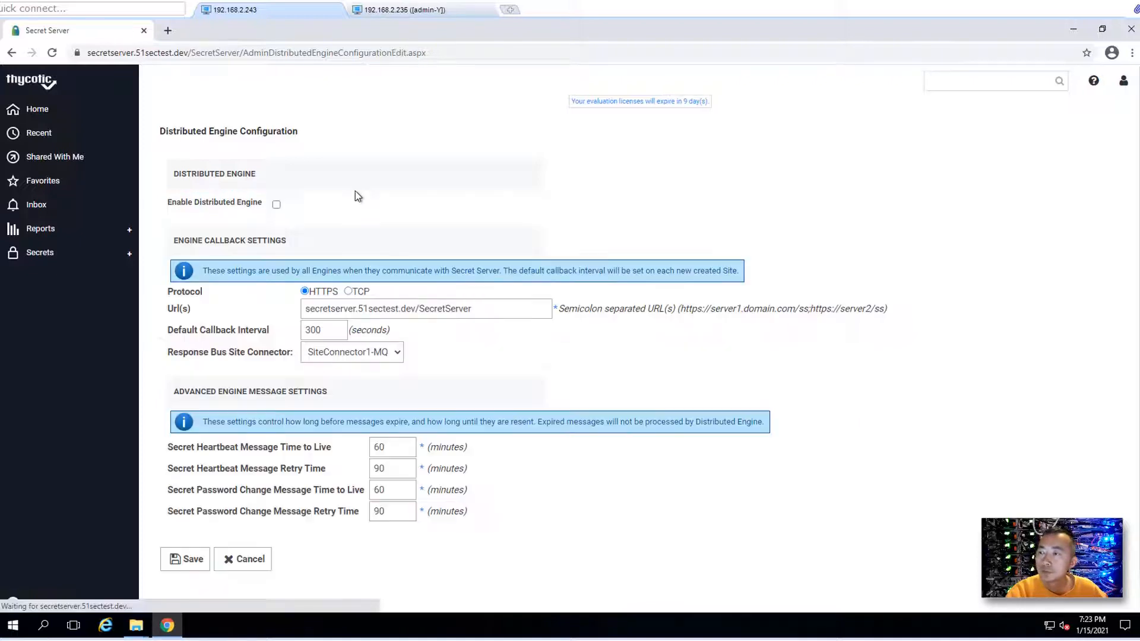
# Step: Enable Distributed Engine with HTTPS callback and SiteConnector1-MQ, then save the configuration
pyautogui.click(276, 203)
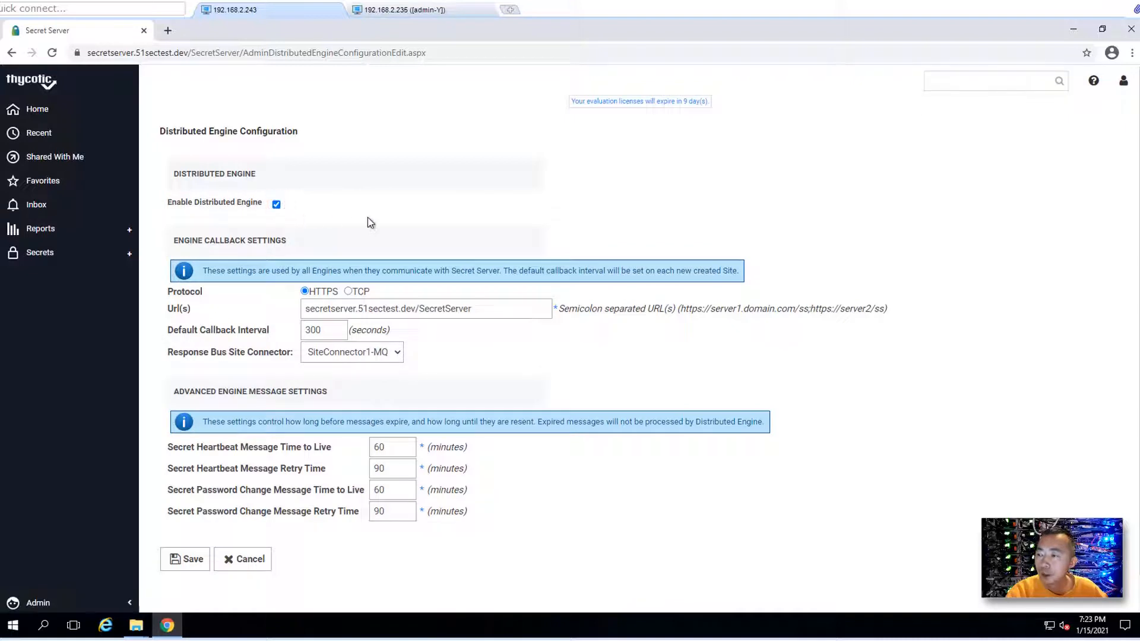
pyautogui.moveTo(283, 184)
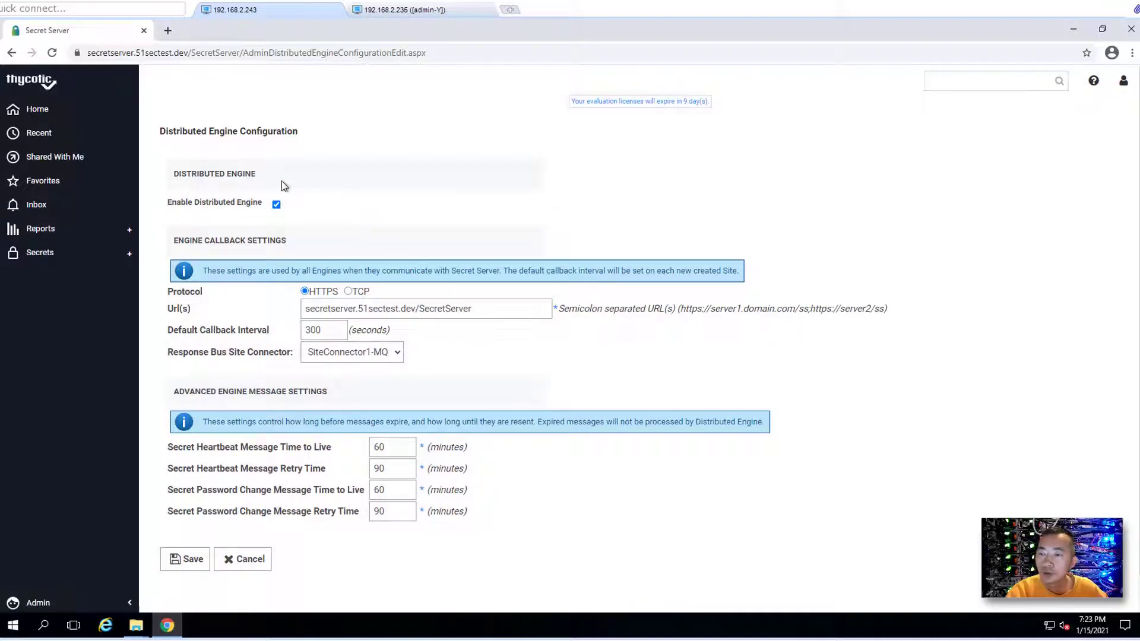
pyautogui.moveTo(344, 188)
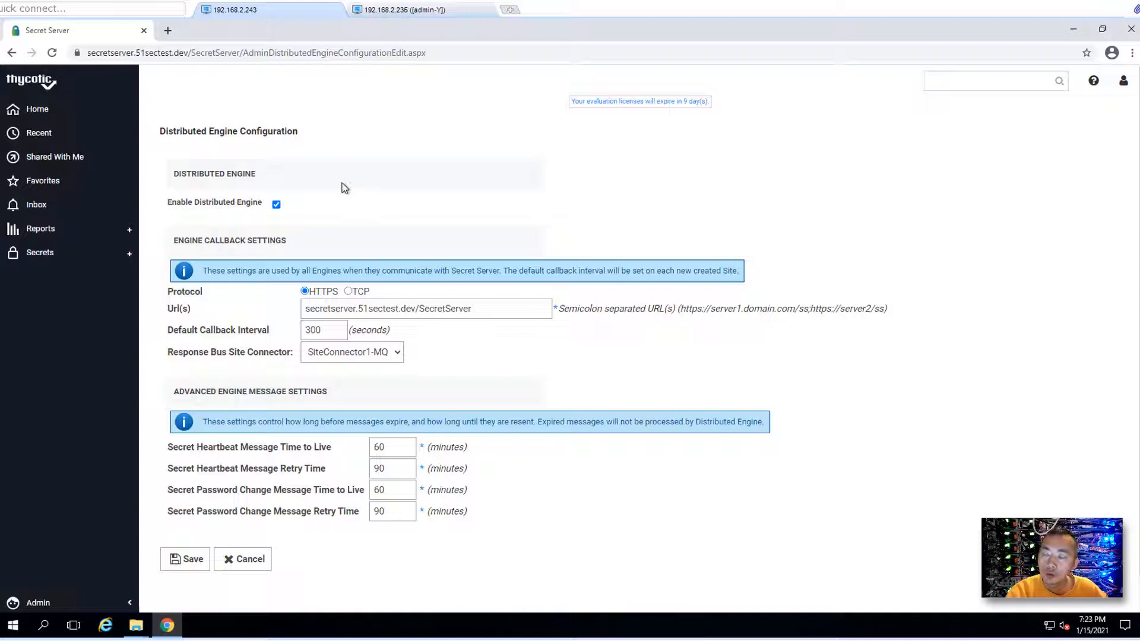
pyautogui.moveTo(178, 191)
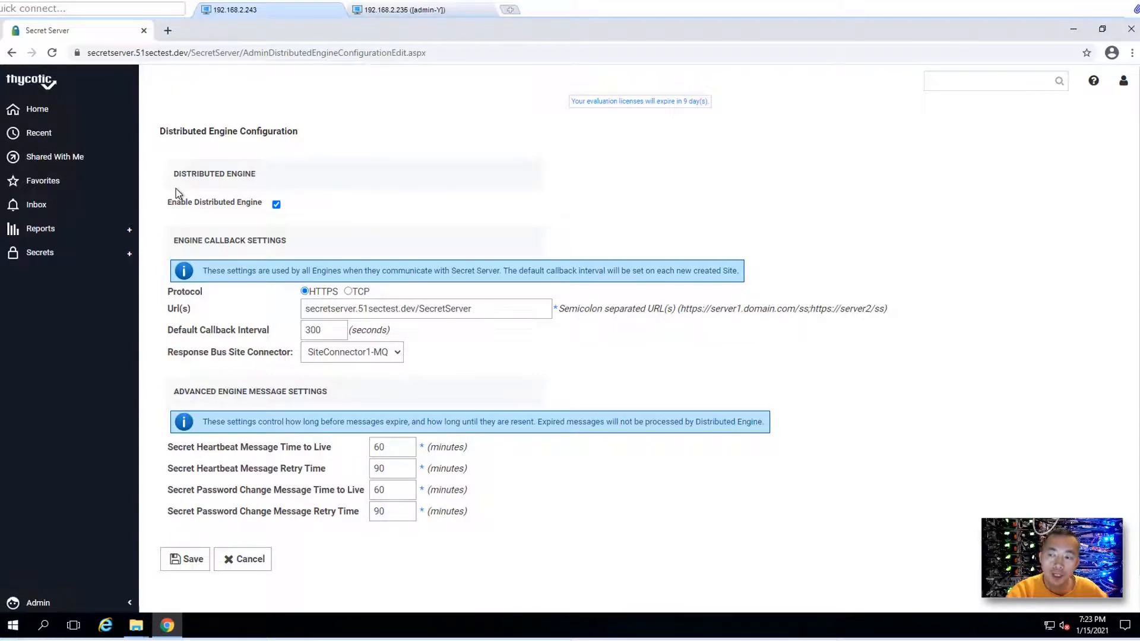
pyautogui.moveTo(294, 217)
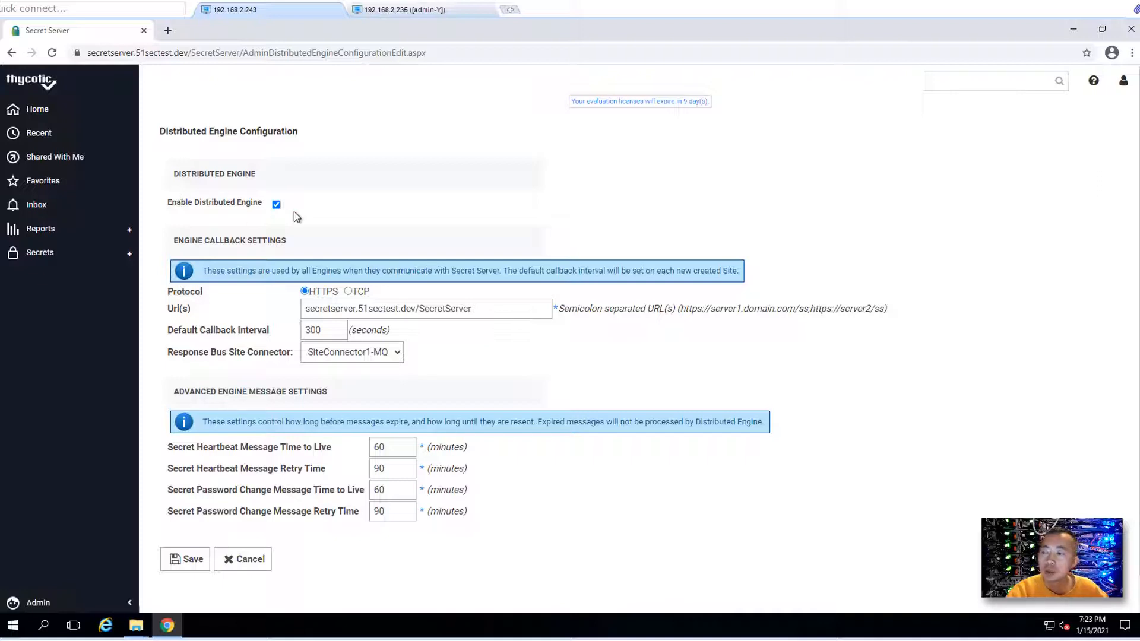
pyautogui.moveTo(328, 205)
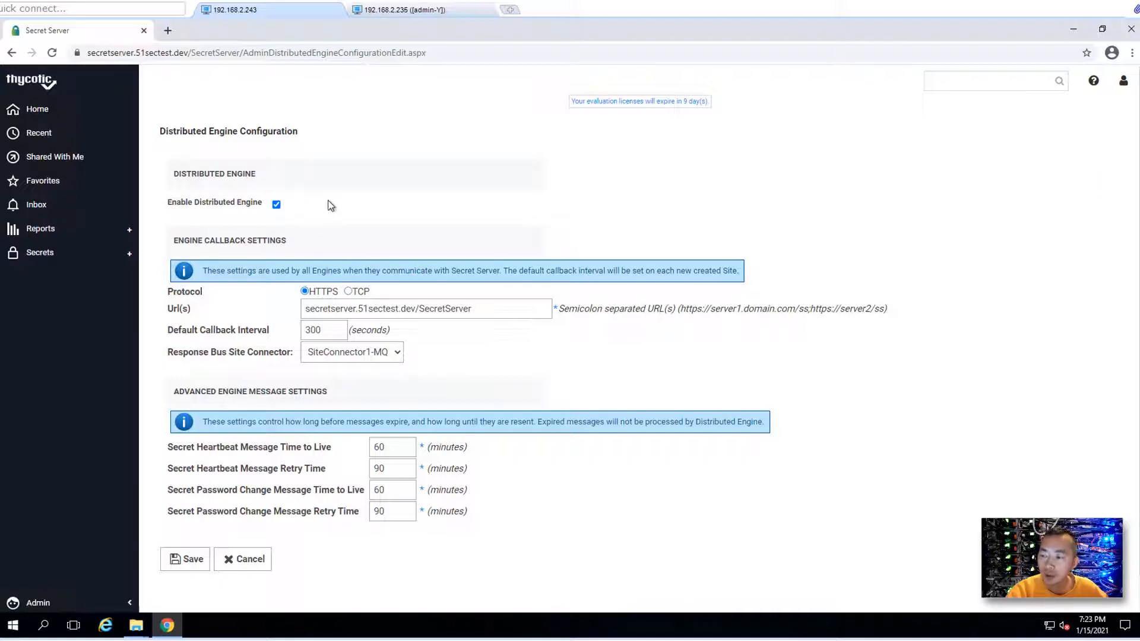
pyautogui.moveTo(302, 364)
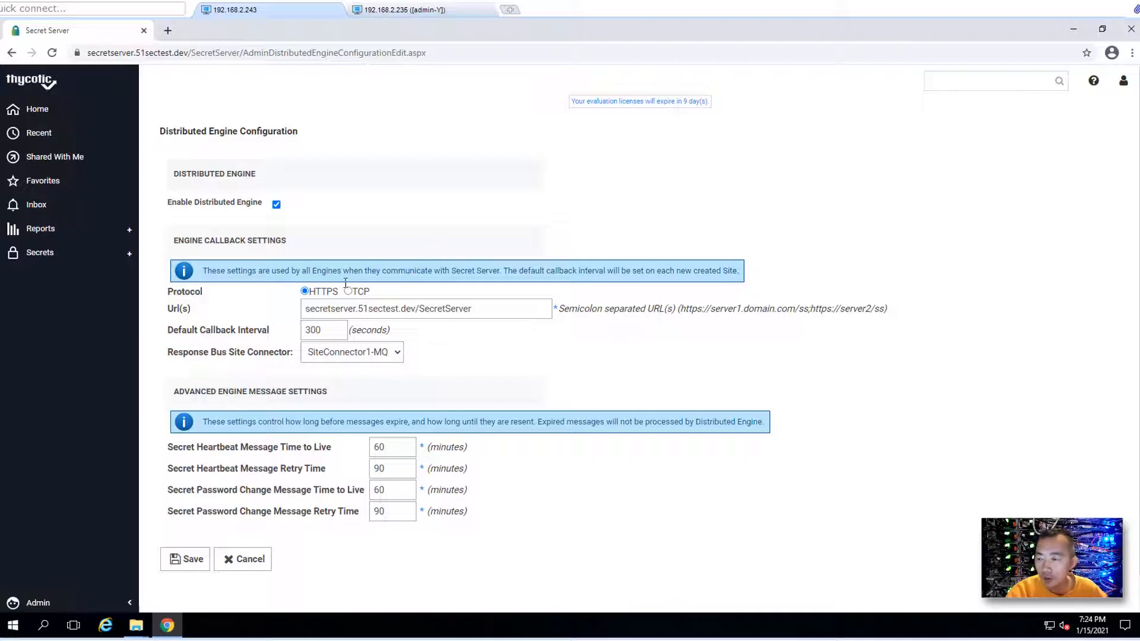
pyautogui.moveTo(450, 360)
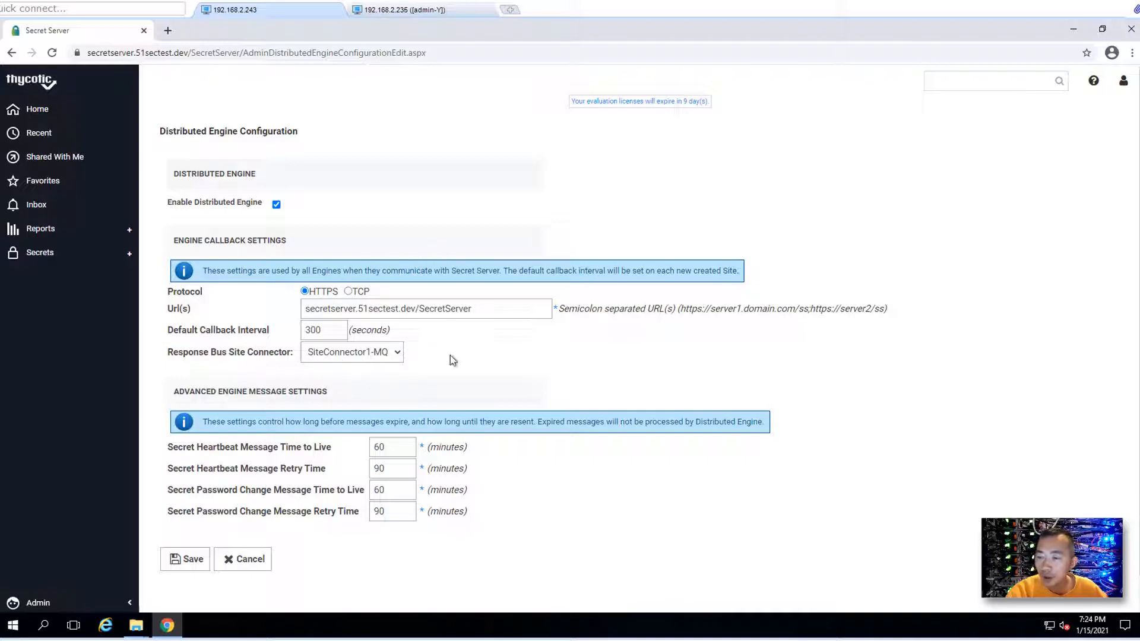
pyautogui.moveTo(455, 347)
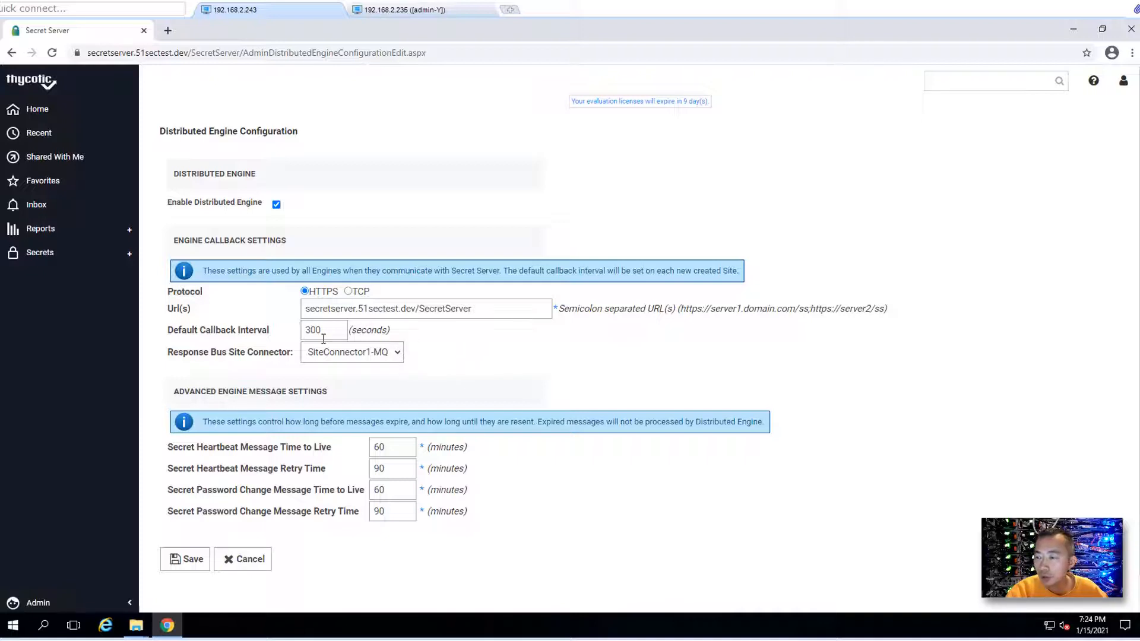
pyautogui.click(348, 291)
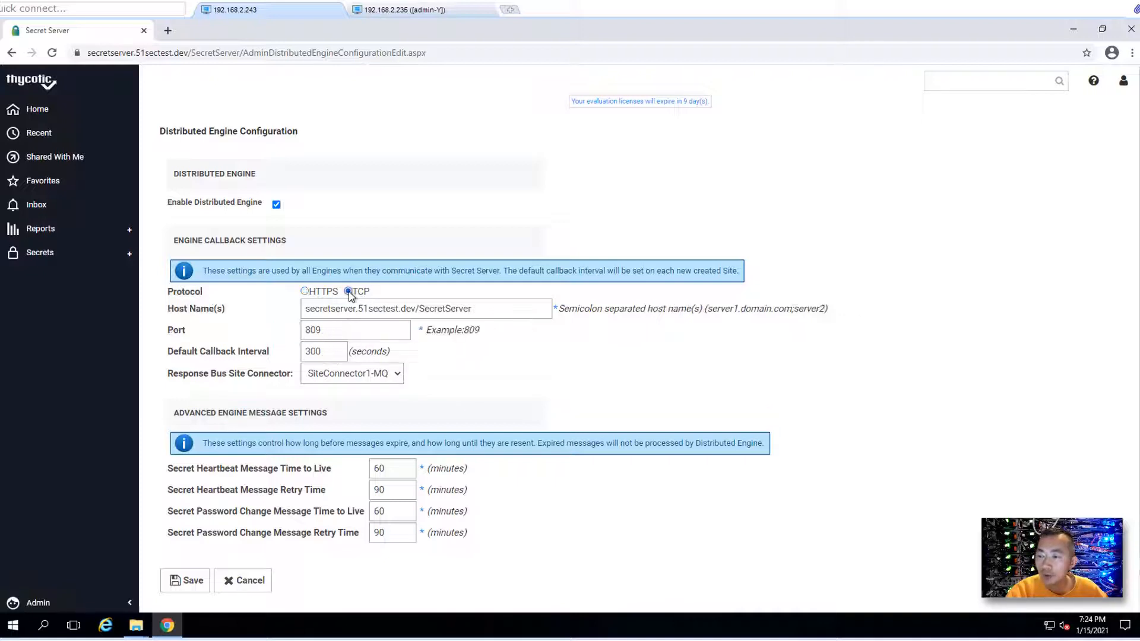
pyautogui.click(348, 291)
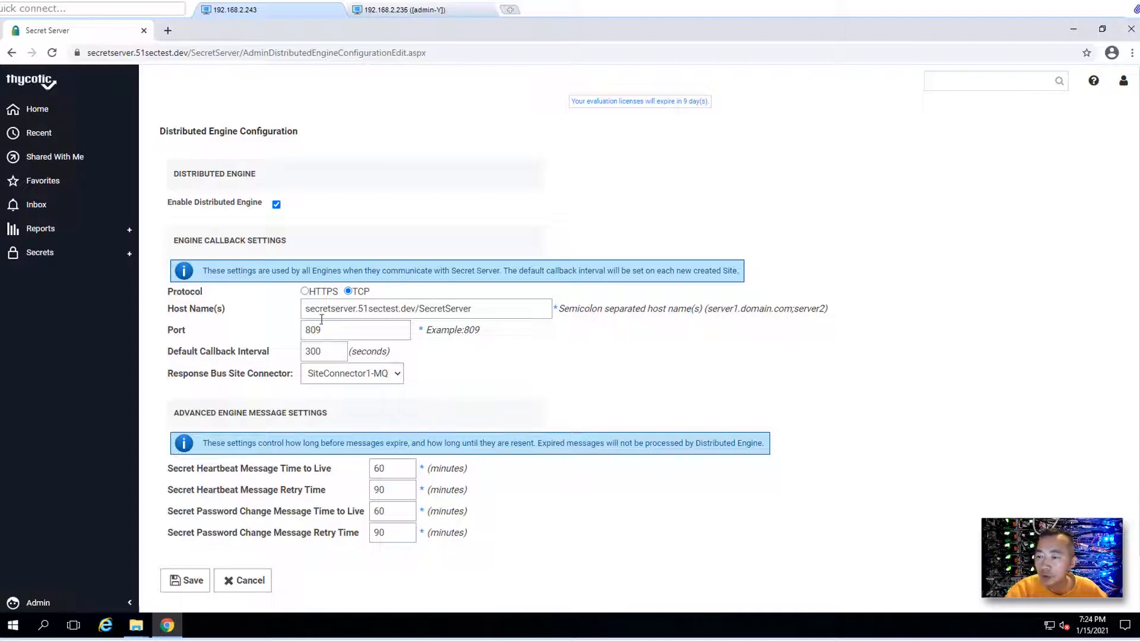
pyautogui.click(305, 291)
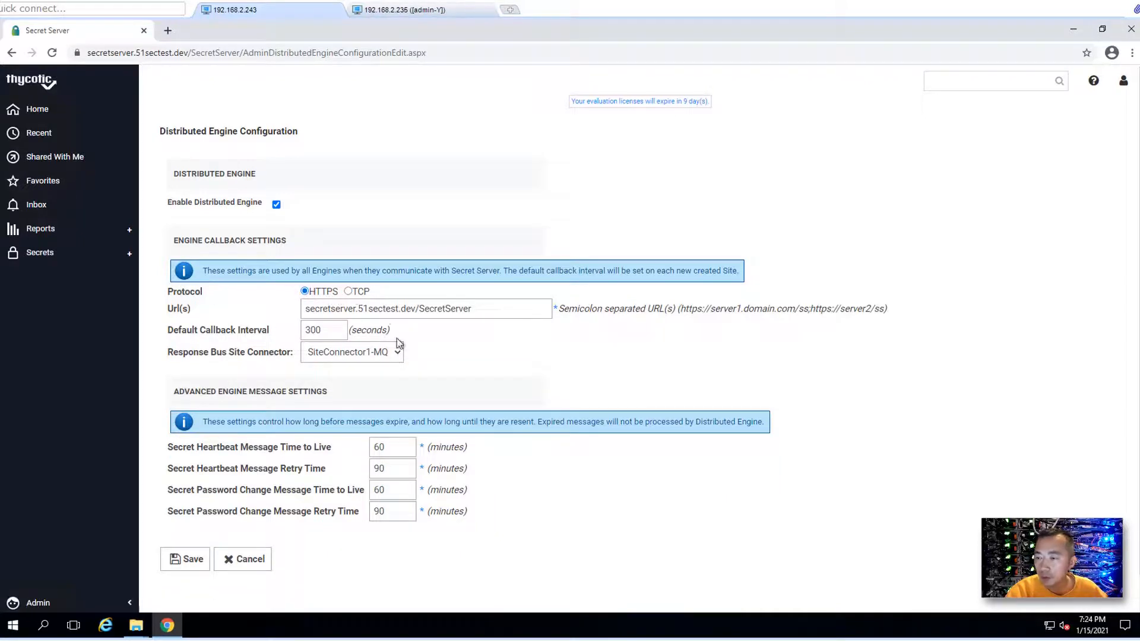
pyautogui.scroll(-3)
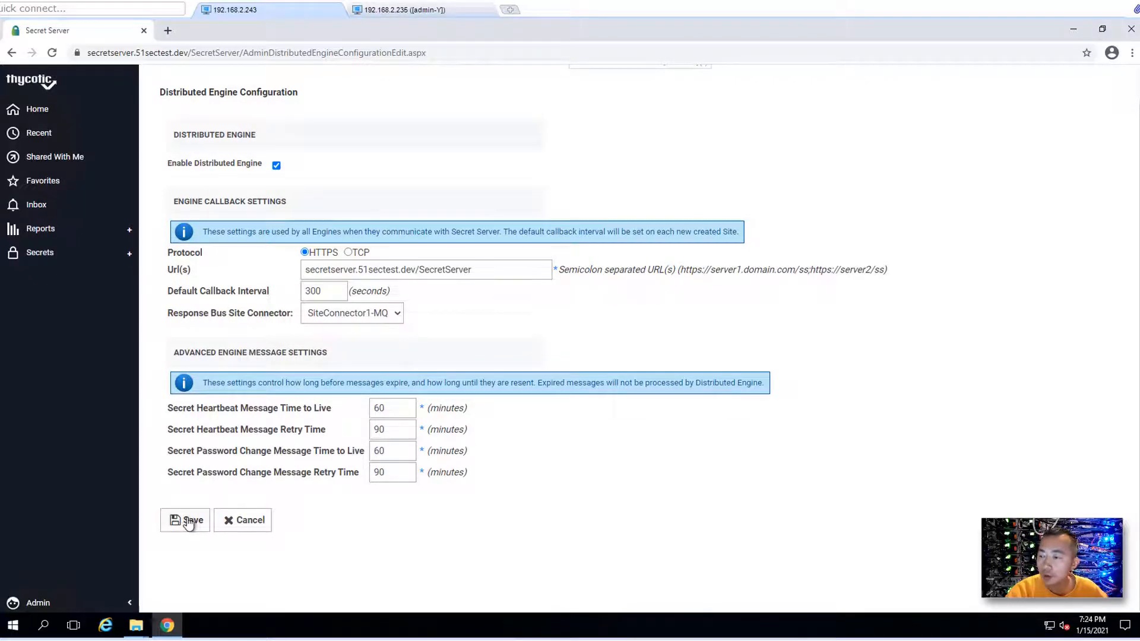
pyautogui.click(186, 520)
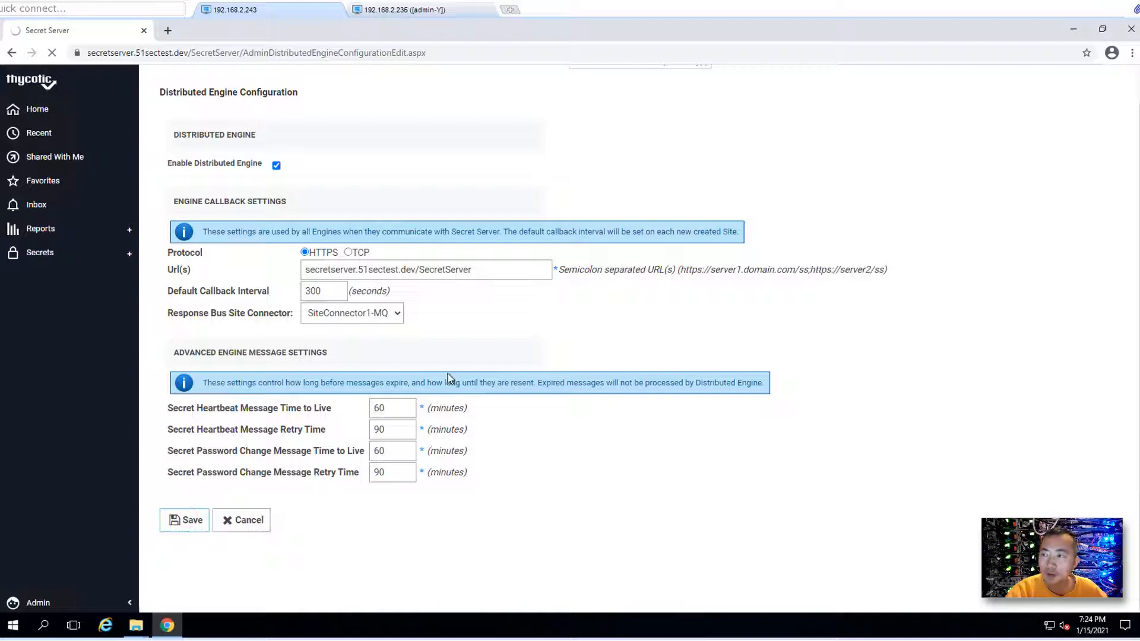
# Step: Review the saved enabled engine configuration and download the 64-bit engine installer
pyautogui.click(185, 520)
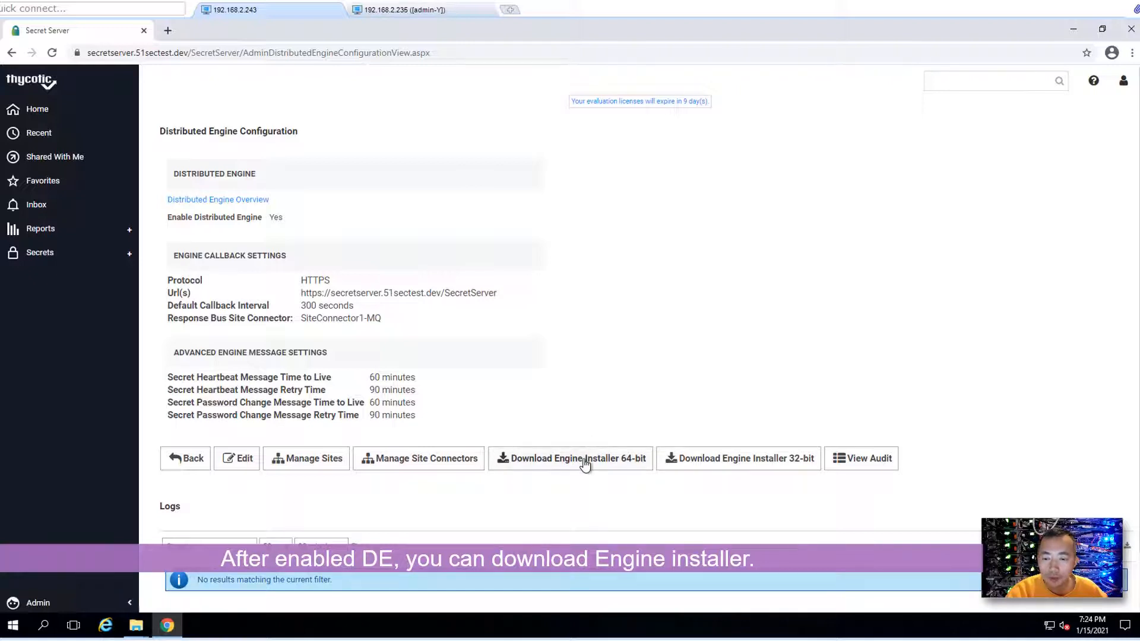
pyautogui.moveTo(609, 466)
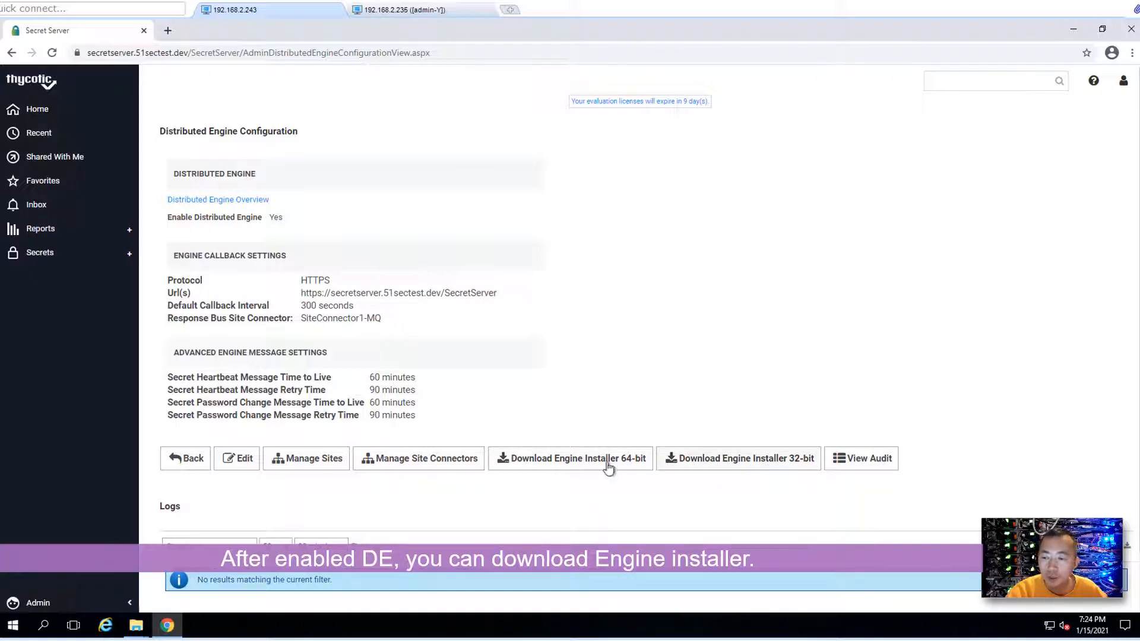
pyautogui.moveTo(506, 434)
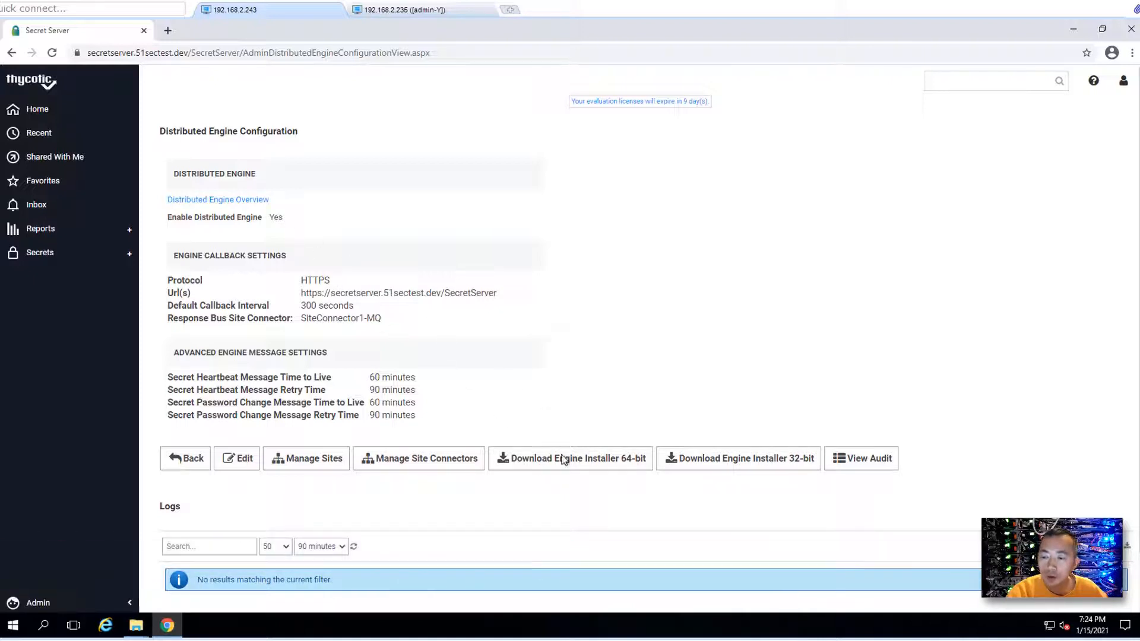
pyautogui.click(577, 457)
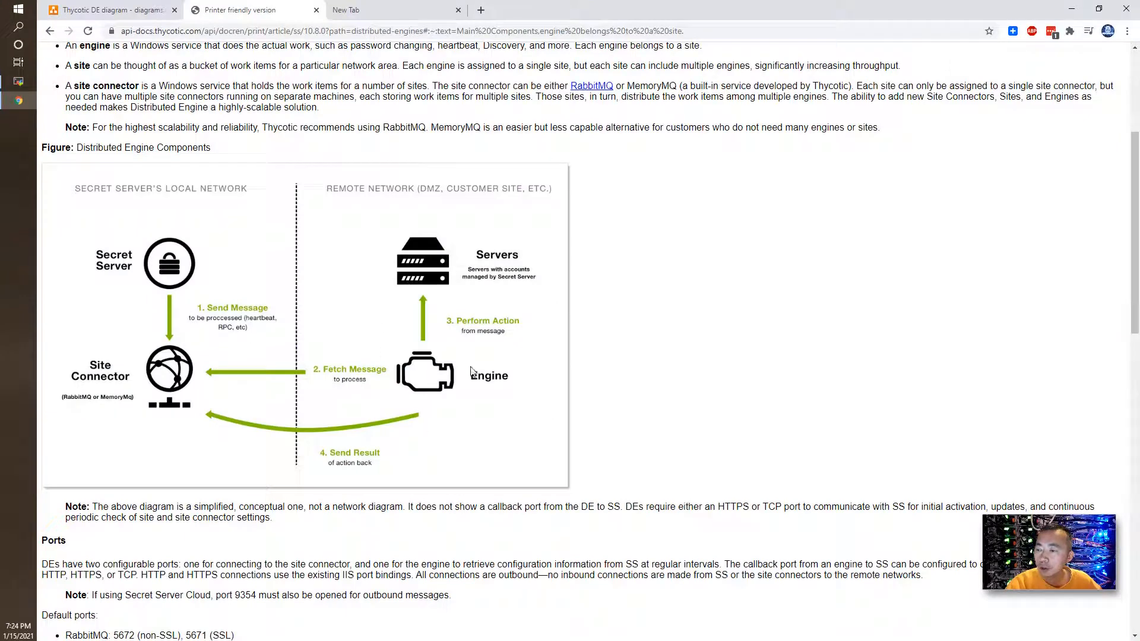
# Step: Check the diagrams.net network diagram, then return to the Distributed Engine Components documentation
pyautogui.click(109, 10)
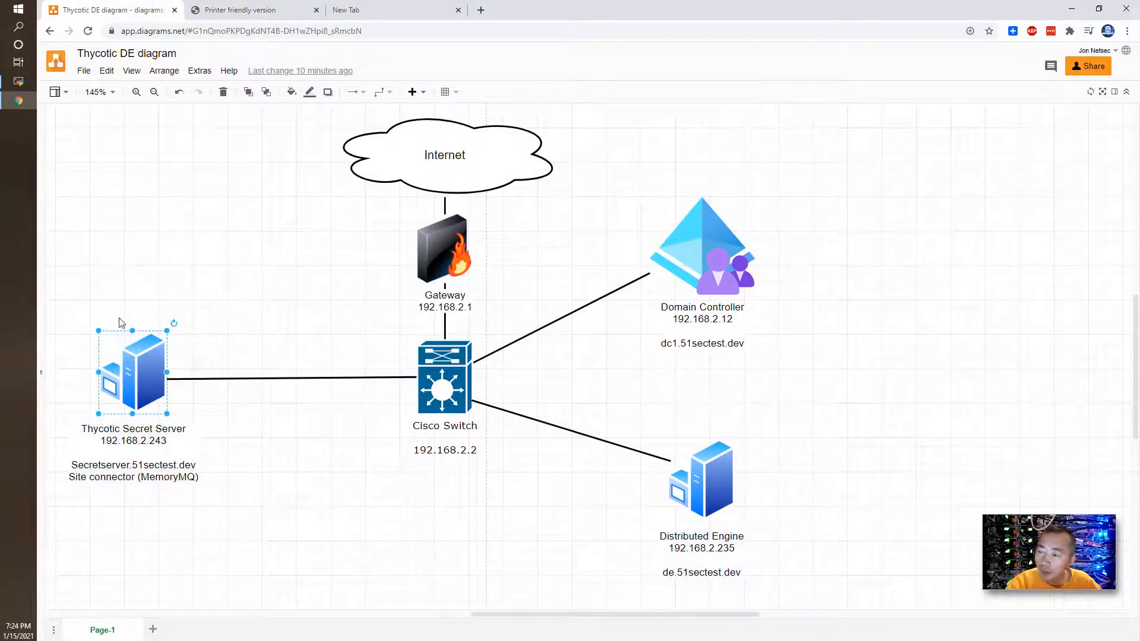
pyautogui.moveTo(57, 446)
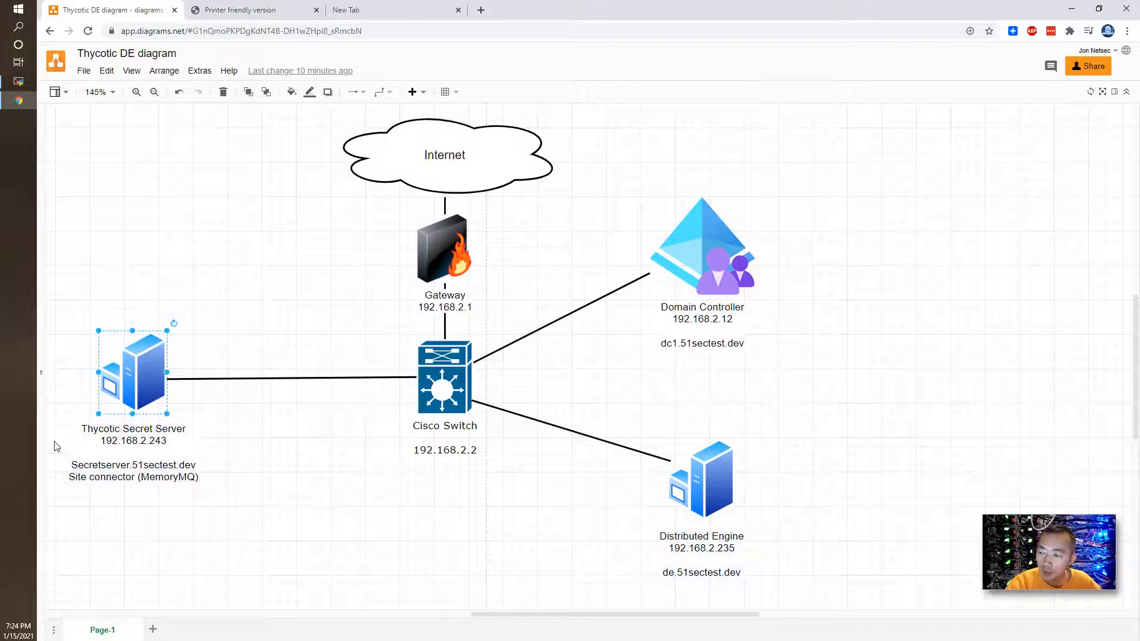
pyautogui.moveTo(194, 461)
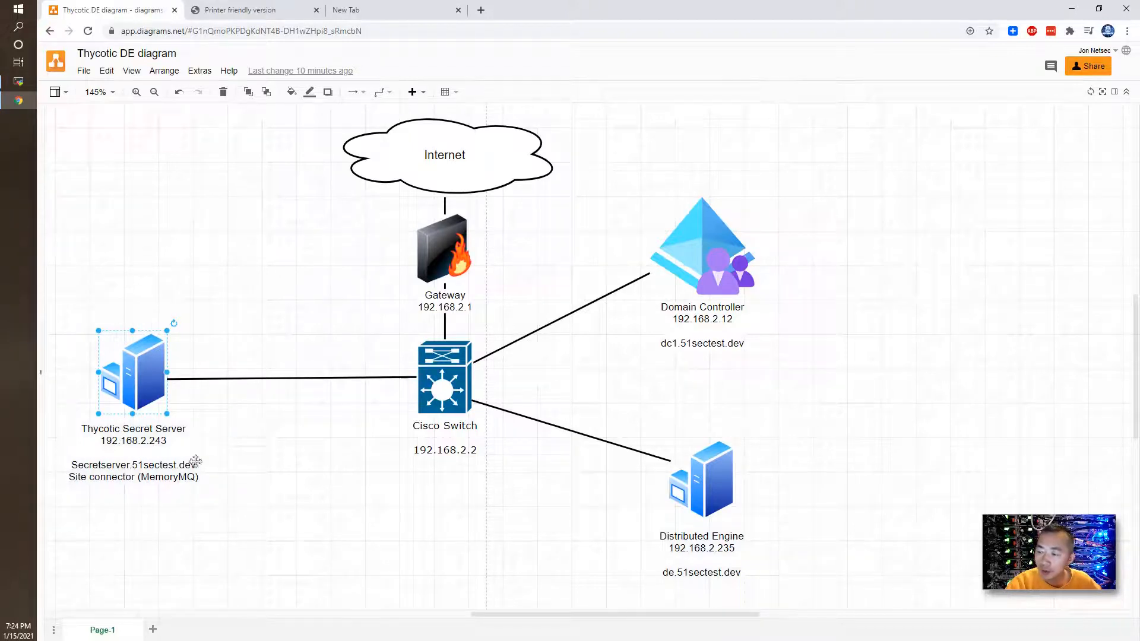
pyautogui.moveTo(203, 484)
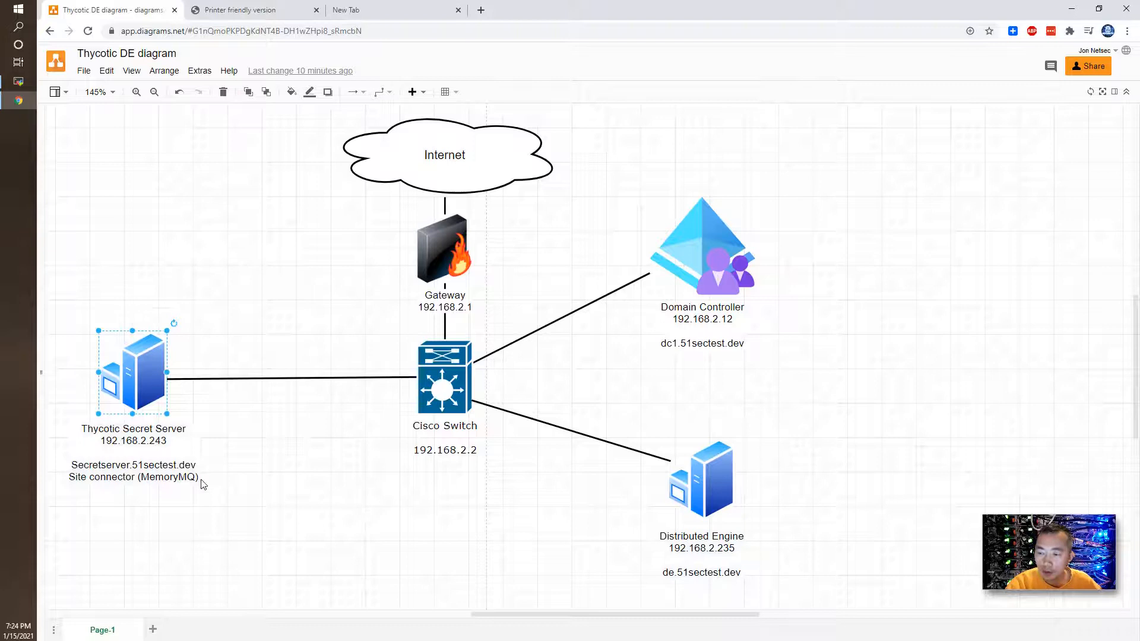
pyautogui.moveTo(691, 430)
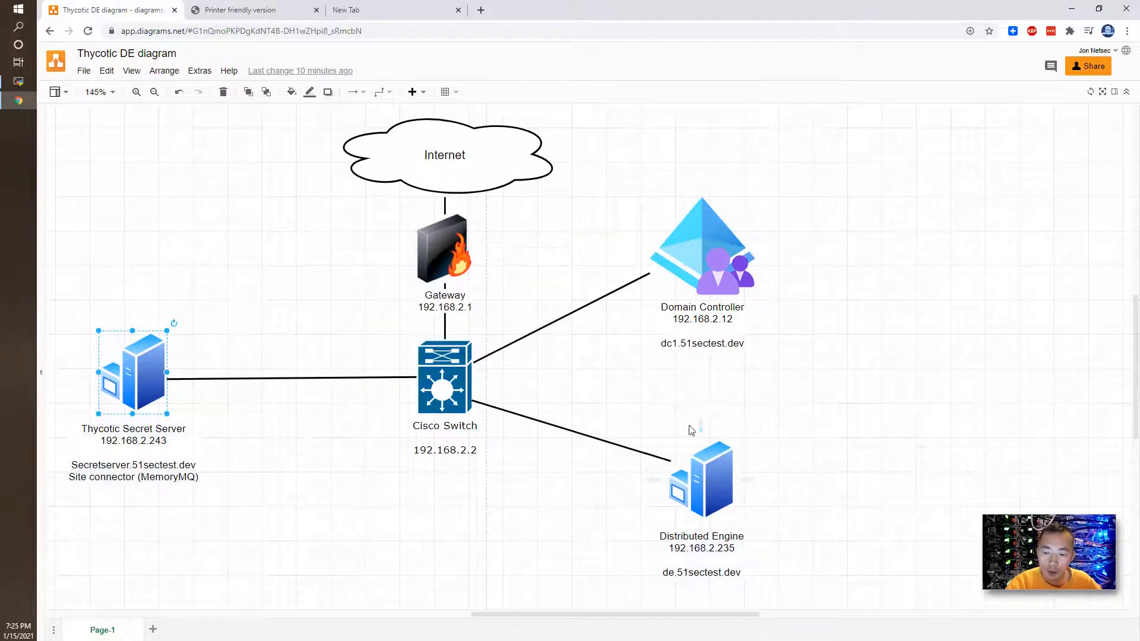
pyautogui.moveTo(764, 524)
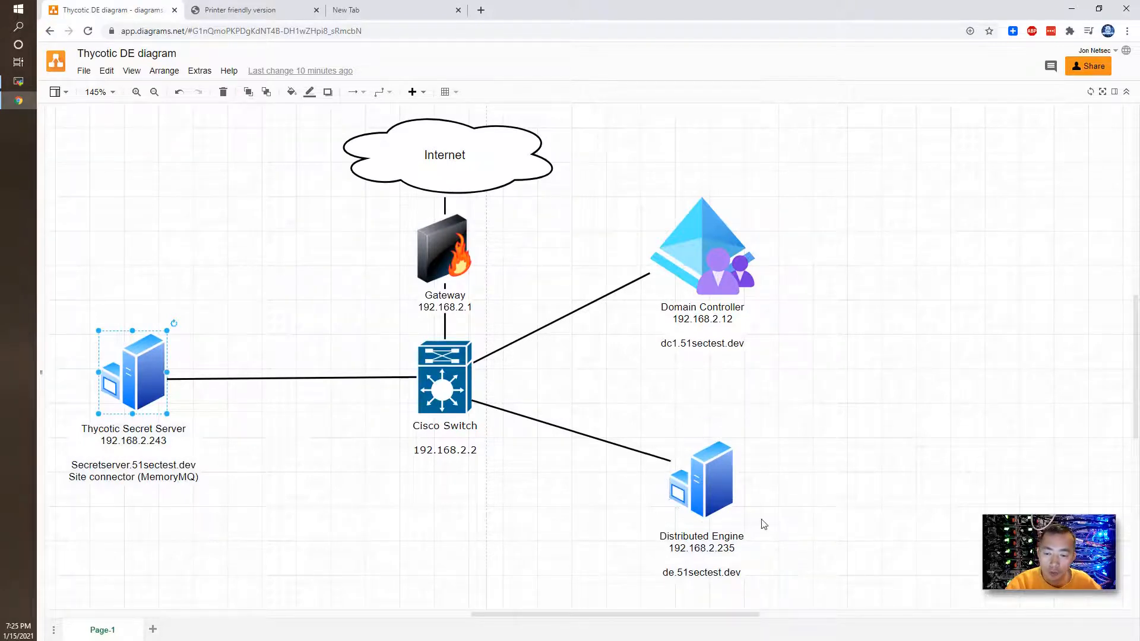
pyautogui.click(701, 480)
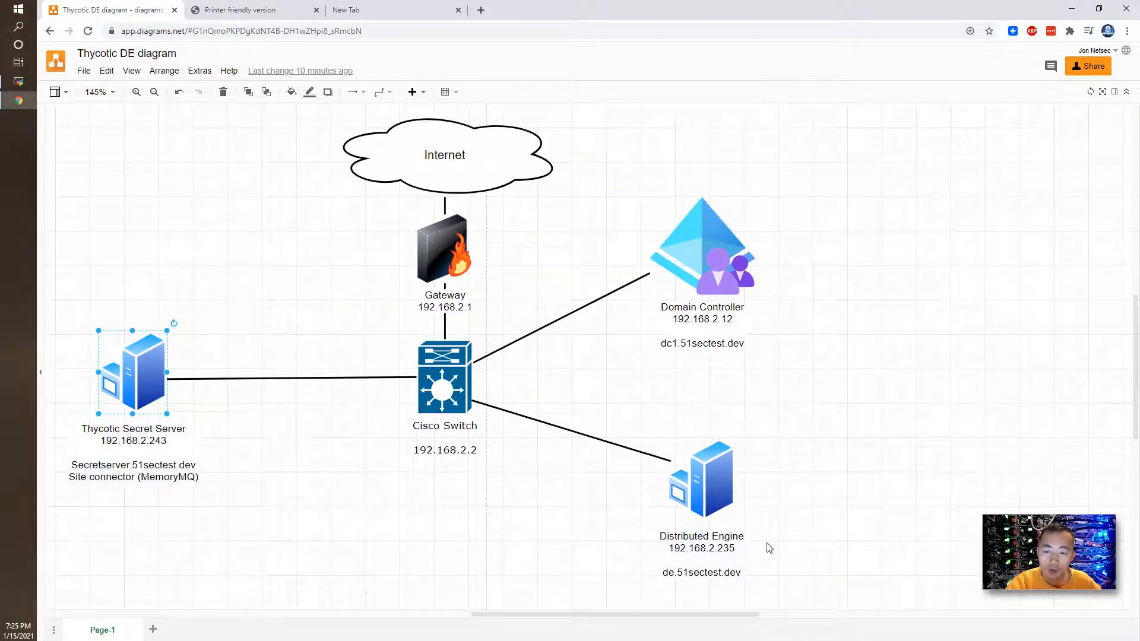
pyautogui.moveTo(756, 474)
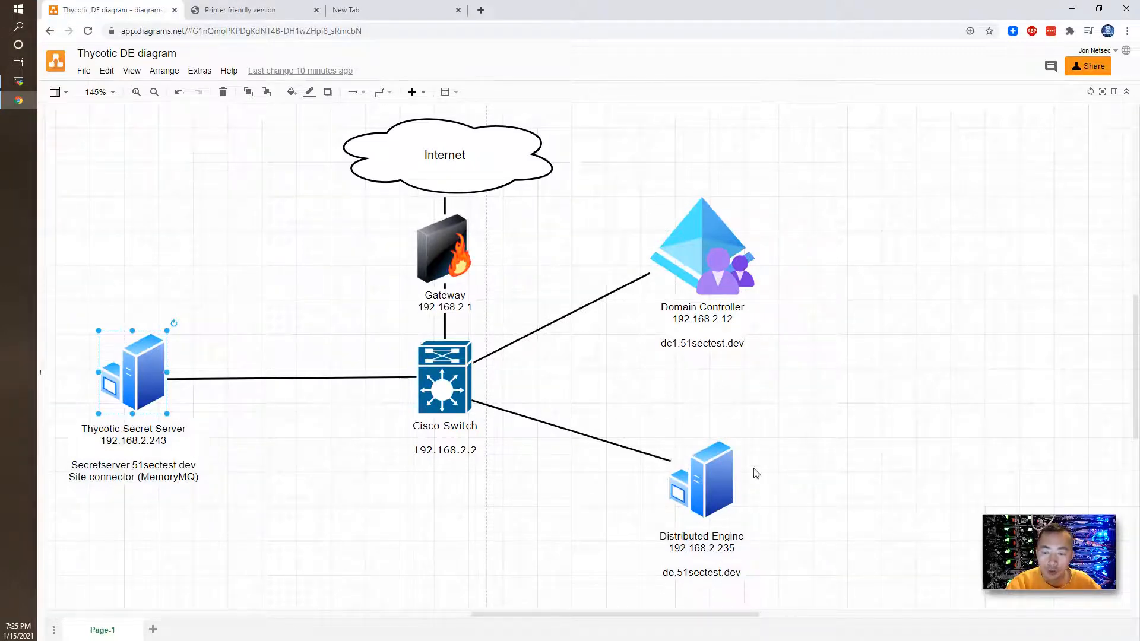
pyautogui.moveTo(689, 438)
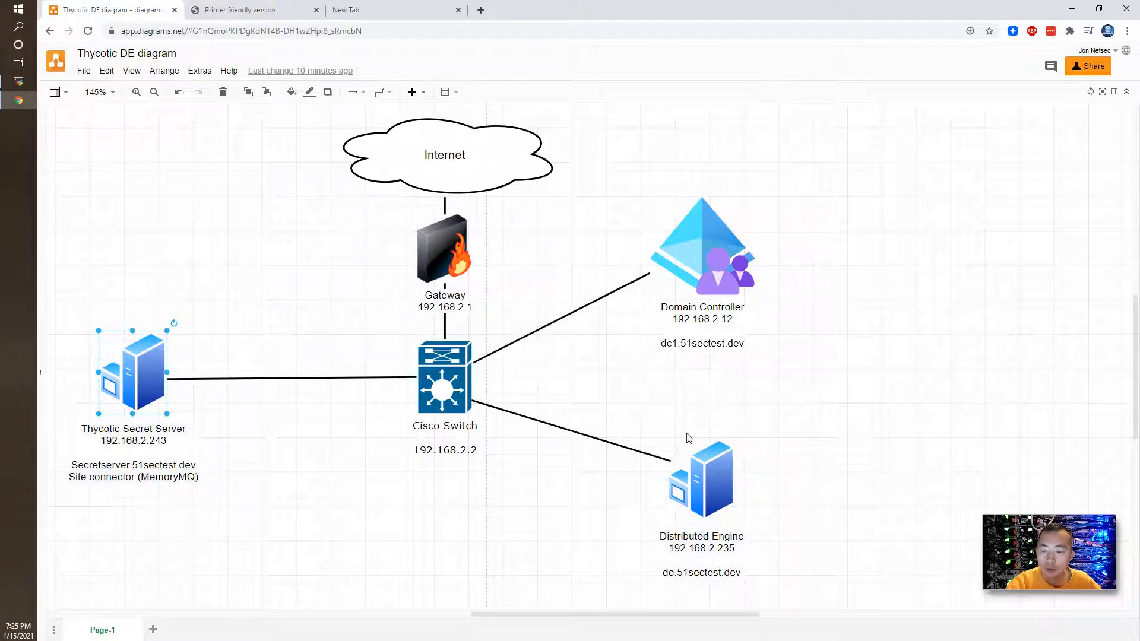
pyautogui.moveTo(255, 10)
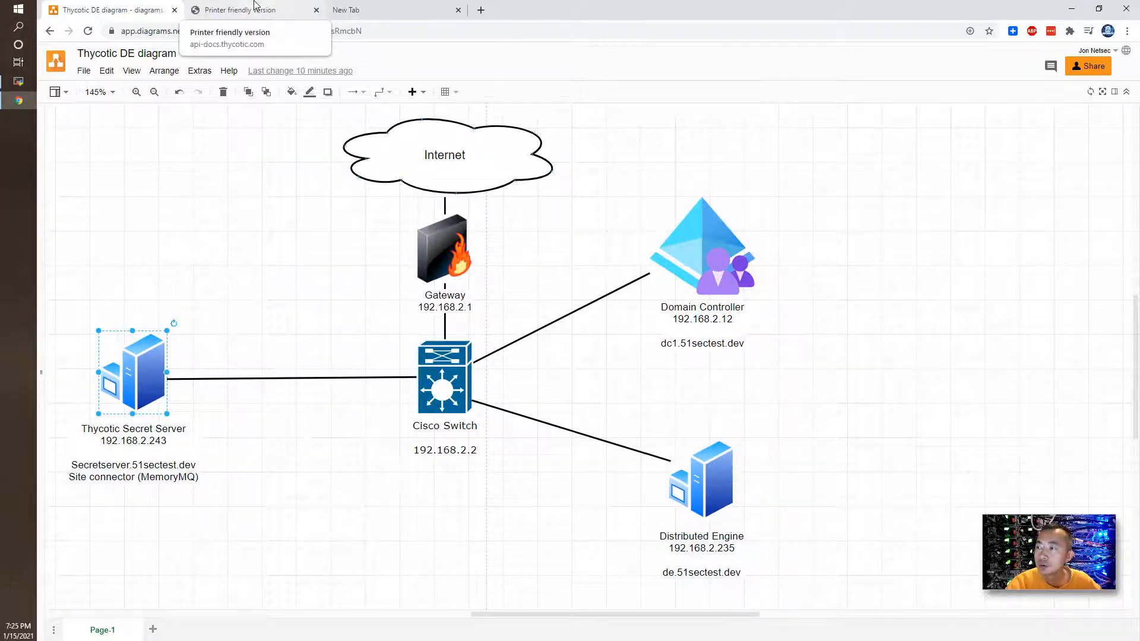
pyautogui.click(247, 9)
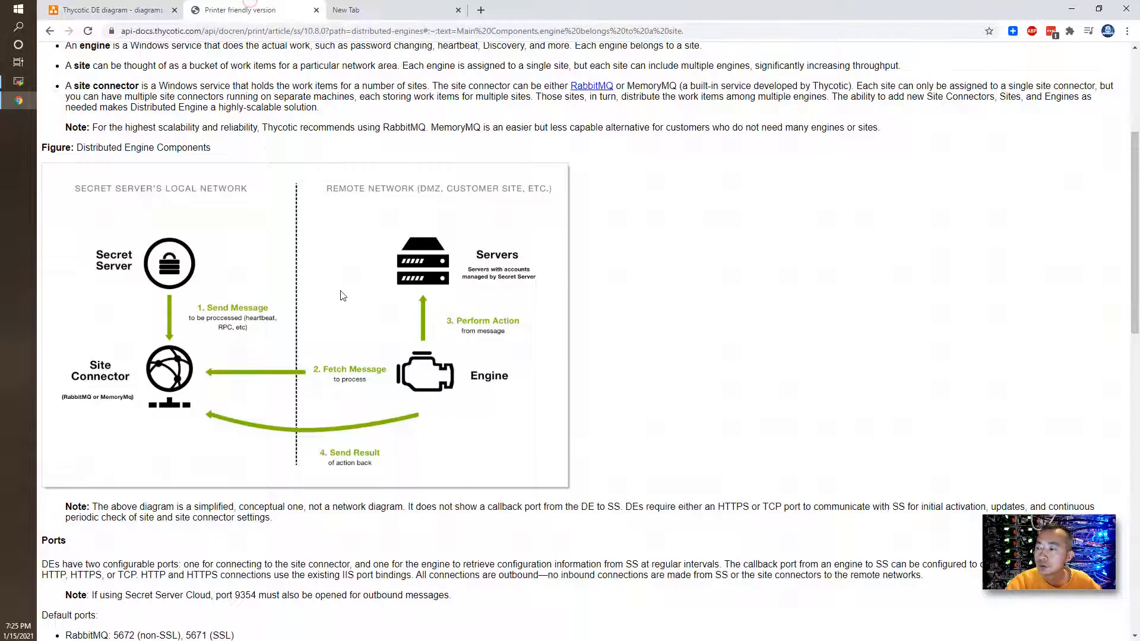
pyautogui.moveTo(254, 244)
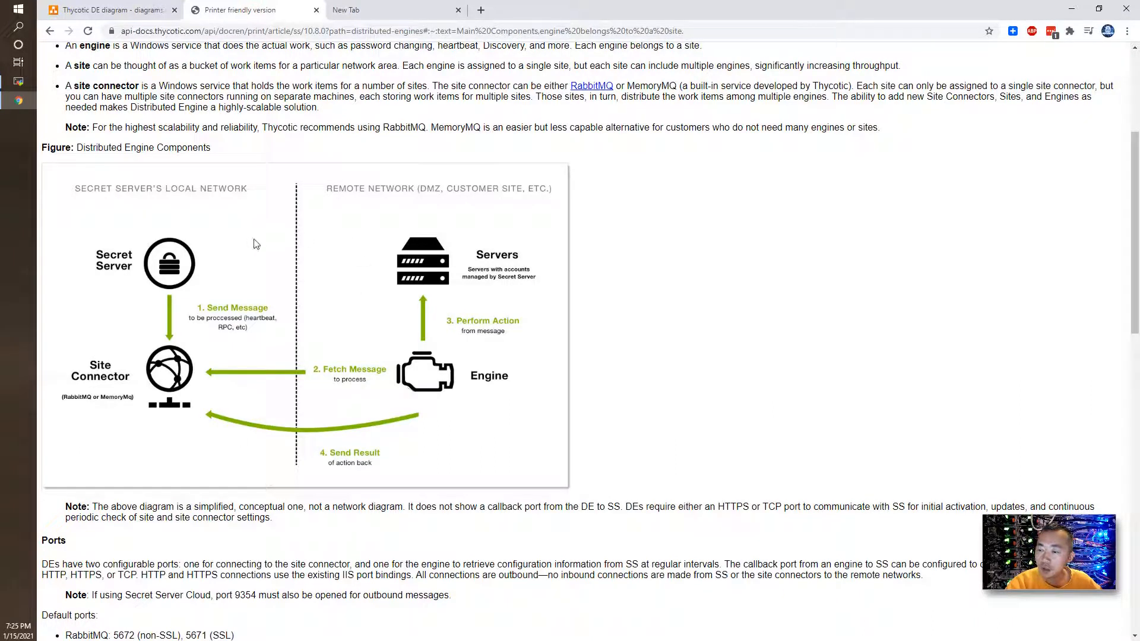
pyautogui.moveTo(488, 390)
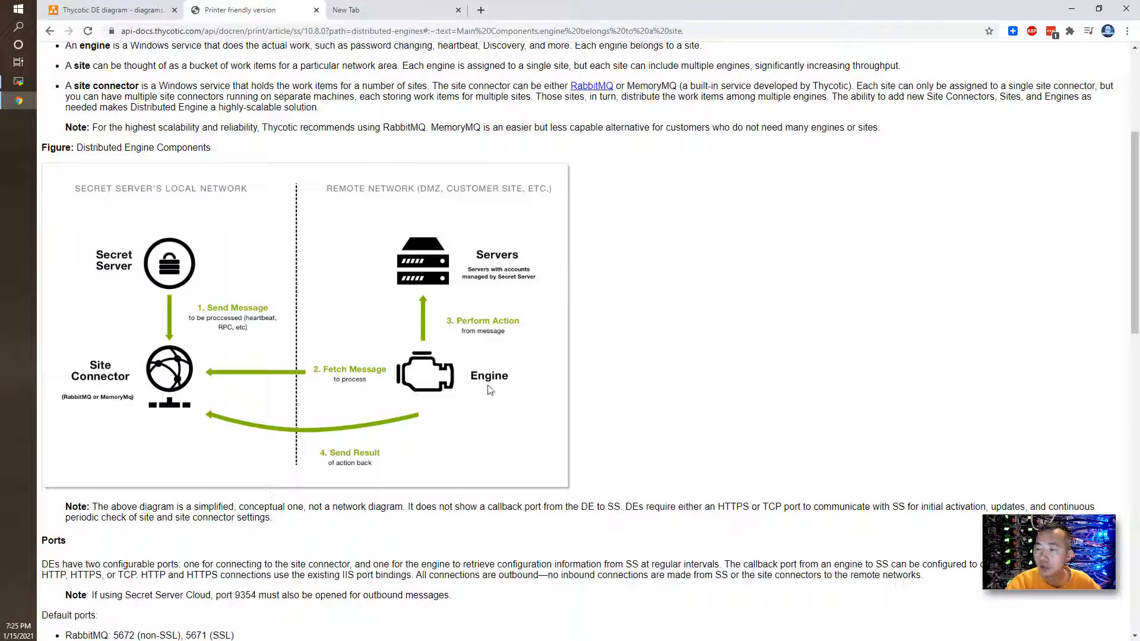
pyautogui.moveTo(440, 266)
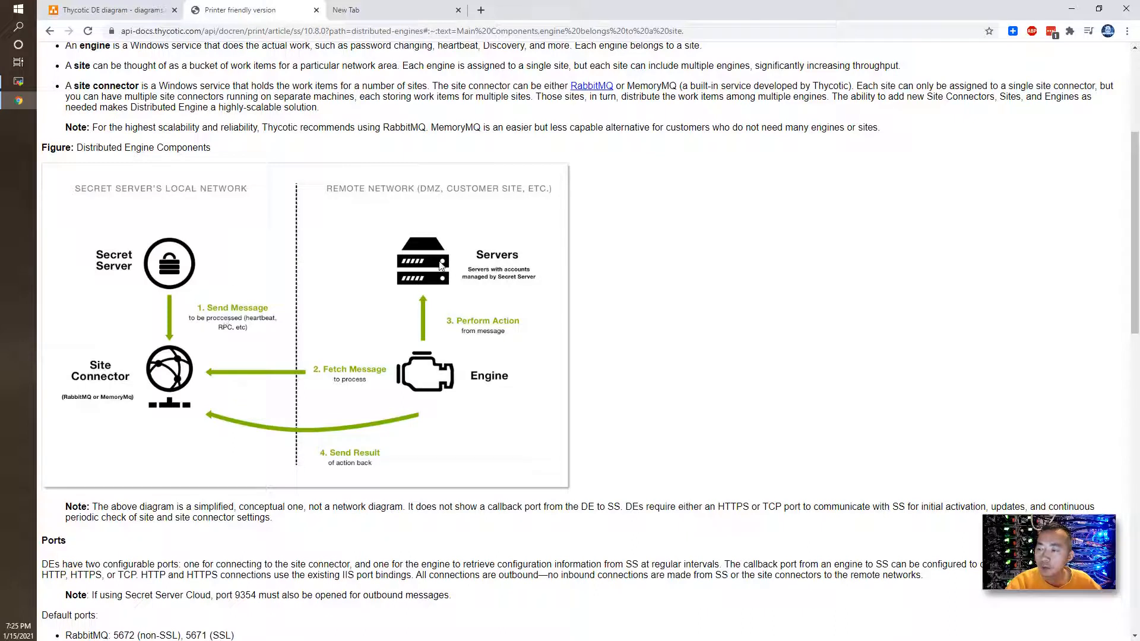
pyautogui.moveTo(195, 281)
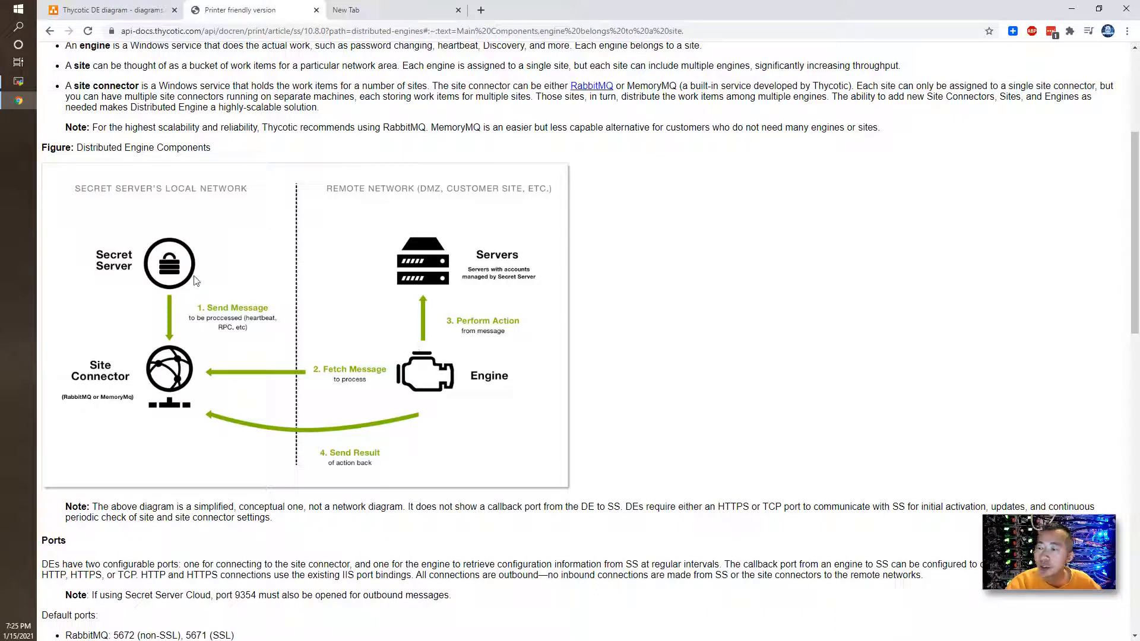
pyautogui.moveTo(432, 345)
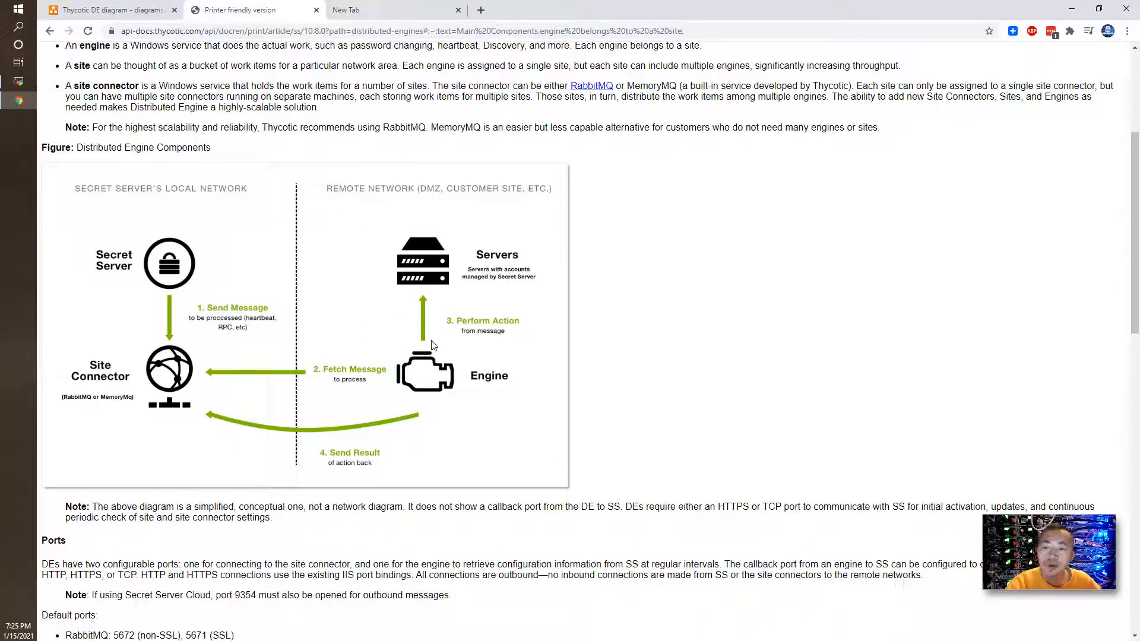
pyautogui.moveTo(405, 357)
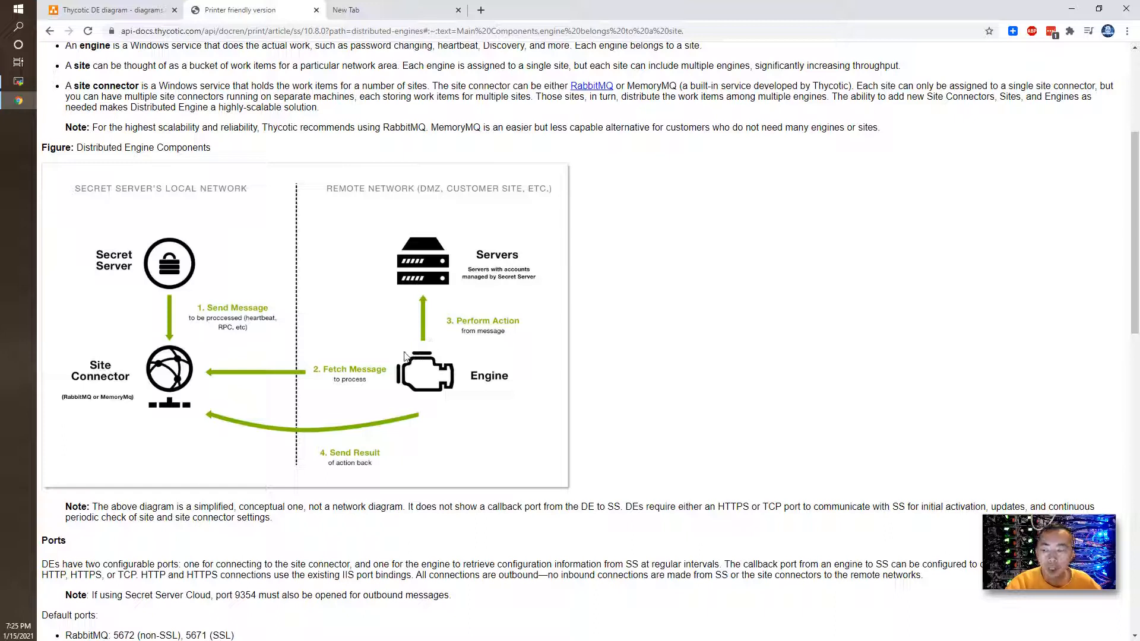
pyautogui.moveTo(460, 388)
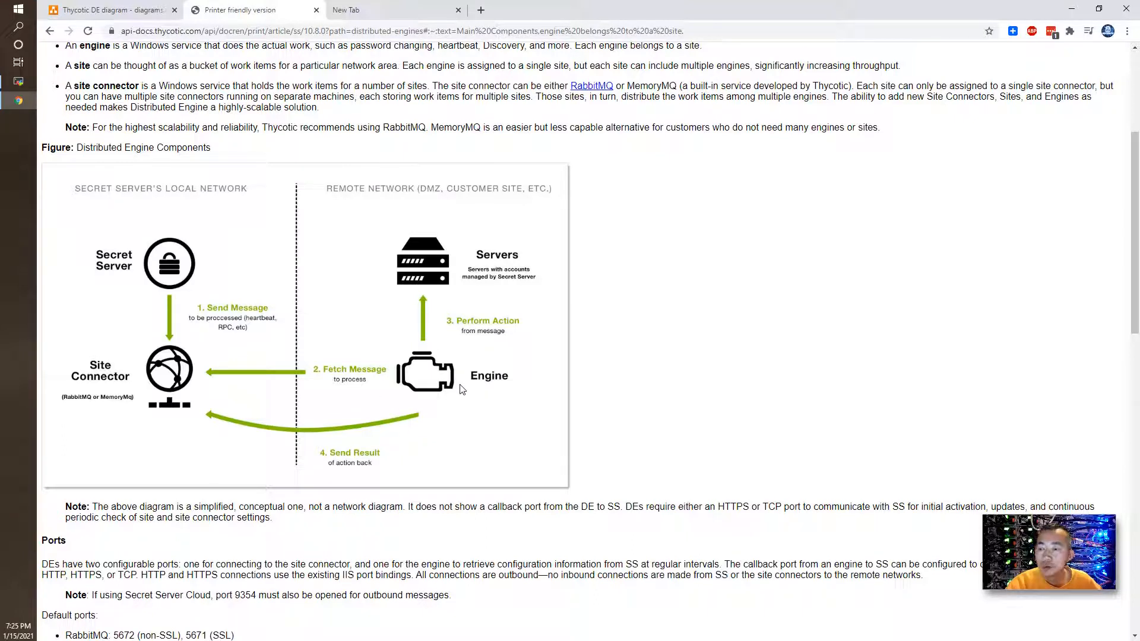
pyautogui.moveTo(385, 415)
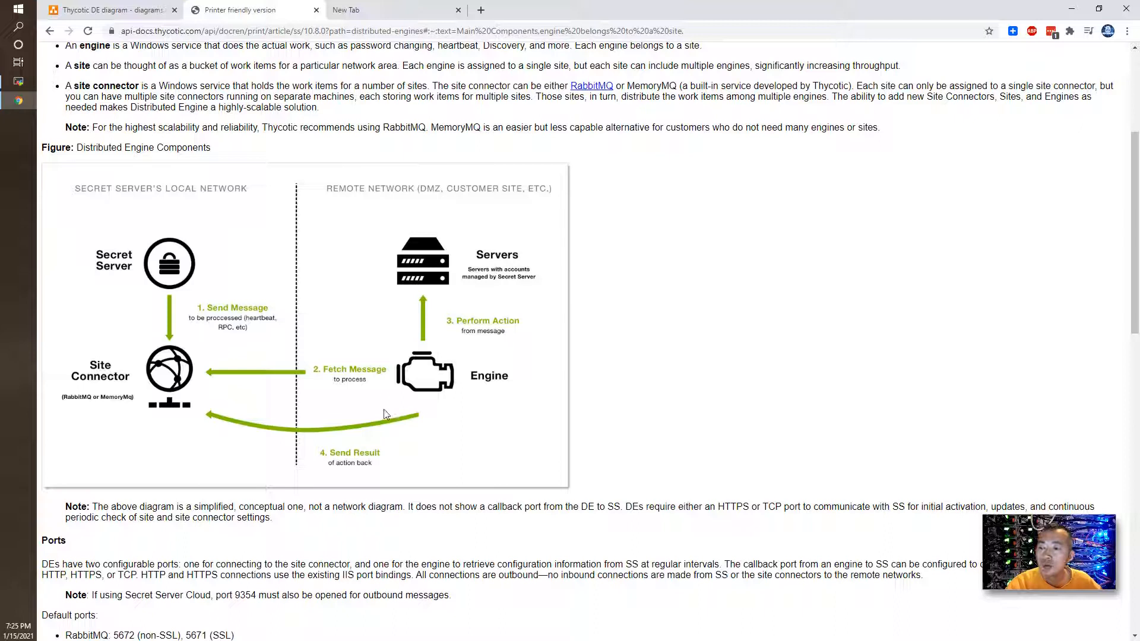
pyautogui.moveTo(449, 416)
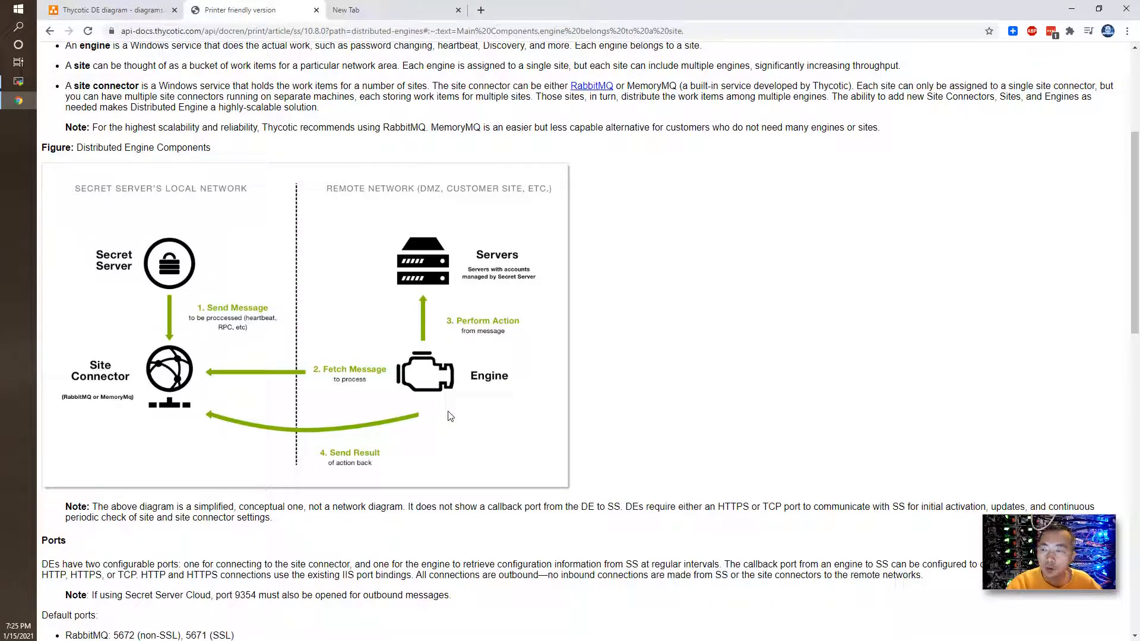
pyautogui.moveTo(379, 362)
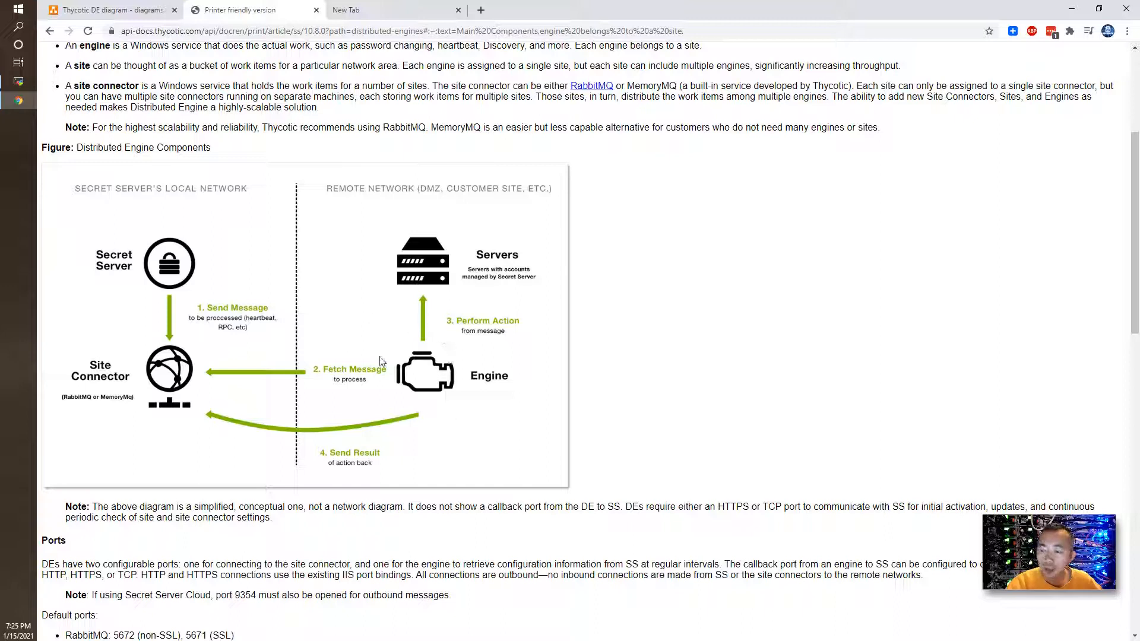
pyautogui.moveTo(356, 394)
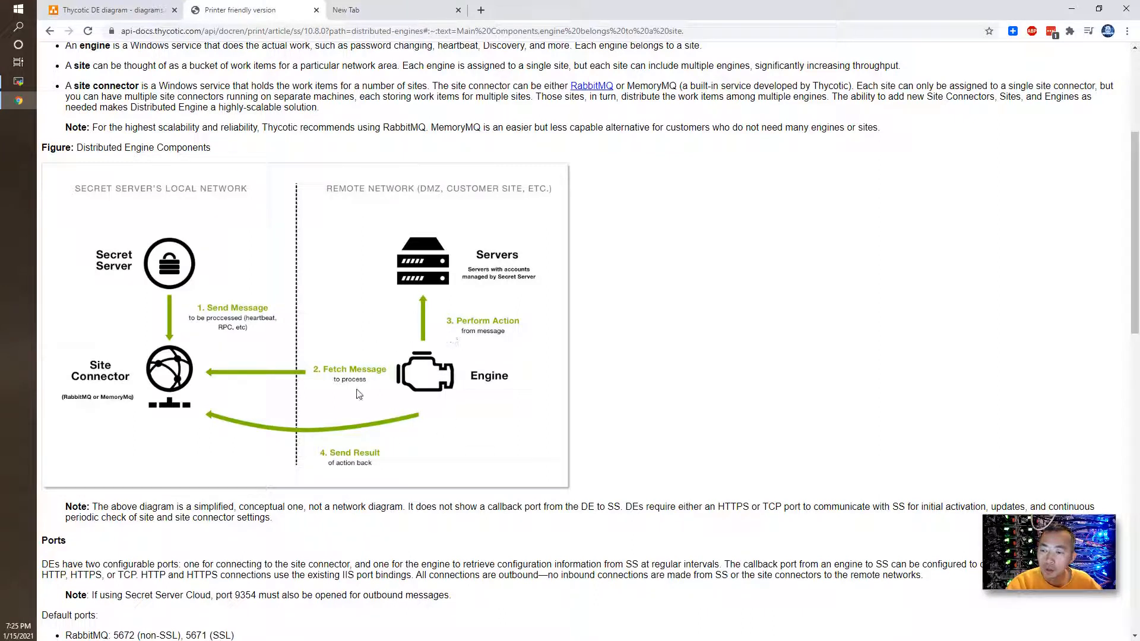
pyautogui.moveTo(473, 360)
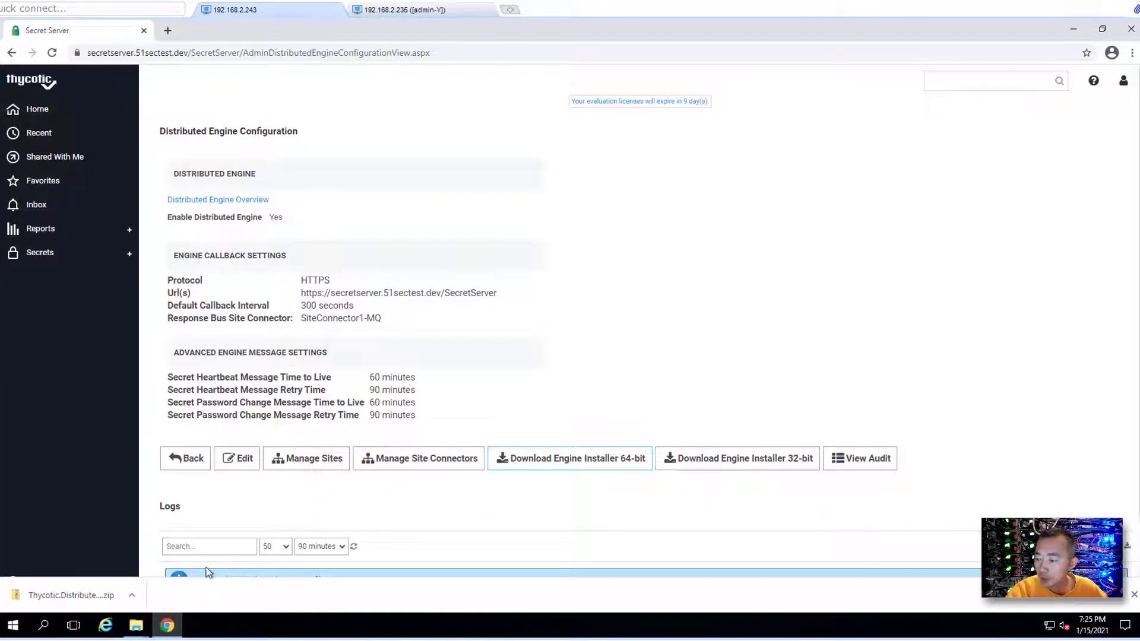
# Step: Show the downloaded Thycotic.DistributedEngine.Service.Unassigned.x64 zip in its folder and copy it to the remote desktop
pyautogui.click(132, 595)
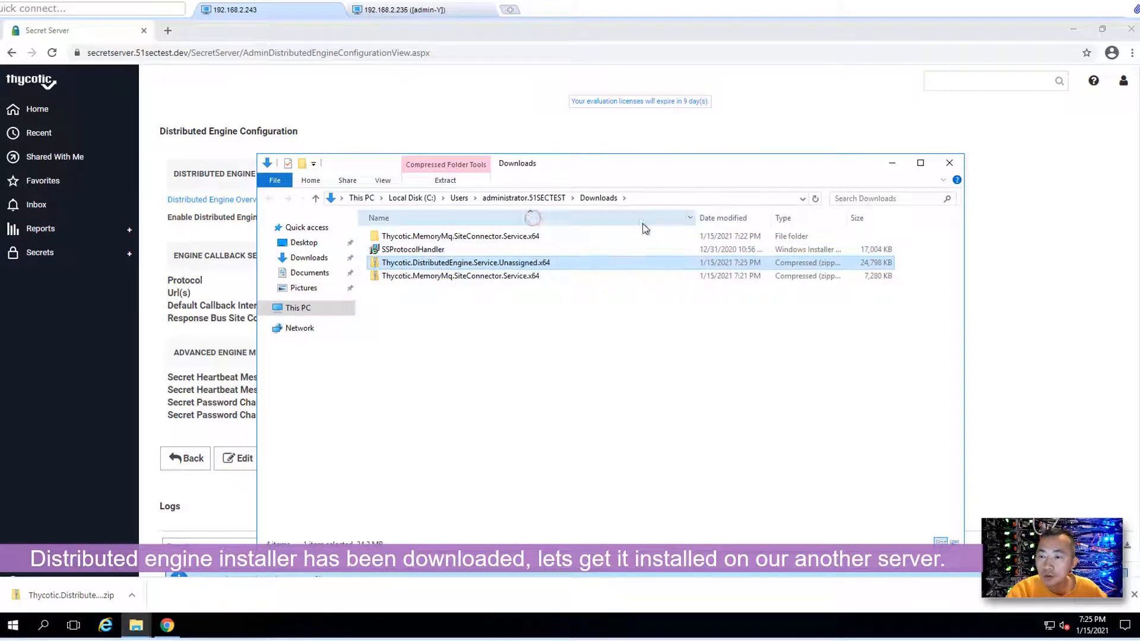
pyautogui.rightClick(466, 263)
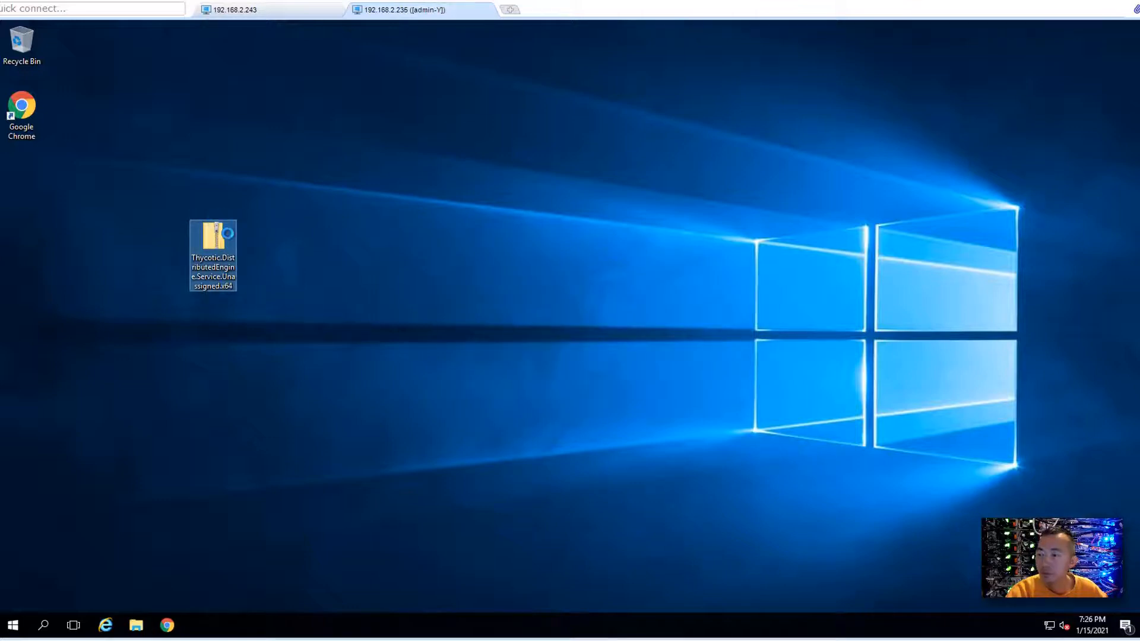
# Step: Extract the installer zip into a folder on the desktop
pyautogui.rightClick(213, 255)
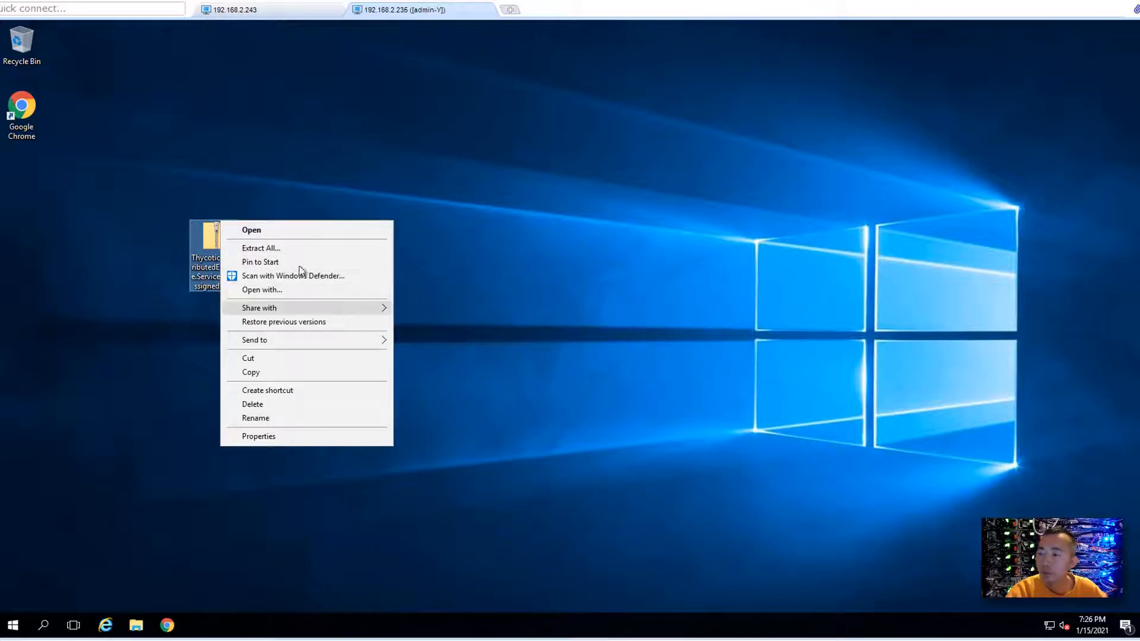
pyautogui.click(261, 248)
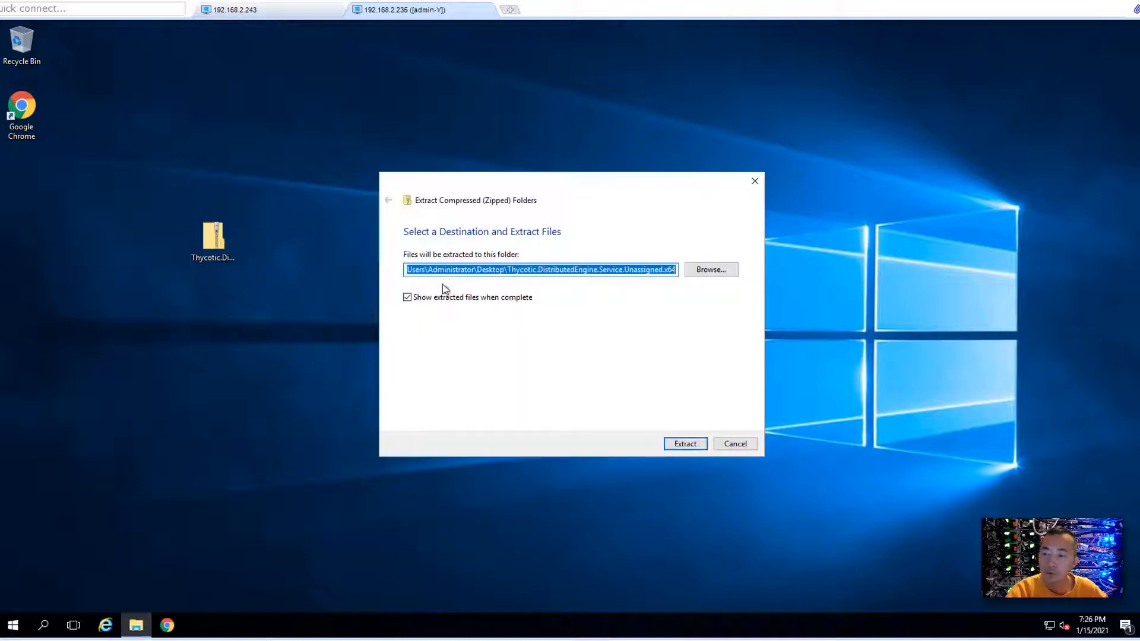
pyautogui.click(684, 444)
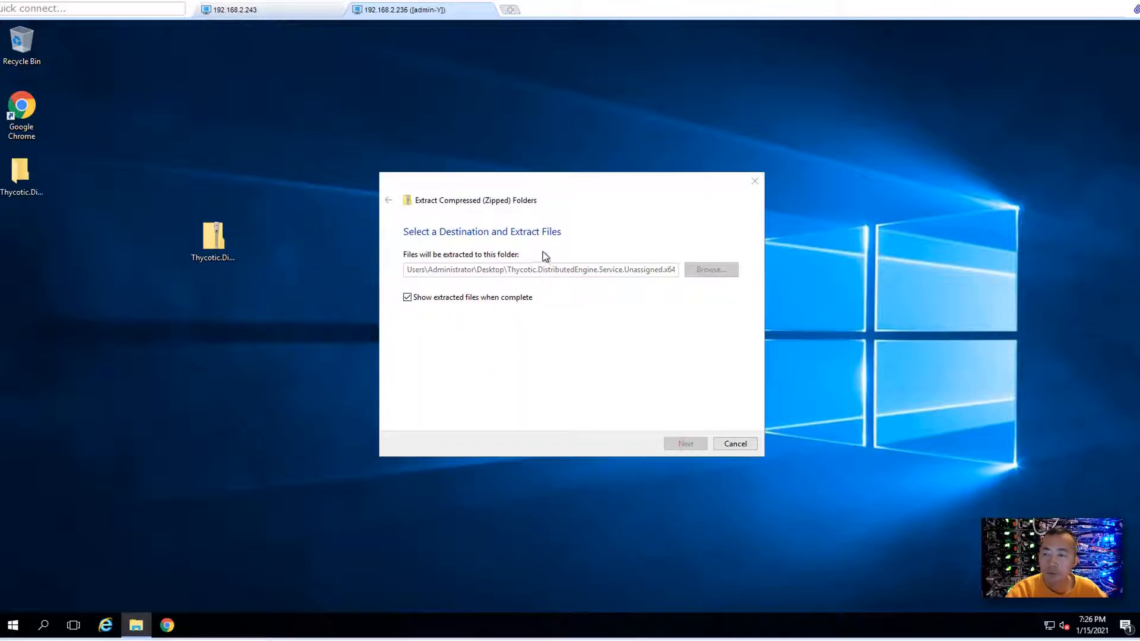
pyautogui.click(685, 444)
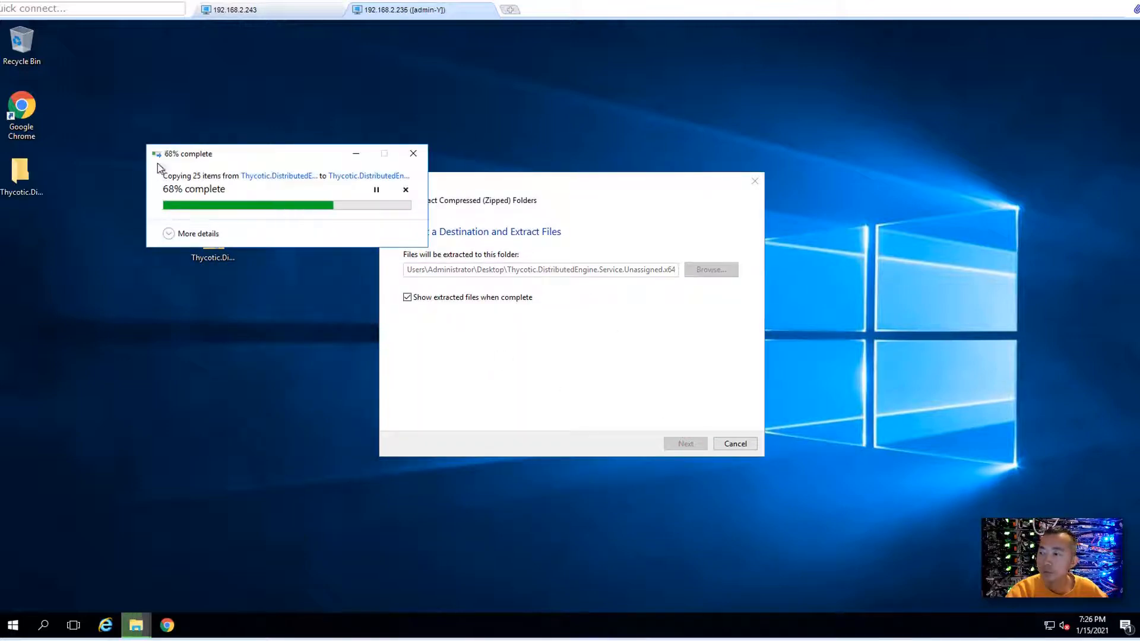
# Step: View the installer zip's file properties, then close them
pyautogui.rightClick(211, 262)
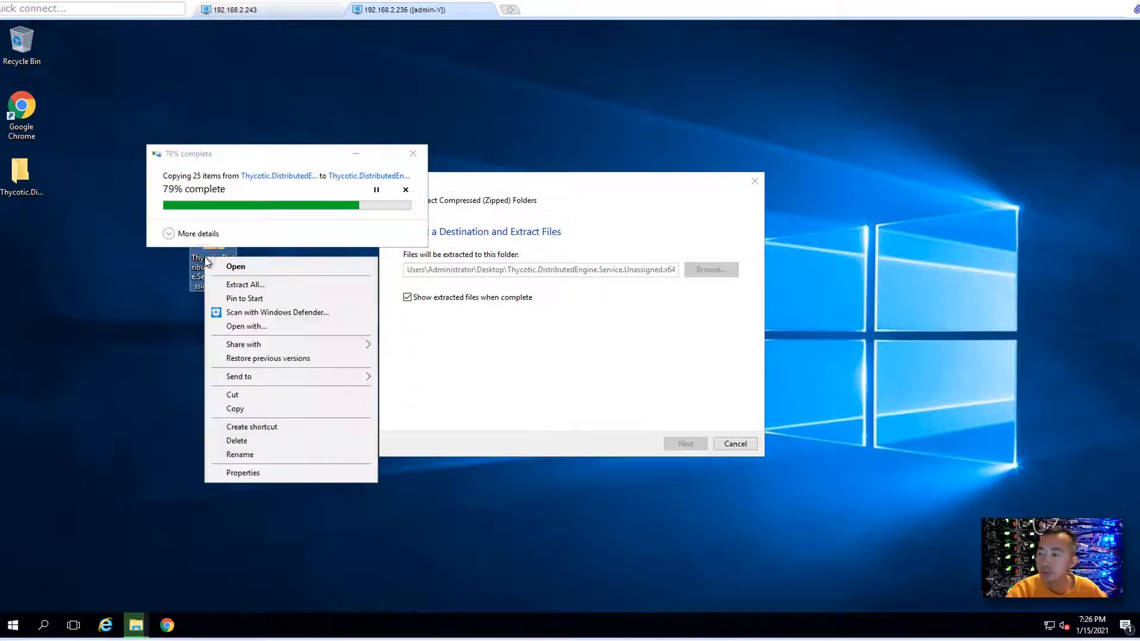
pyautogui.click(416, 391)
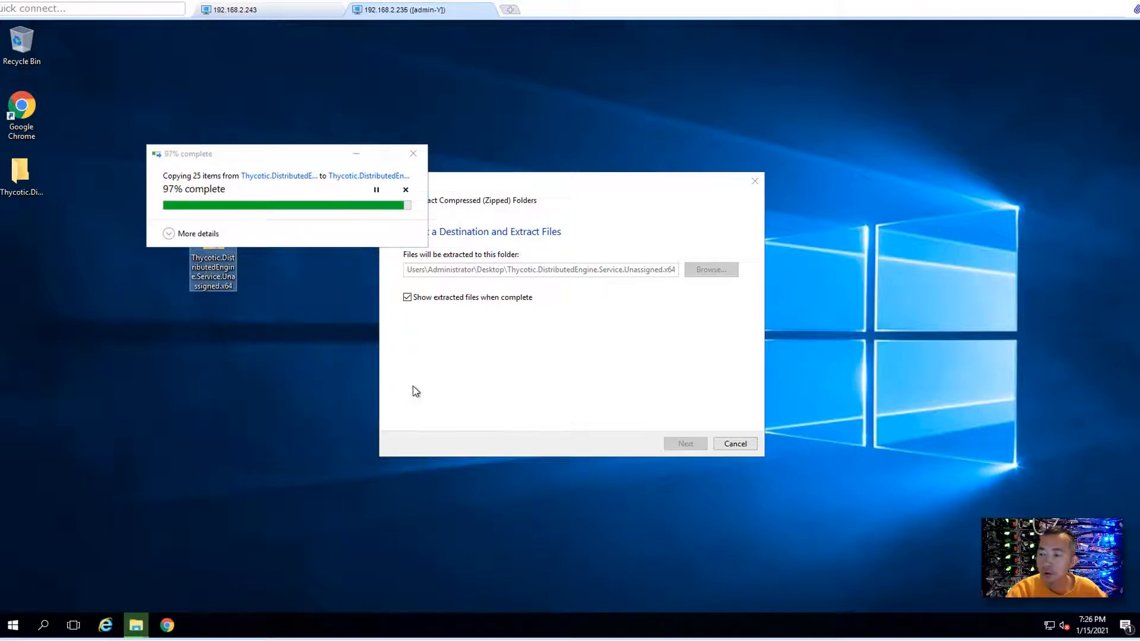
pyautogui.moveTo(574, 284)
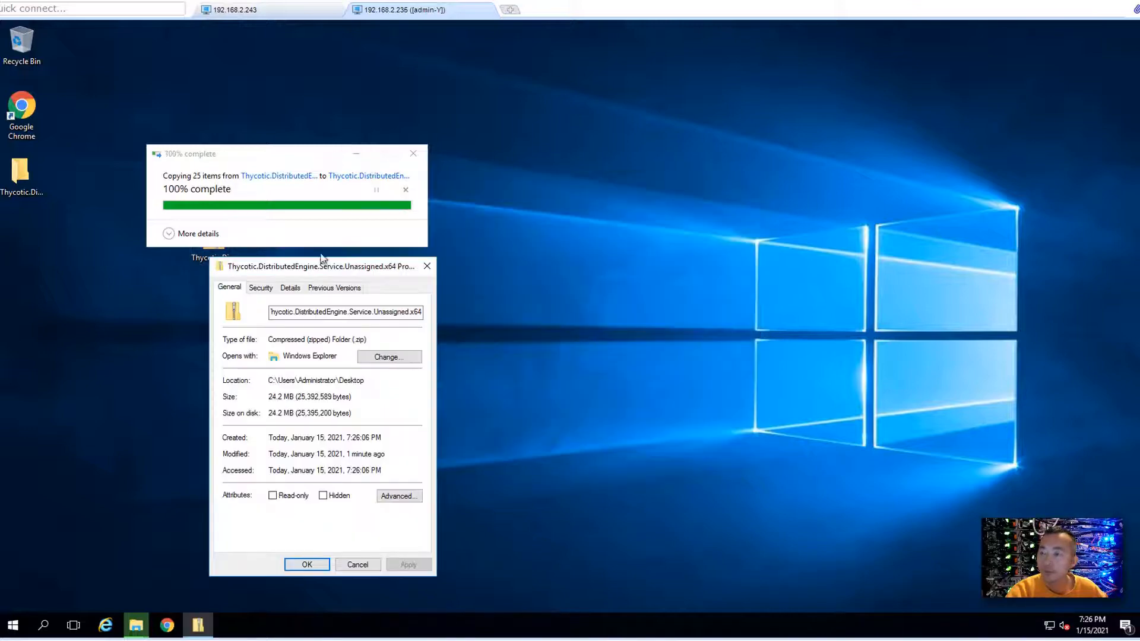
pyautogui.click(405, 190)
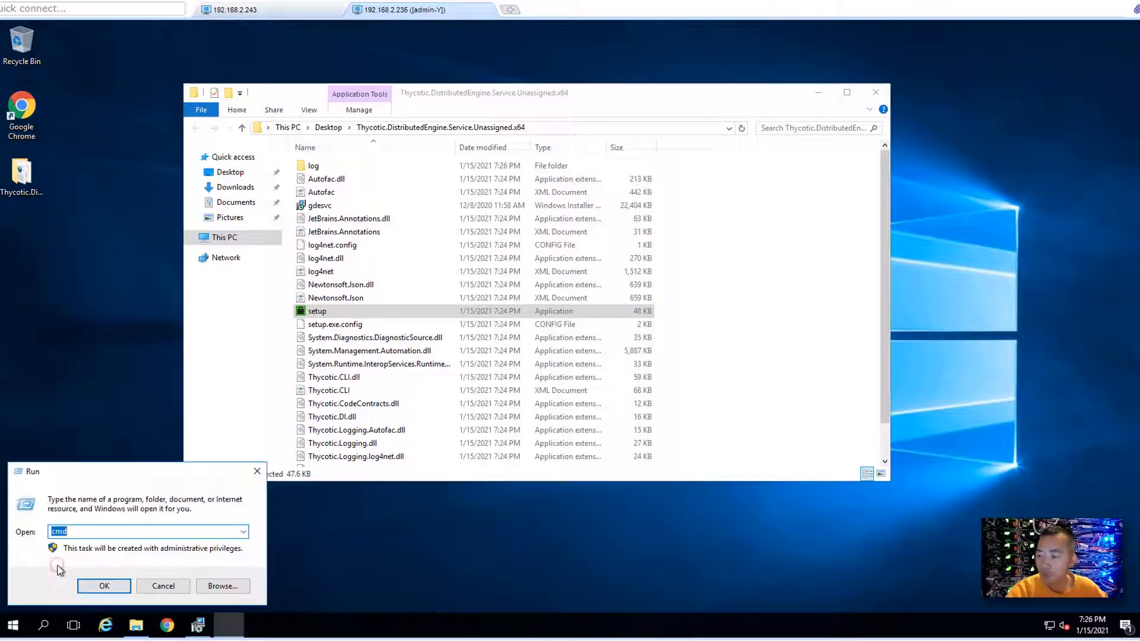
# Step: Search for 'ser' to find Services
pyautogui.write('ser')
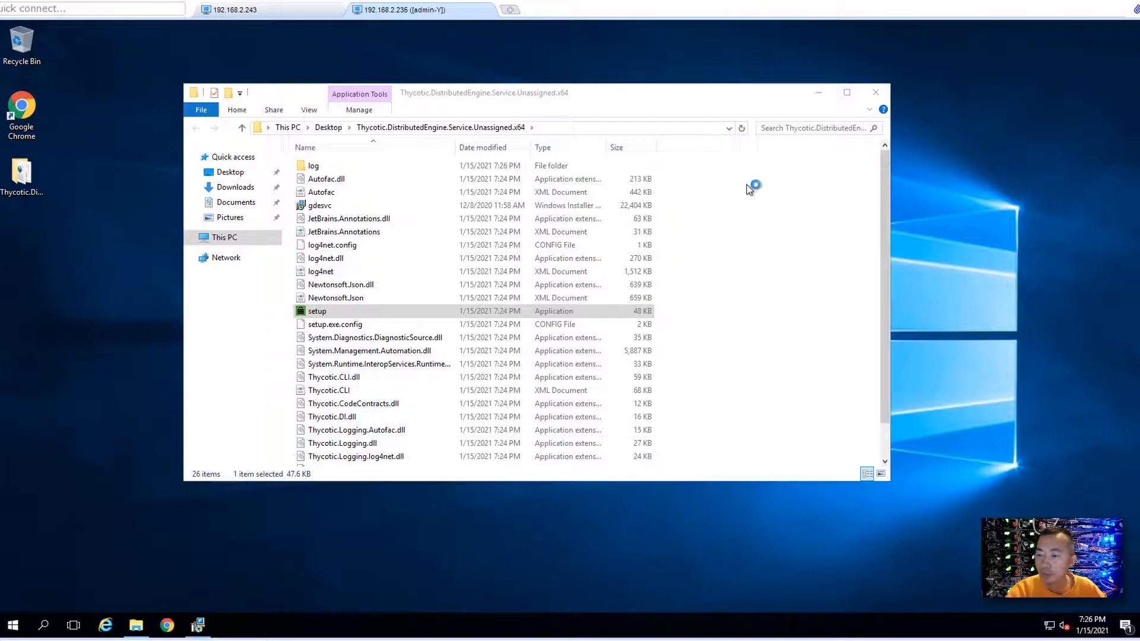
pyautogui.moveTo(687, 113)
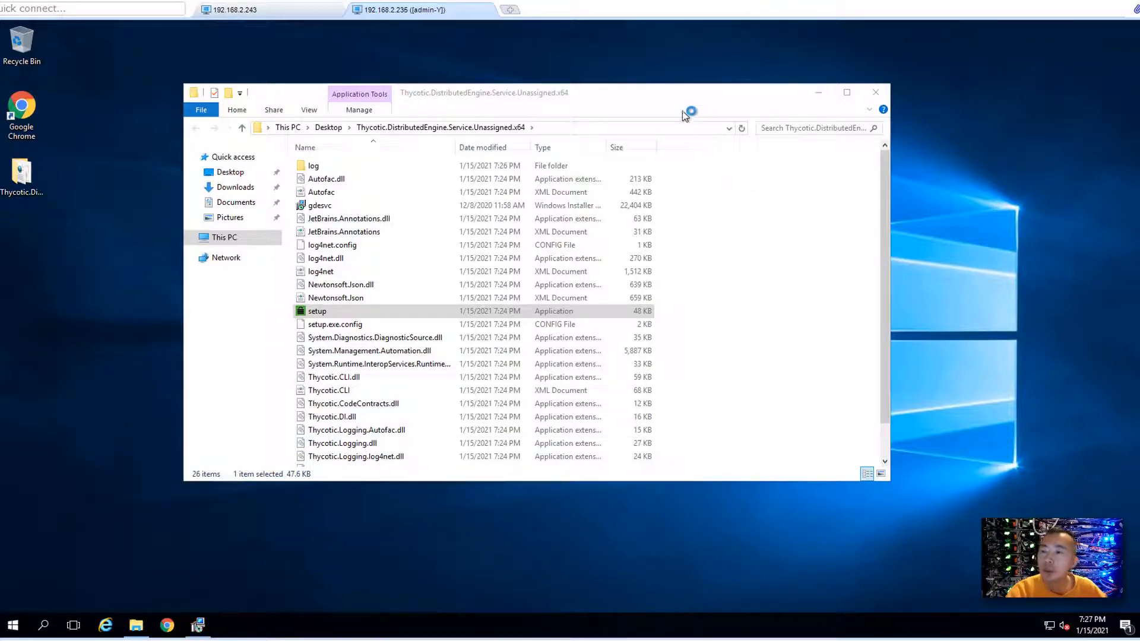
pyautogui.moveTo(683, 104)
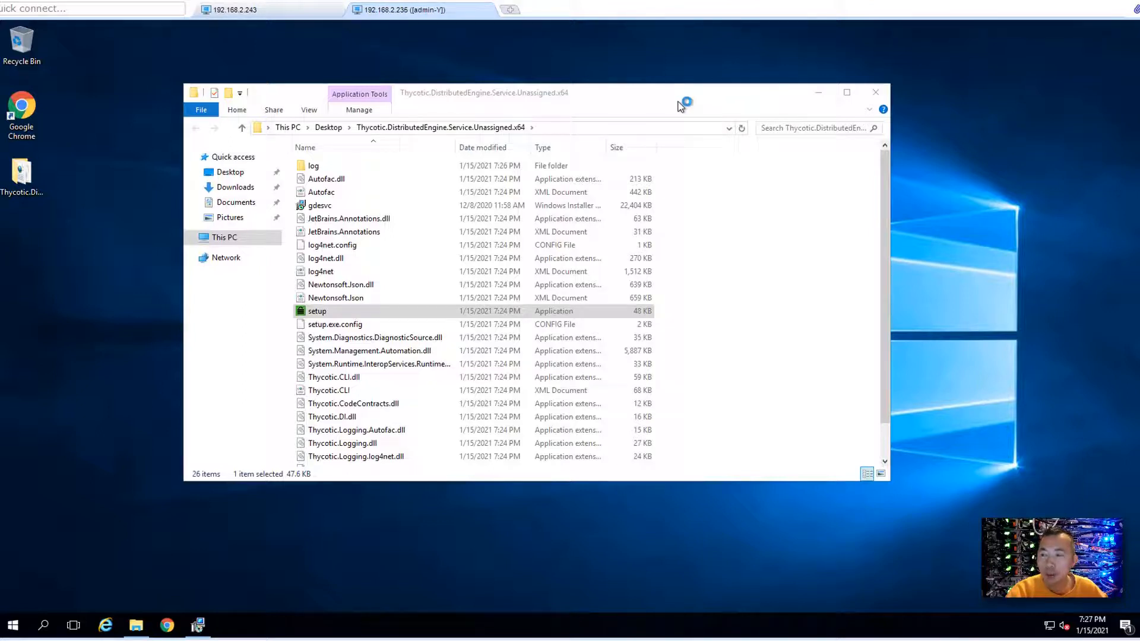
pyautogui.moveTo(842, 107)
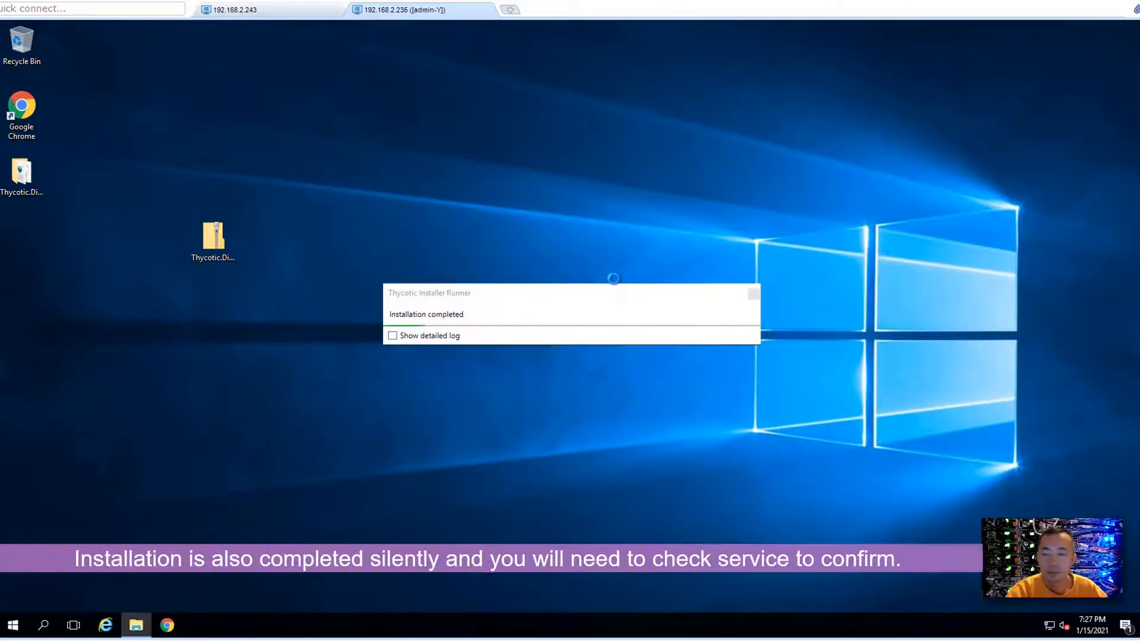
# Step: Close the 'Installation completed' Installer Runner dialog
pyautogui.click(754, 292)
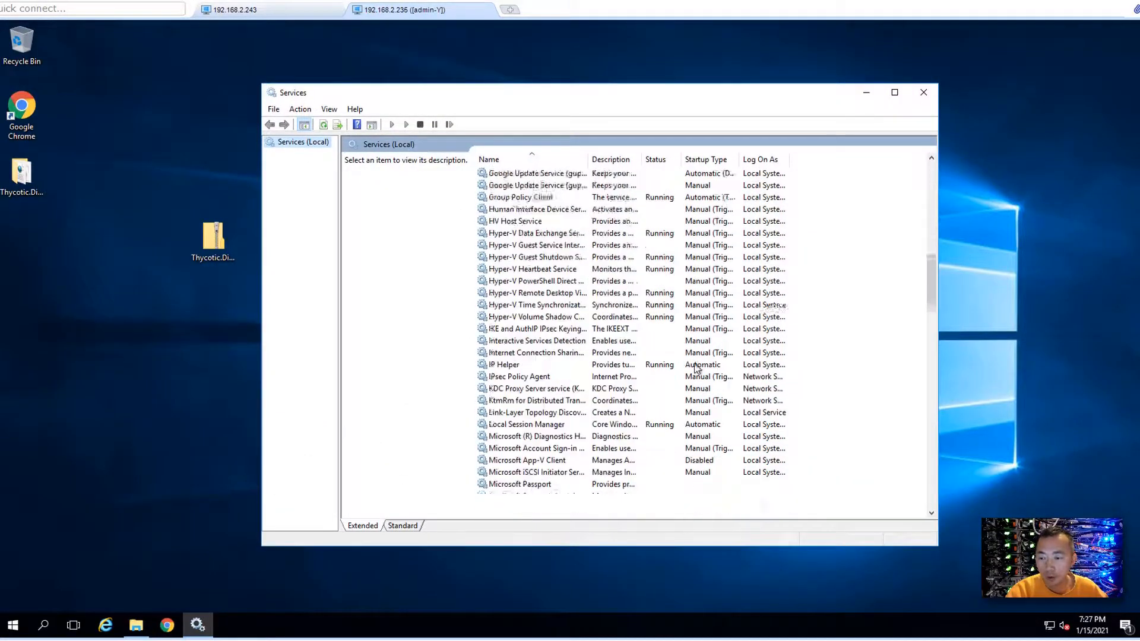
# Step: Find Thycotic Distributed Engine Service (x64) in Services and confirm it is Running
pyautogui.scroll(-3)
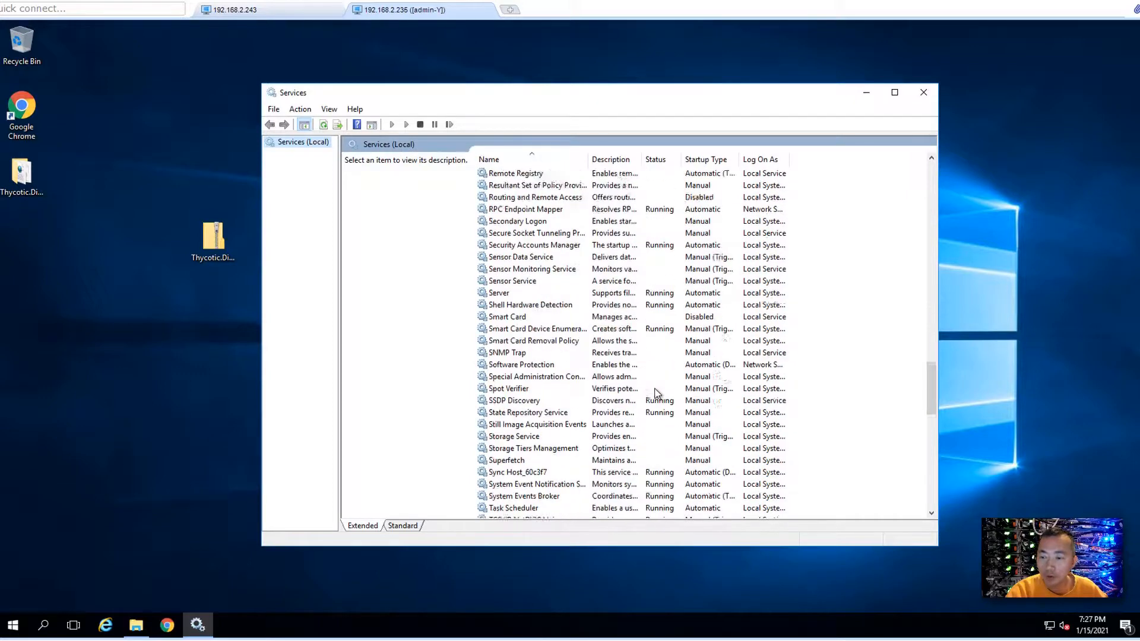
pyautogui.scroll(-3)
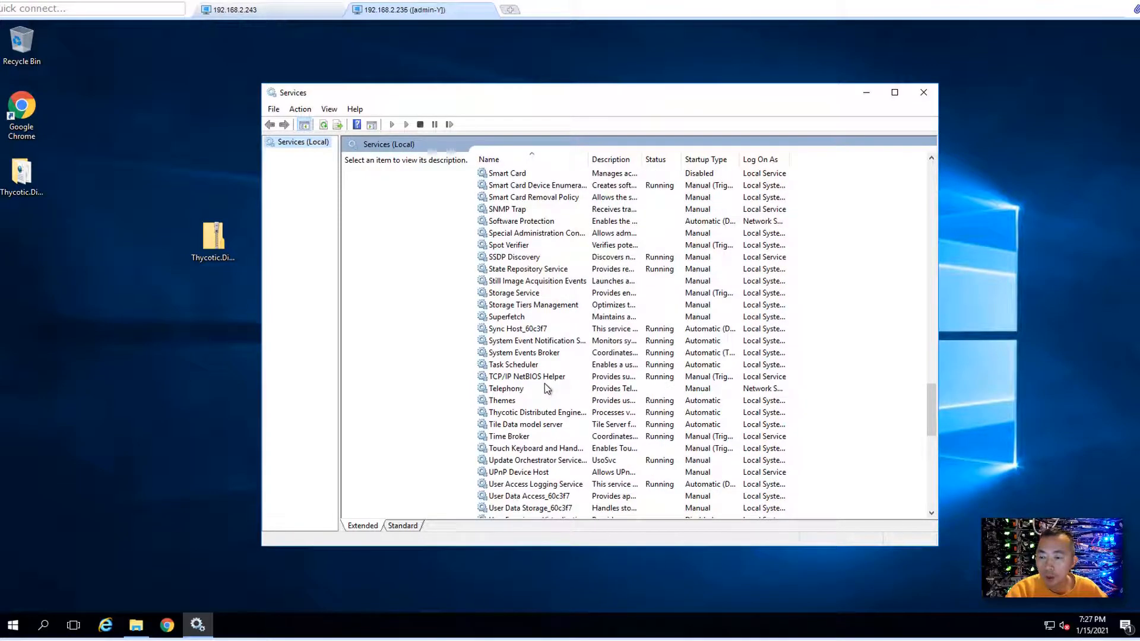
pyautogui.click(537, 412)
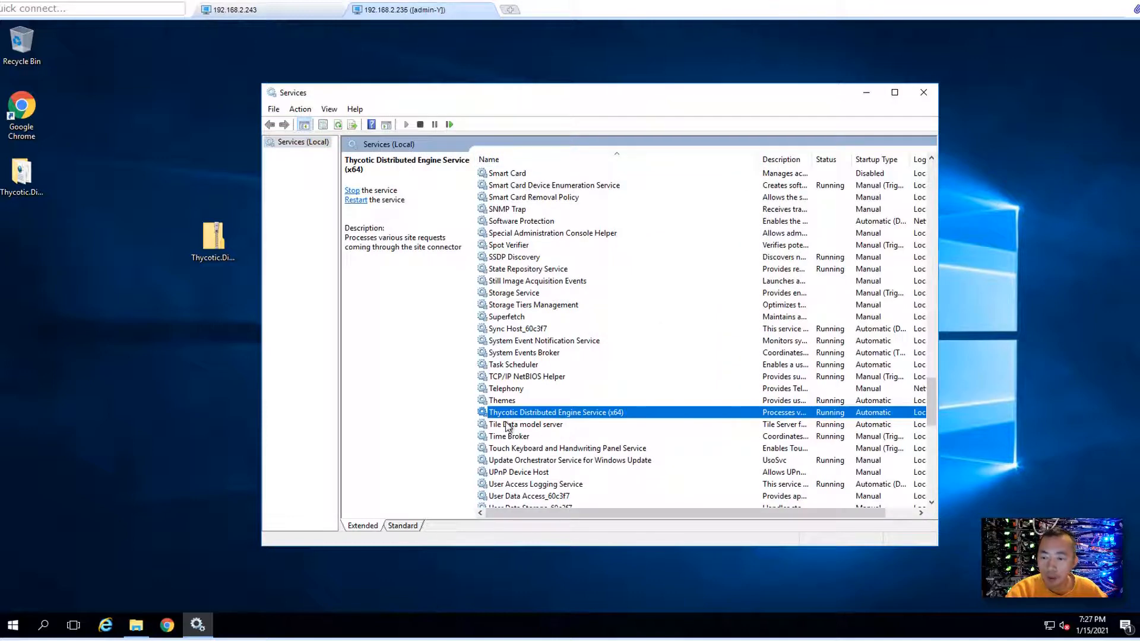
pyautogui.moveTo(616, 421)
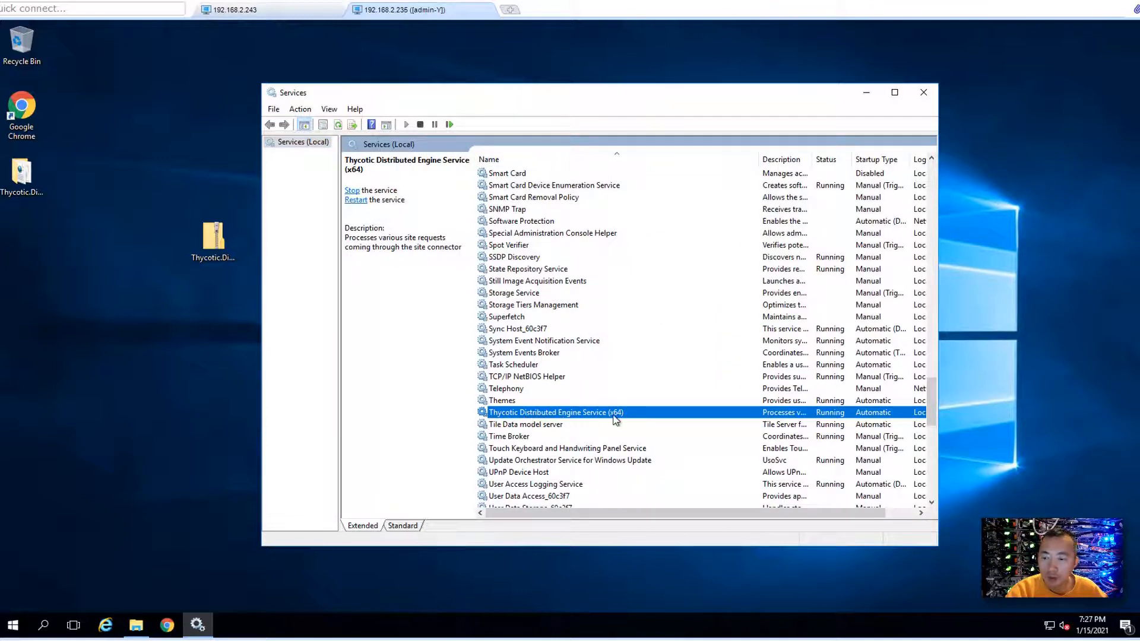
pyautogui.moveTo(672, 421)
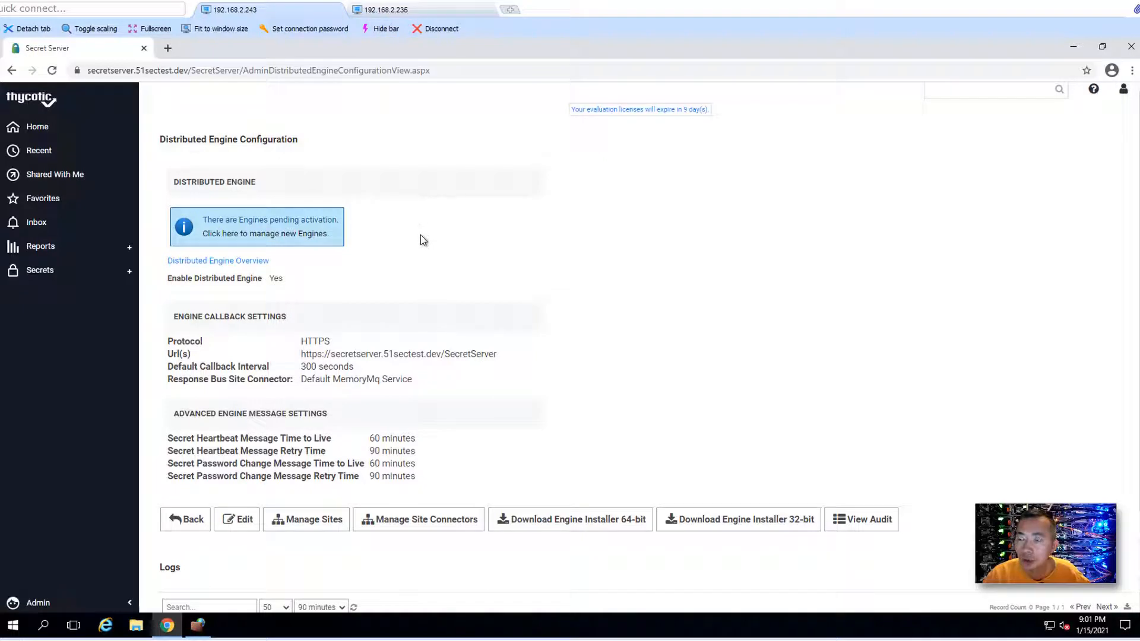
pyautogui.moveTo(398, 204)
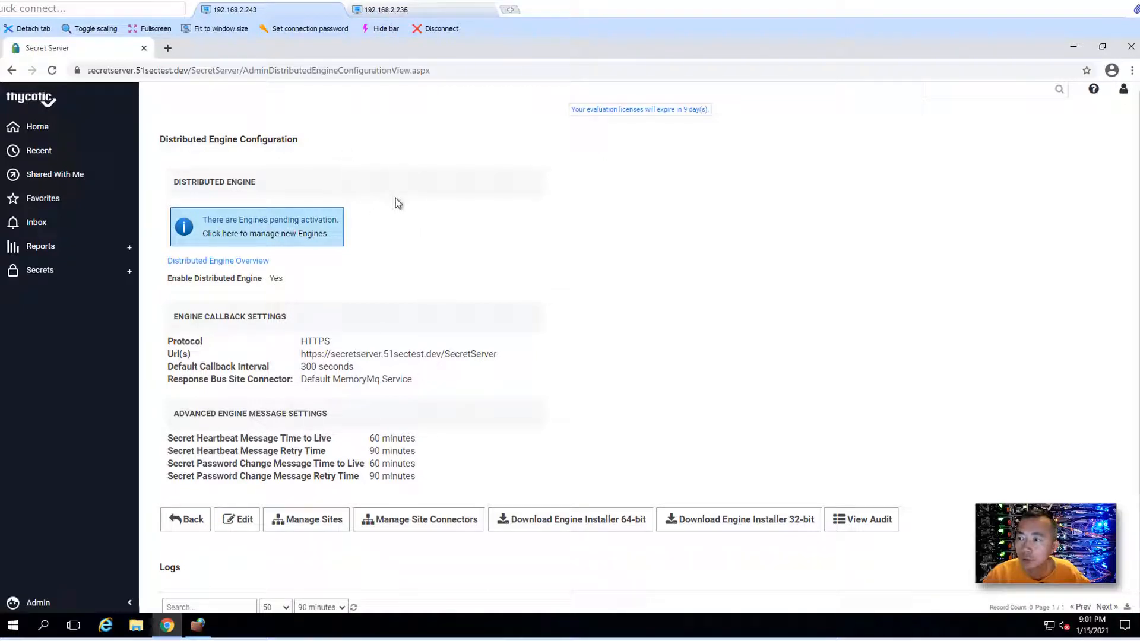
pyautogui.moveTo(229, 233)
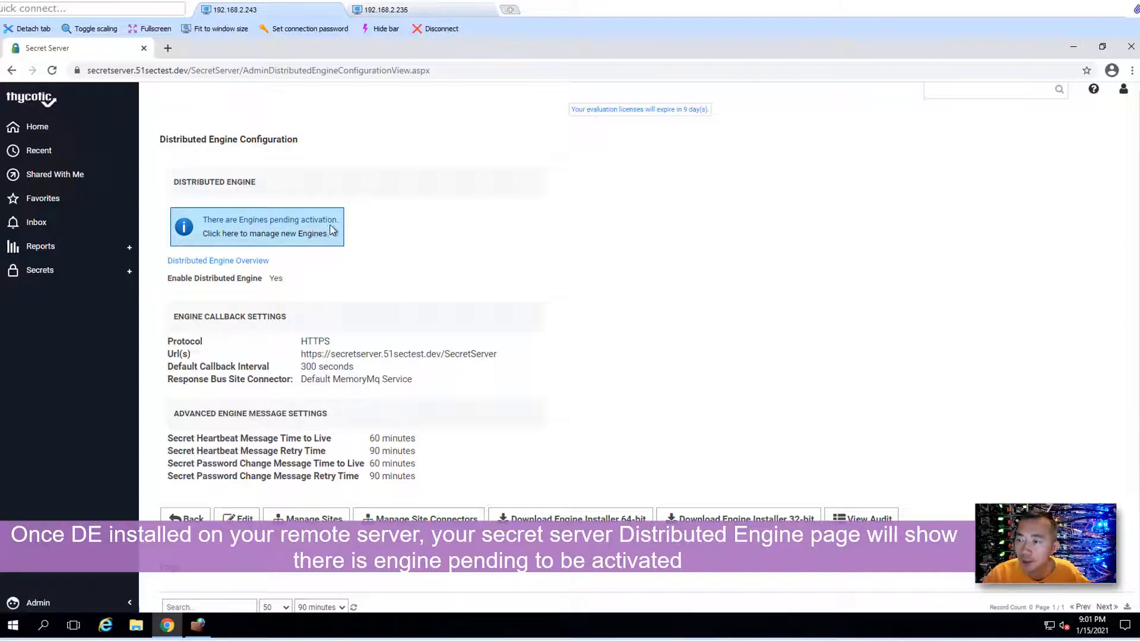
# Step: Follow the pending activation notice link to manage new engines
pyautogui.click(265, 234)
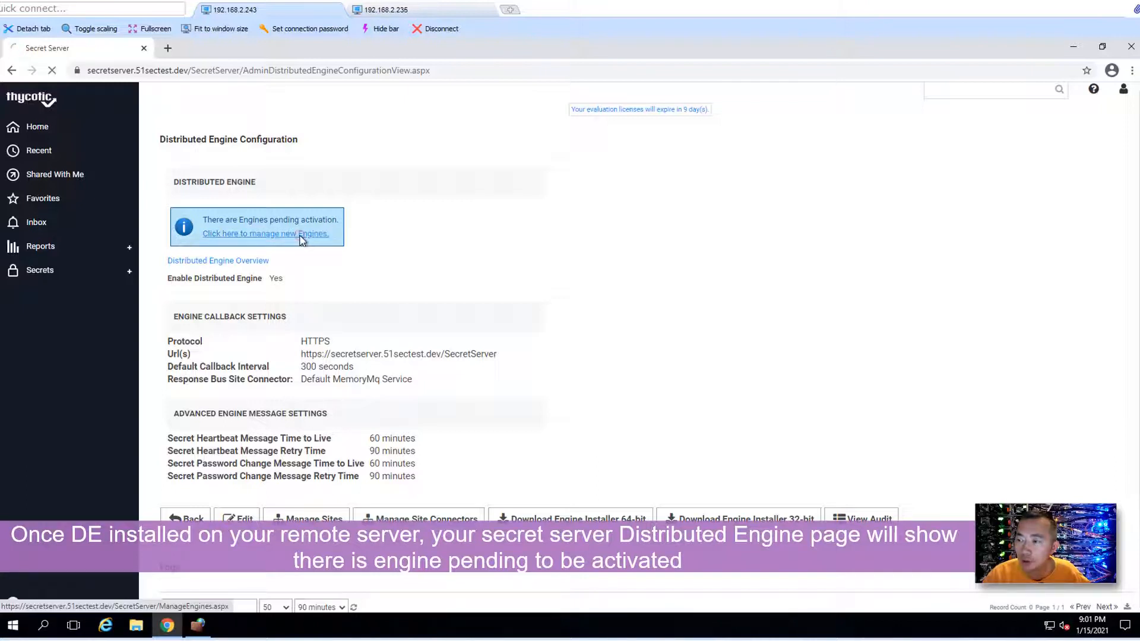
pyautogui.click(264, 234)
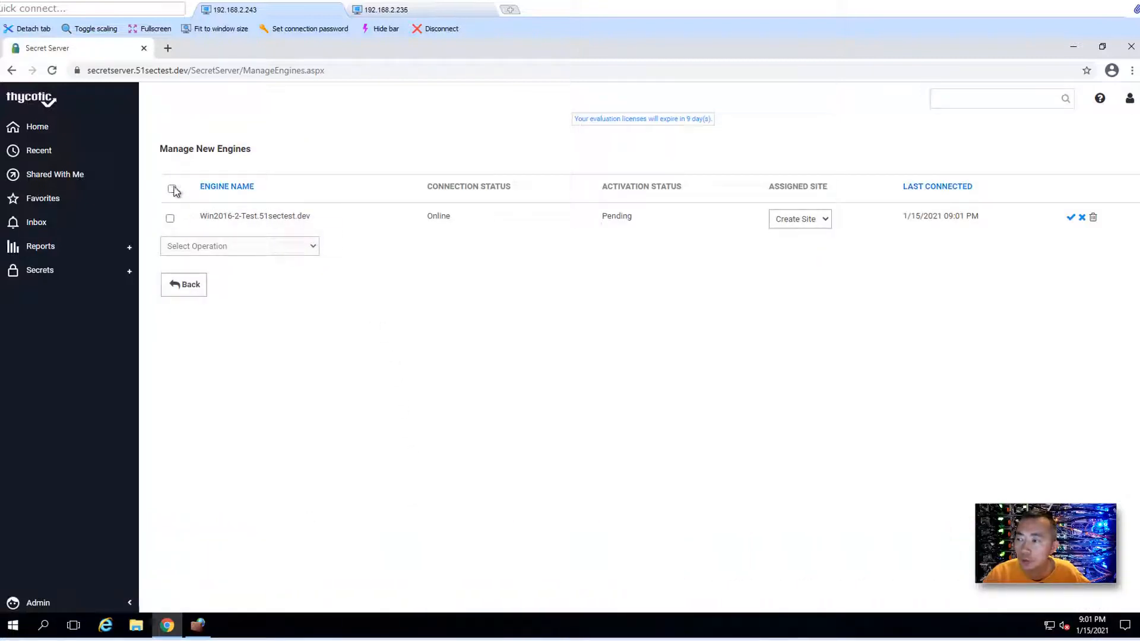
# Step: Select all engines, activate them, and accept the new site and assignments
pyautogui.click(172, 189)
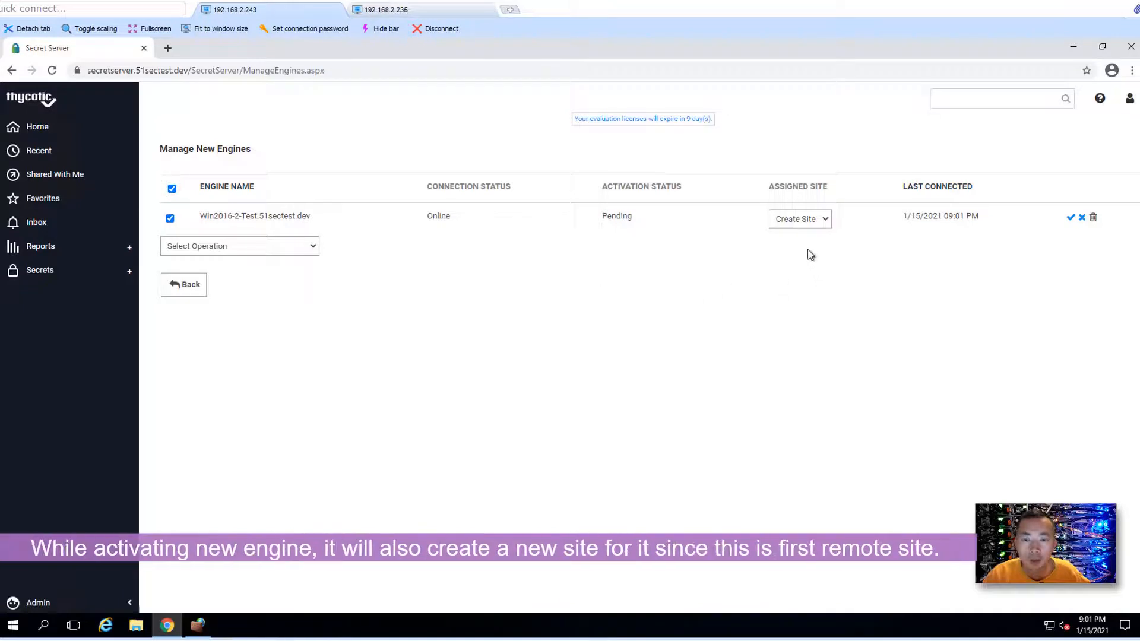
pyautogui.moveTo(500, 231)
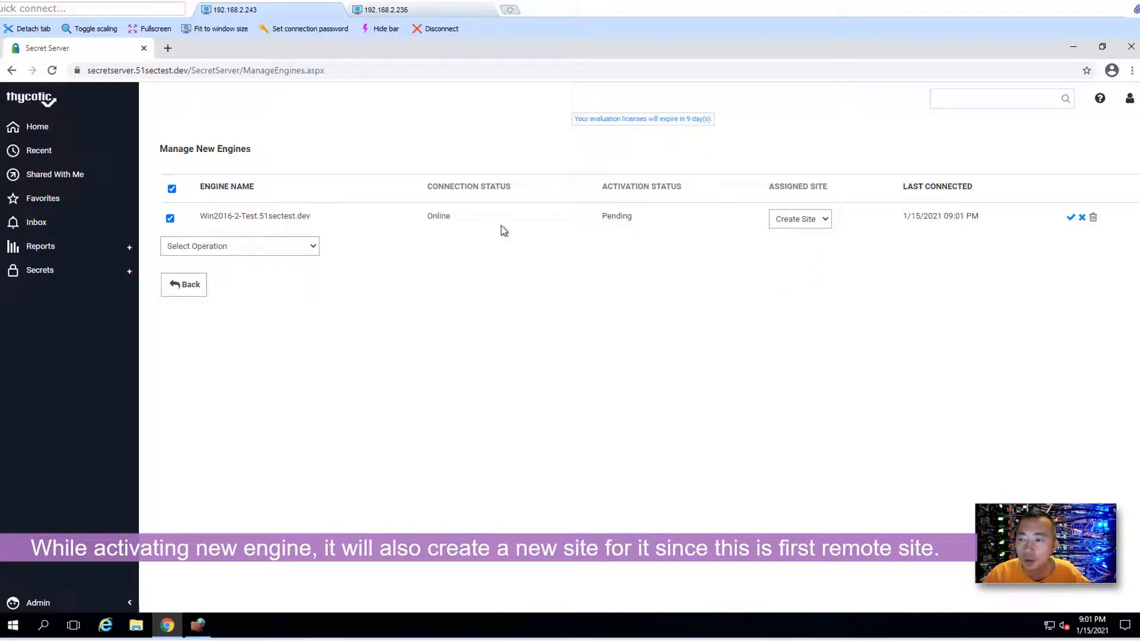
pyautogui.moveTo(696, 219)
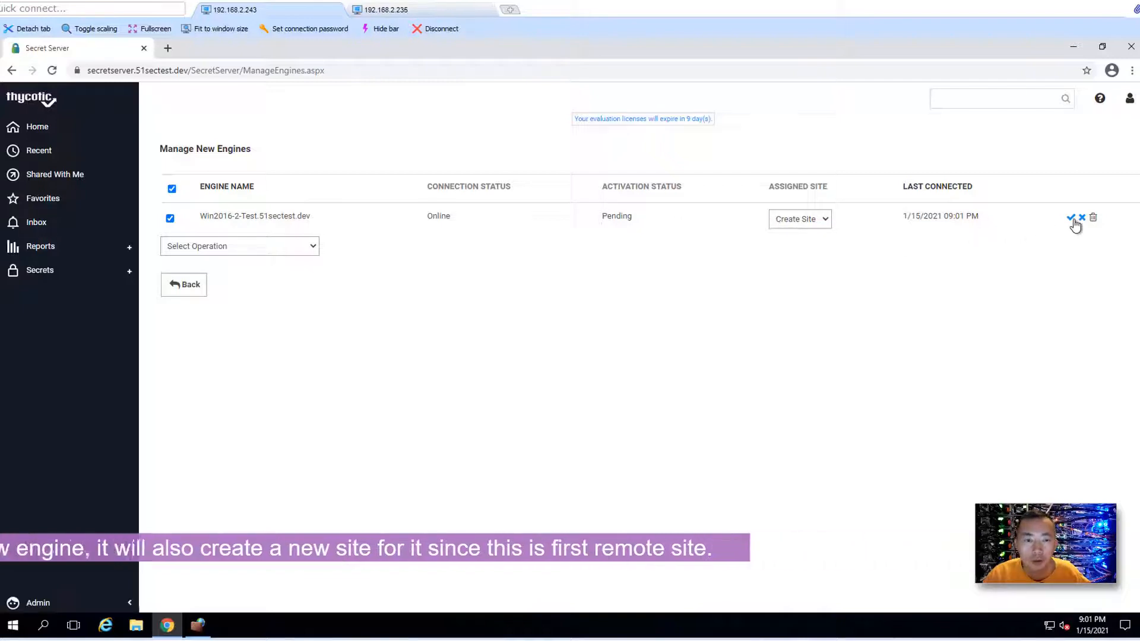
pyautogui.click(1070, 218)
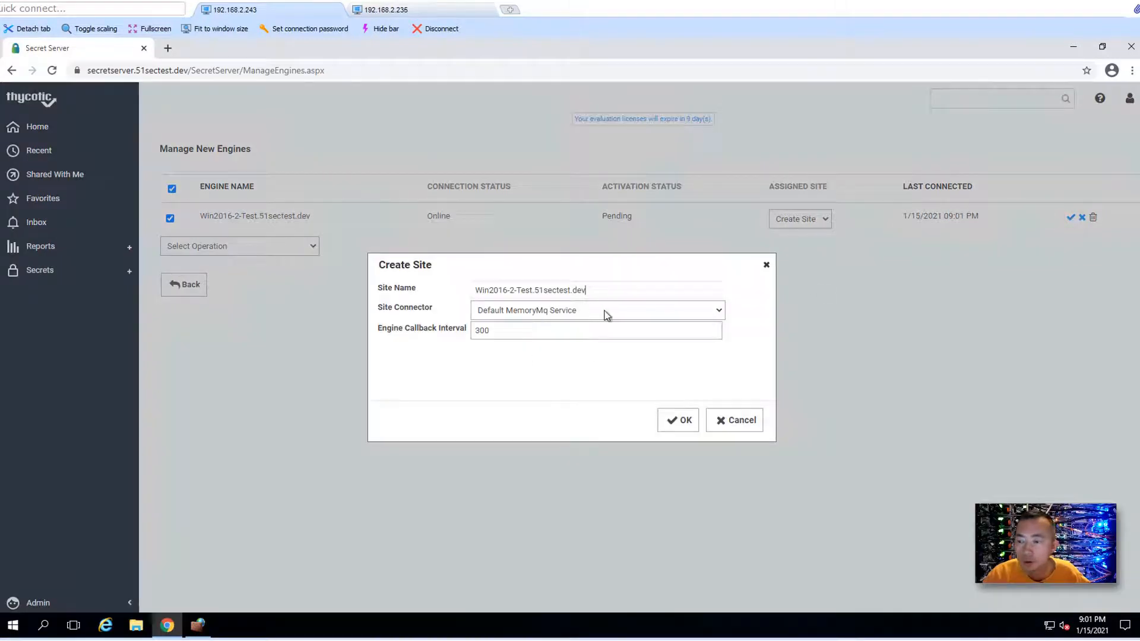
pyautogui.click(678, 420)
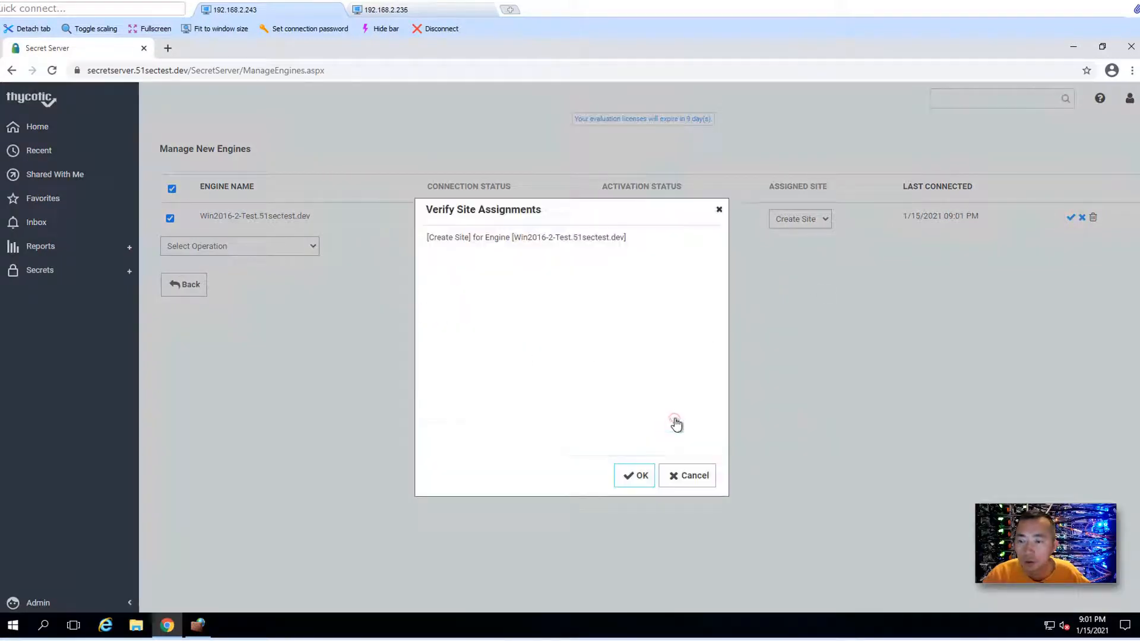
pyautogui.moveTo(507, 250)
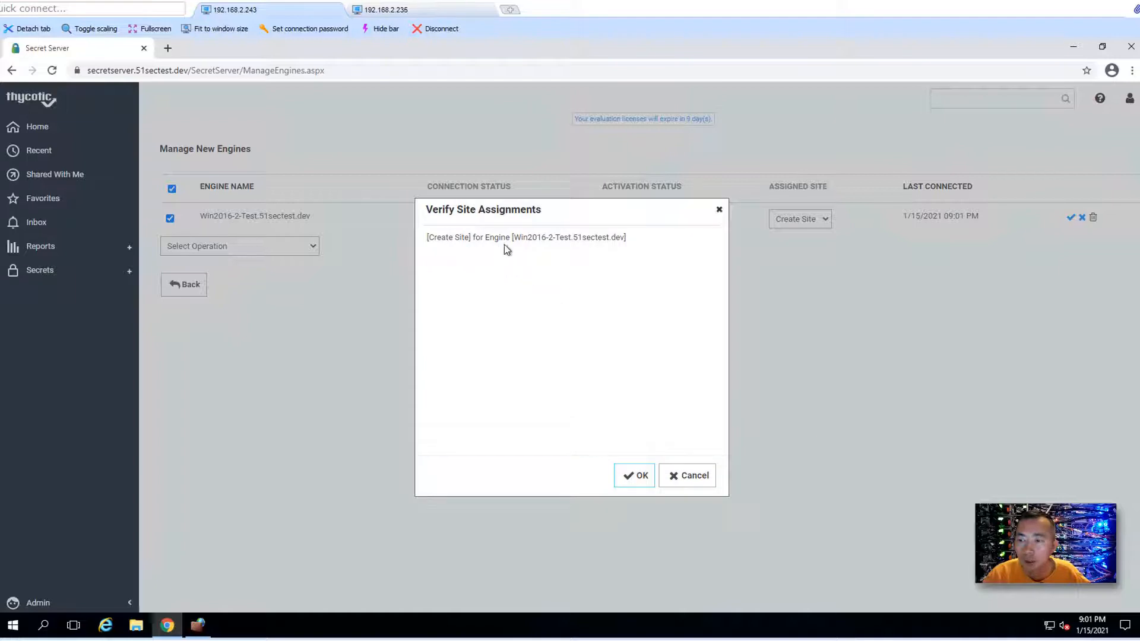
pyautogui.click(634, 475)
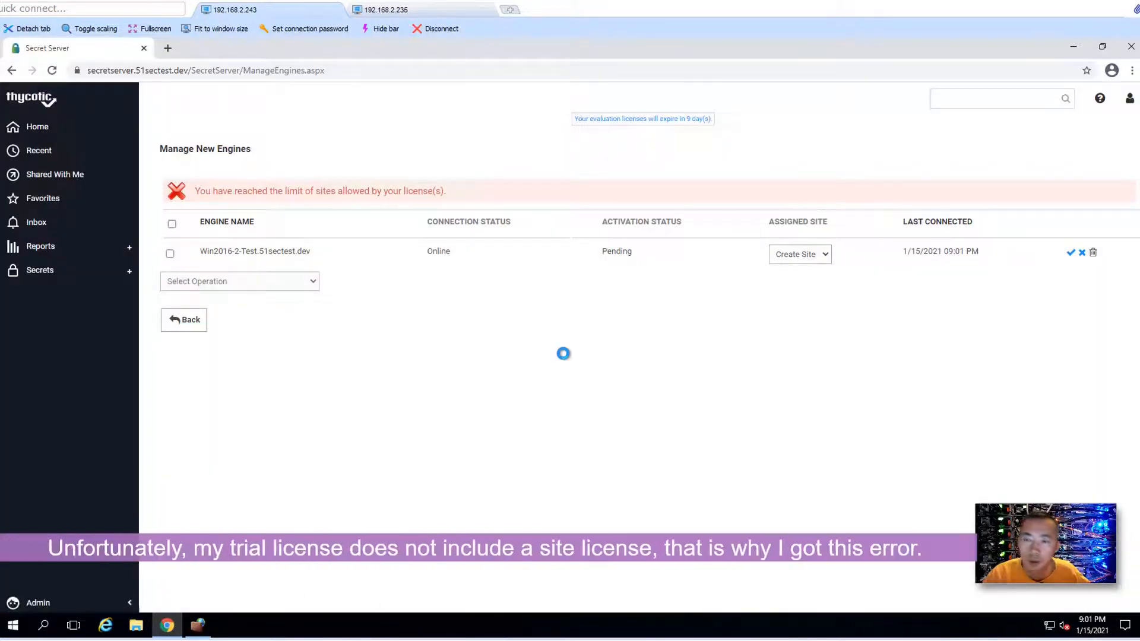
pyautogui.moveTo(367, 330)
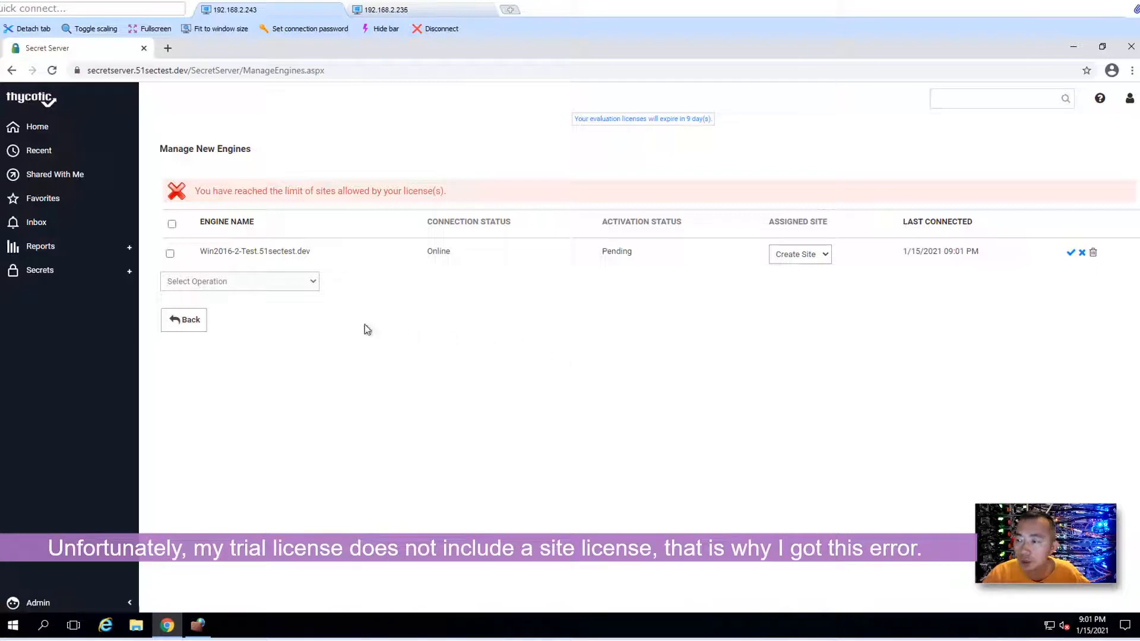
pyautogui.moveTo(201, 240)
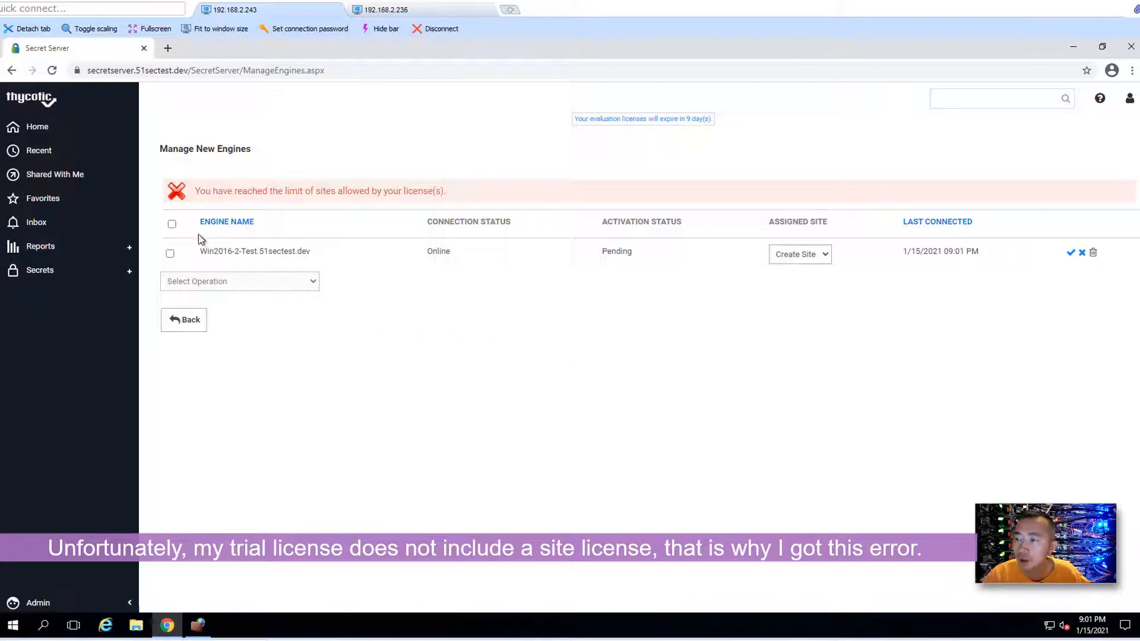
pyautogui.click(173, 223)
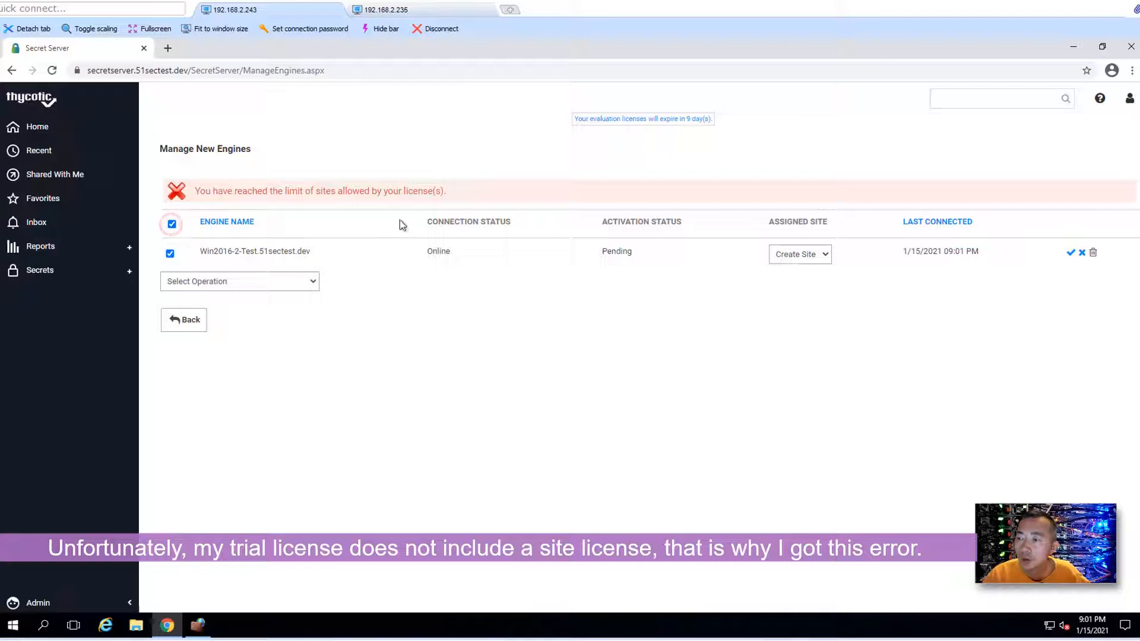
pyautogui.moveTo(500, 303)
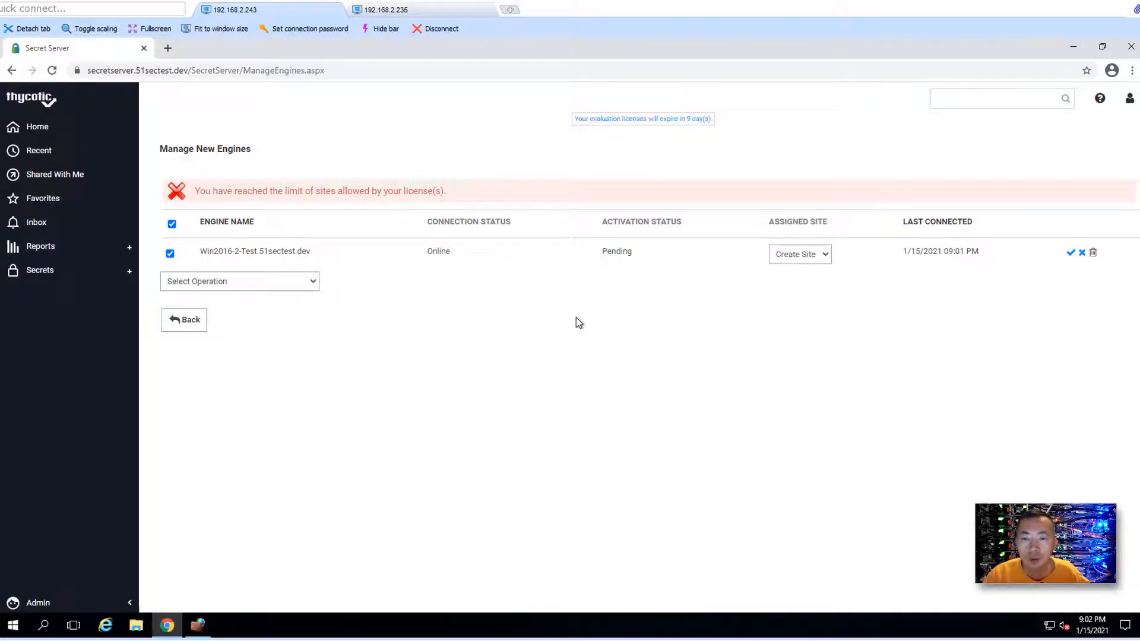
pyautogui.moveTo(643, 142)
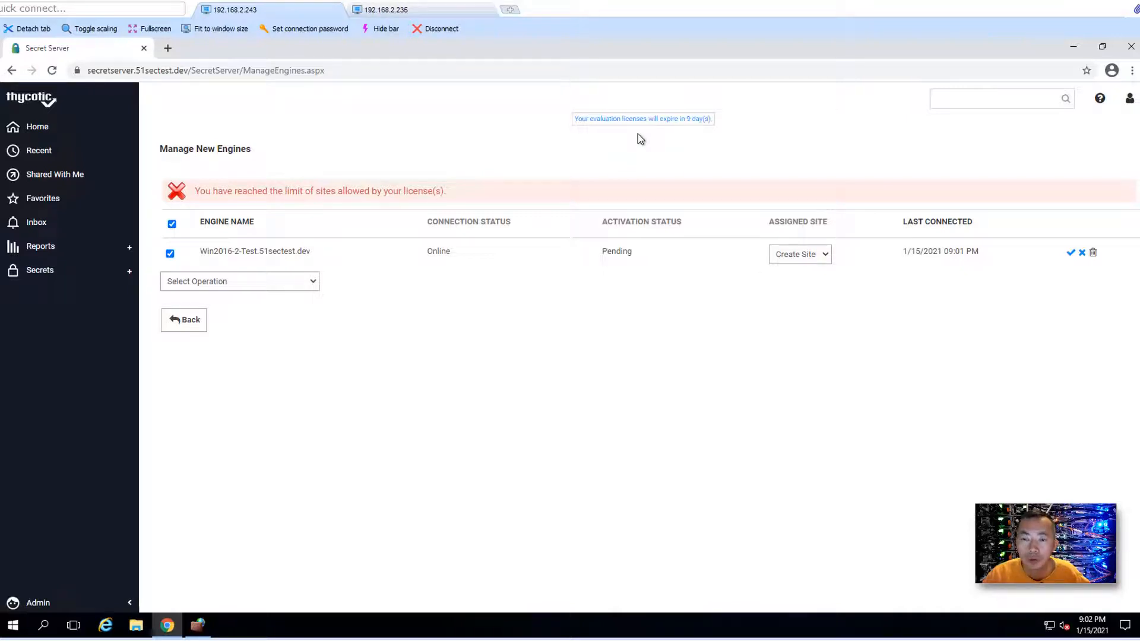
pyautogui.moveTo(670, 161)
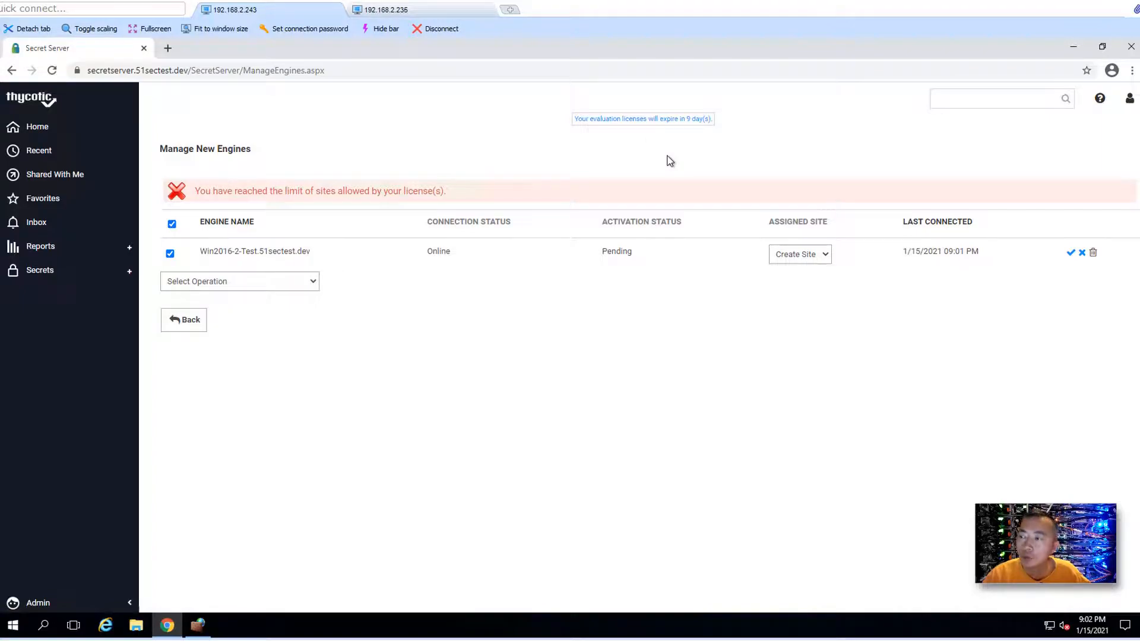